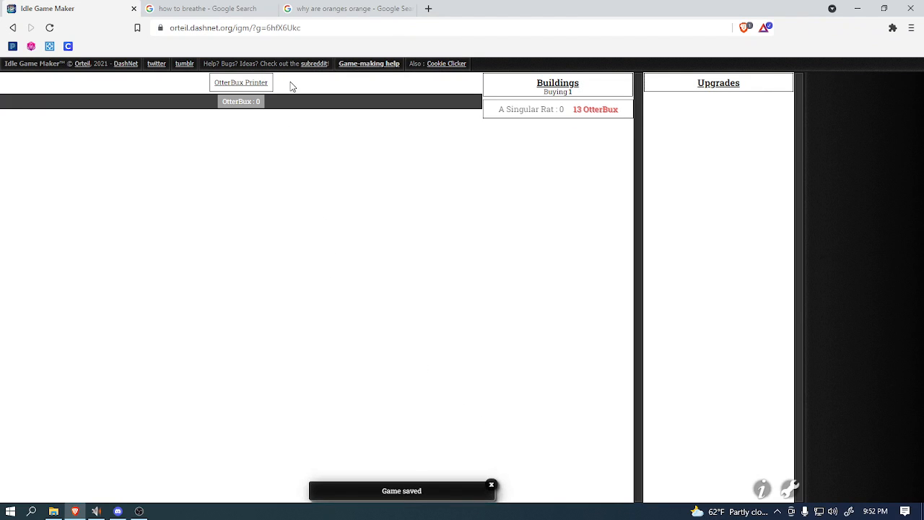
pyautogui.moveTo(240, 81)
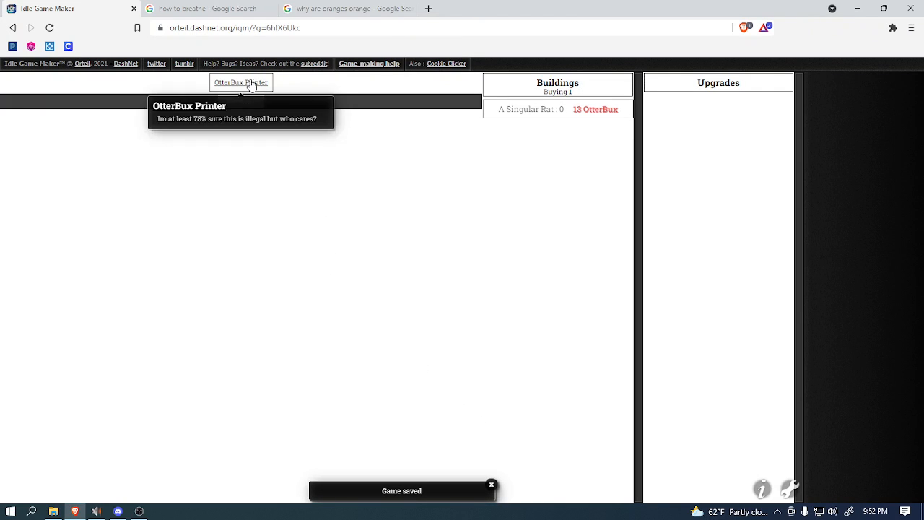
# Step: Print the first OtterBux, then review the unlocked achievements in the Info panel
pyautogui.click(241, 82)
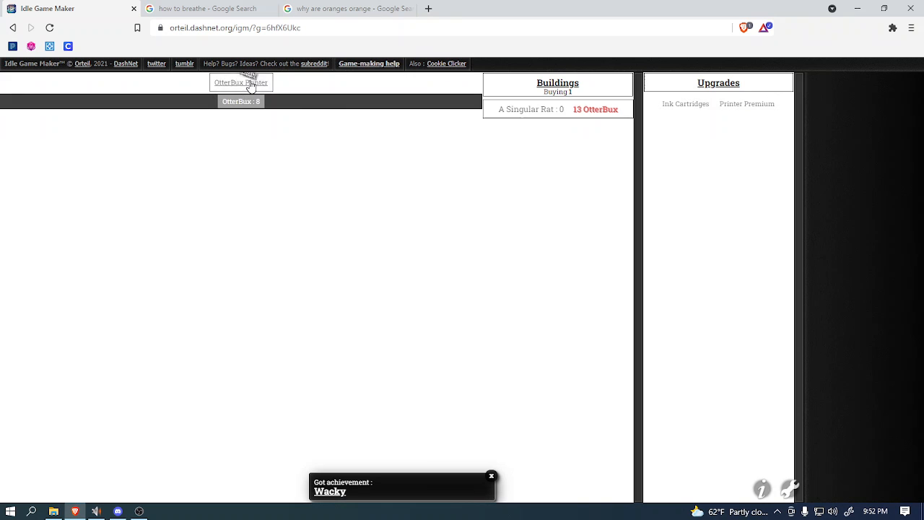
pyautogui.click(241, 81)
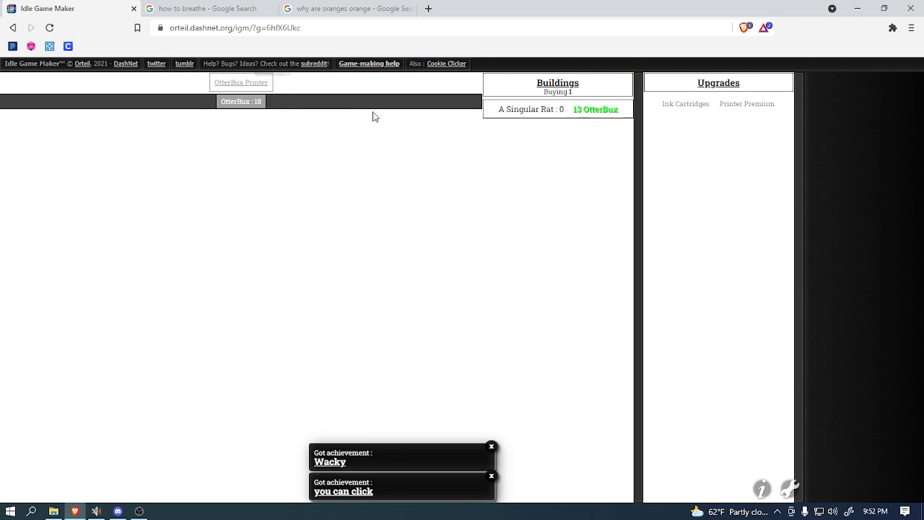
pyautogui.click(762, 489)
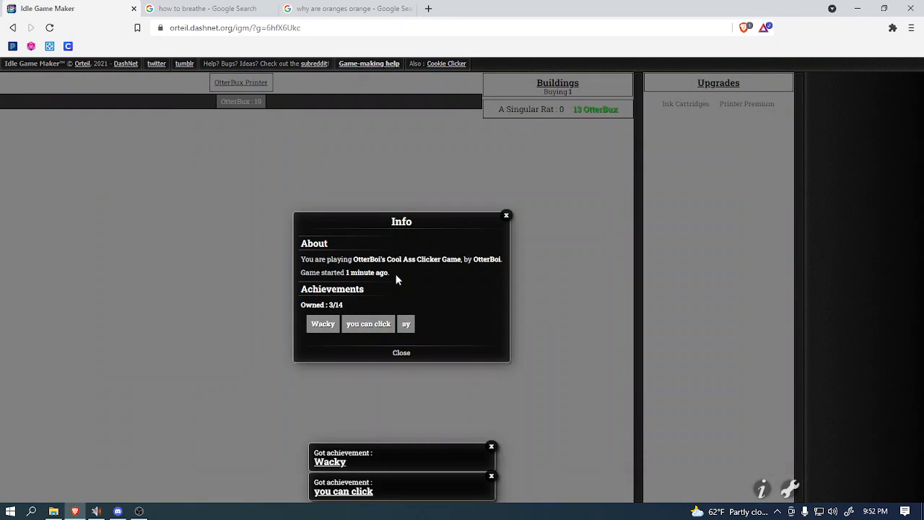
pyautogui.moveTo(454, 272)
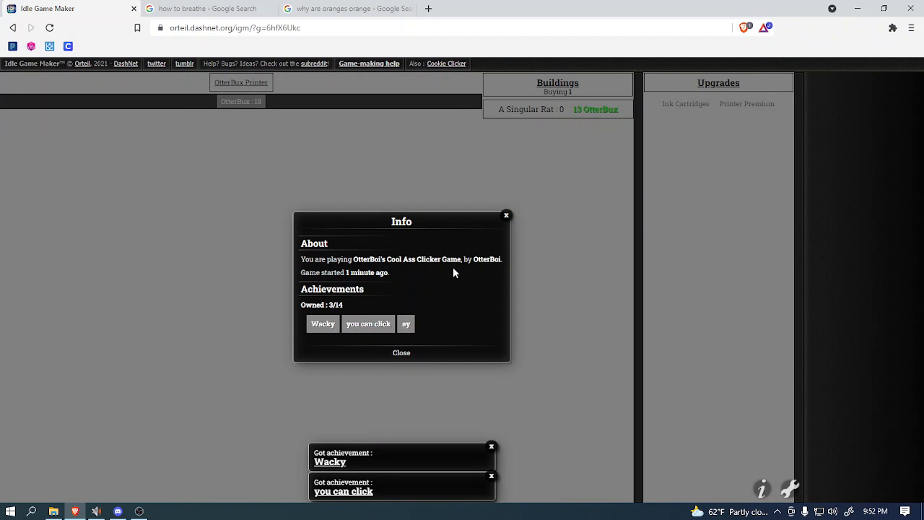
pyautogui.click(401, 353)
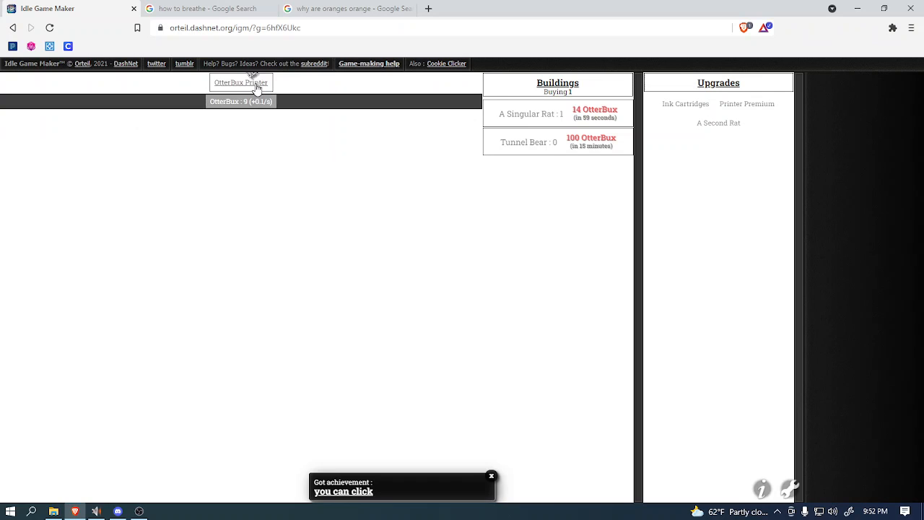
# Step: Print OtterBux repeatedly to fund two more Singular Rats and a Tunnel Bear
pyautogui.click(241, 82)
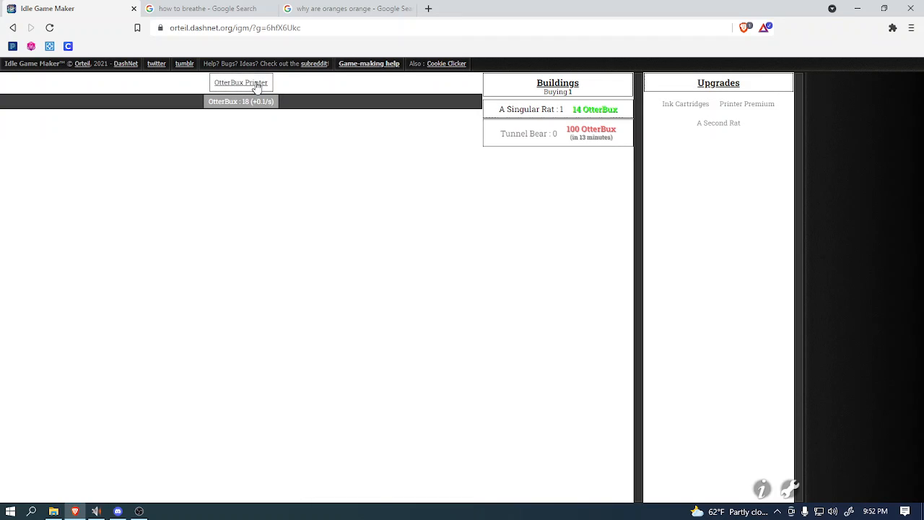
pyautogui.click(241, 82)
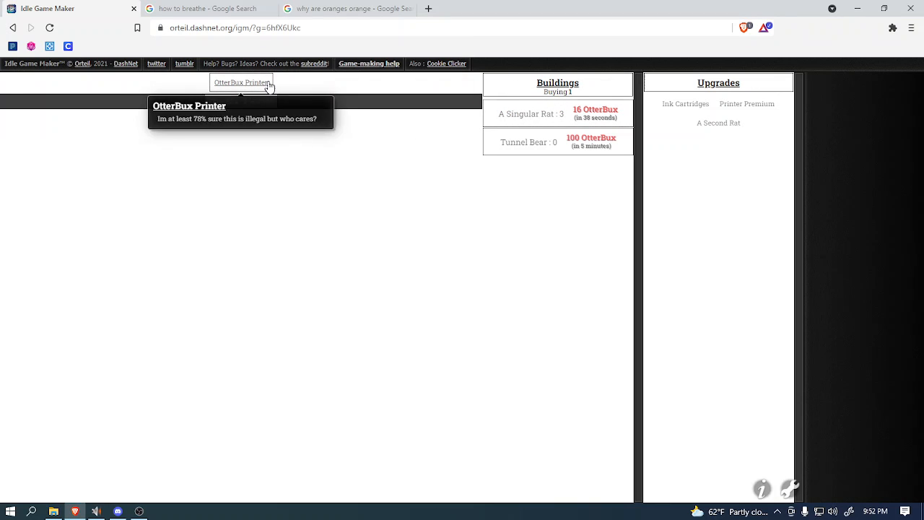
pyautogui.click(242, 82)
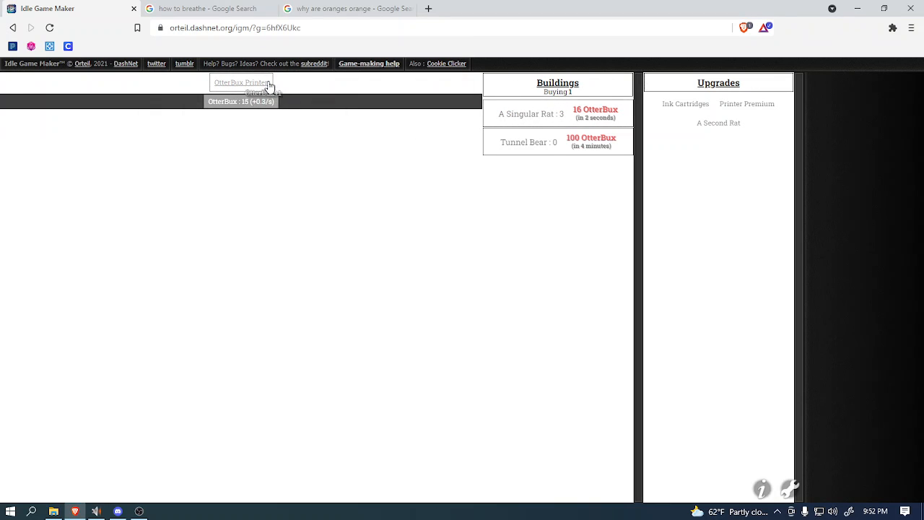
pyautogui.click(242, 83)
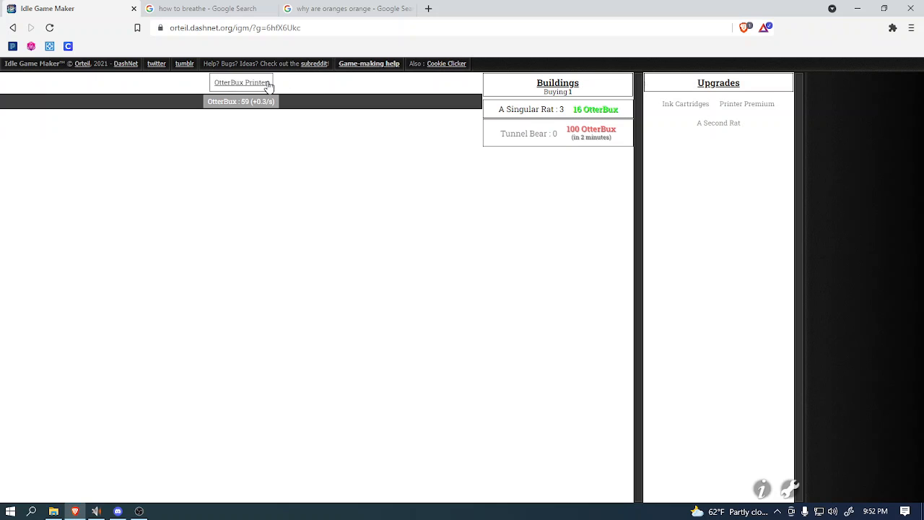
pyautogui.click(241, 82)
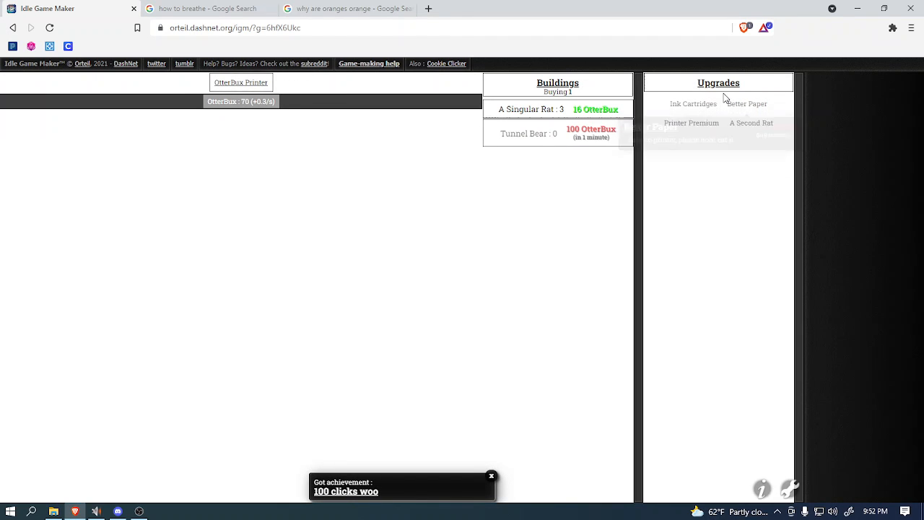
pyautogui.moveTo(751, 123)
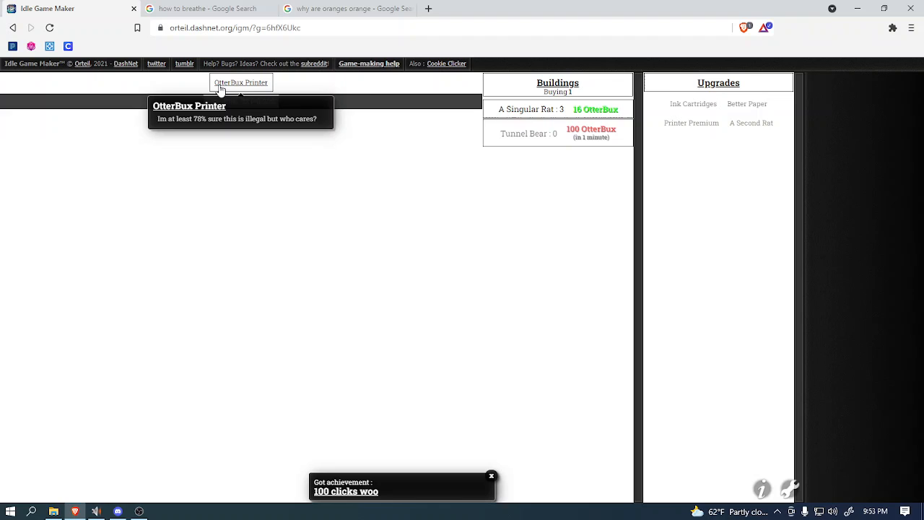
pyautogui.click(241, 83)
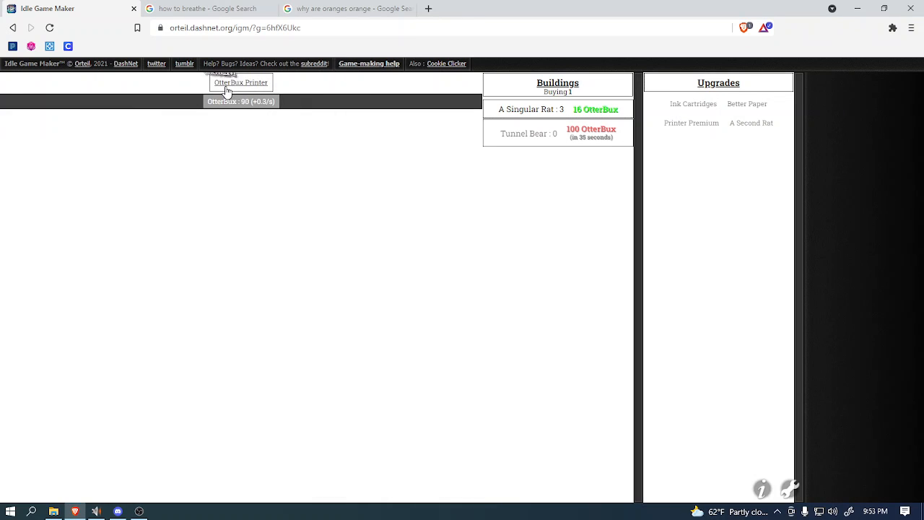
pyautogui.click(240, 81)
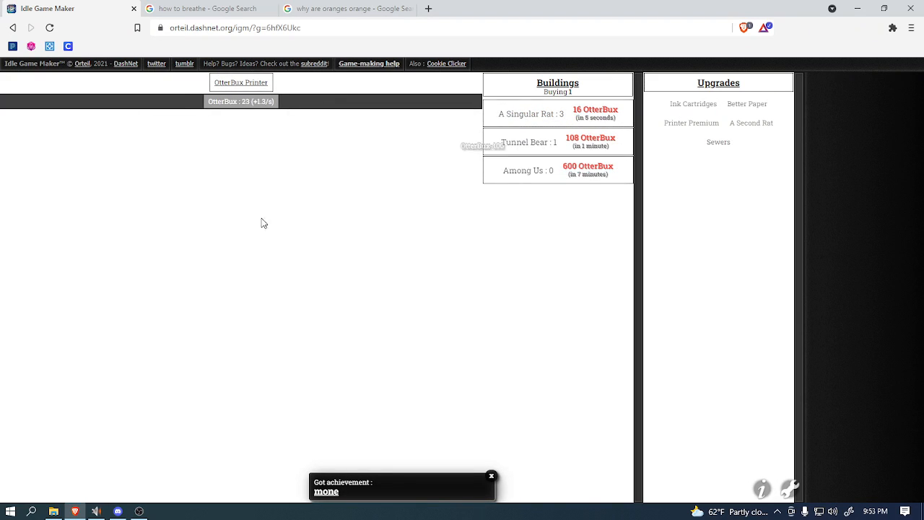
# Step: Print OtterBux and buy another Singular Rat
pyautogui.click(241, 81)
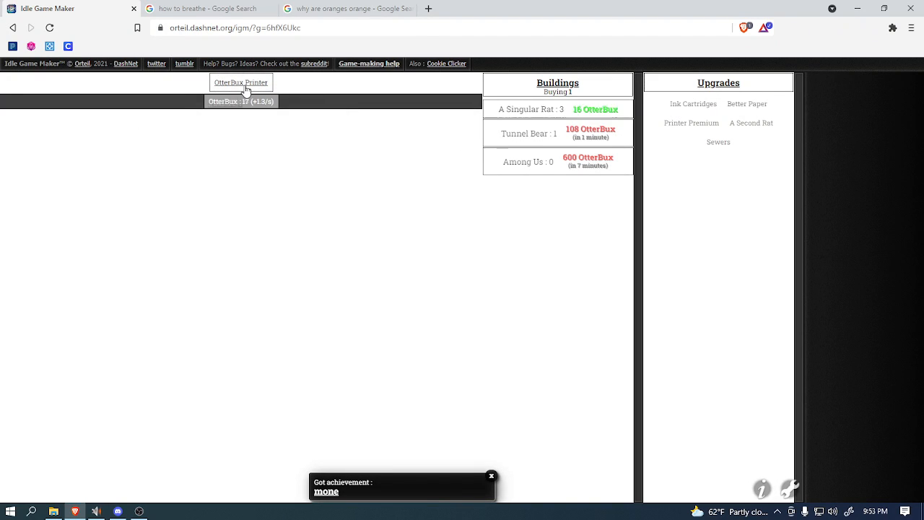
pyautogui.click(241, 82)
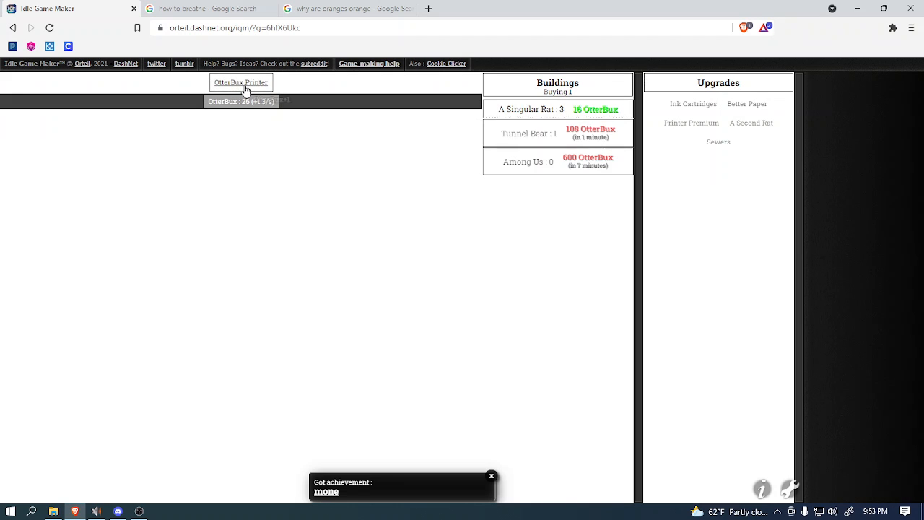
pyautogui.click(240, 82)
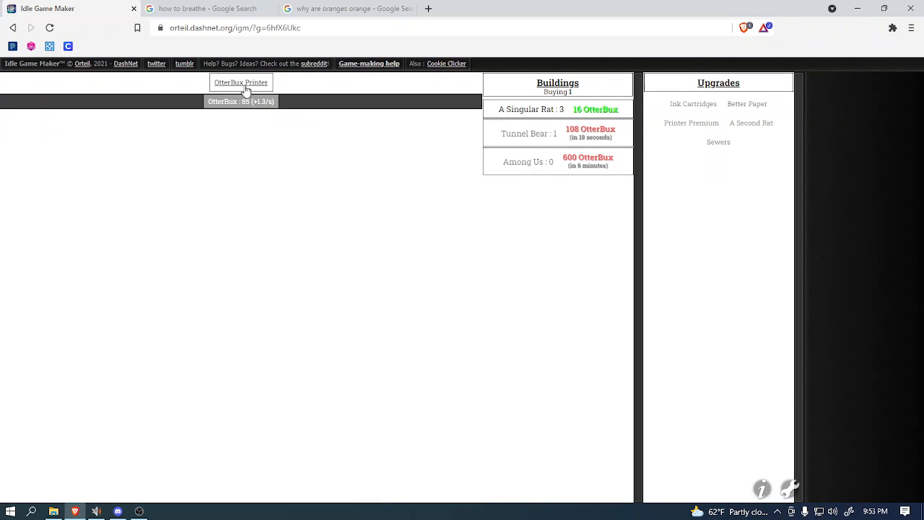
pyautogui.moveTo(241, 86)
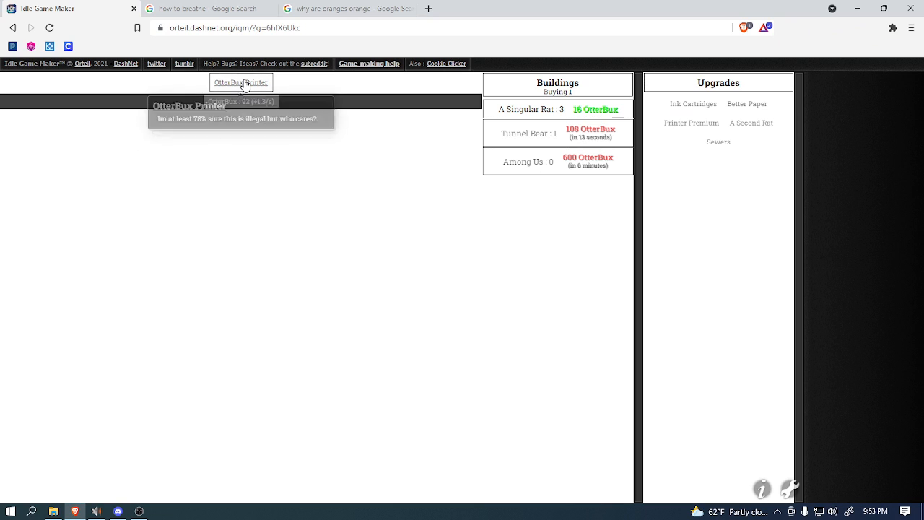
pyautogui.click(241, 82)
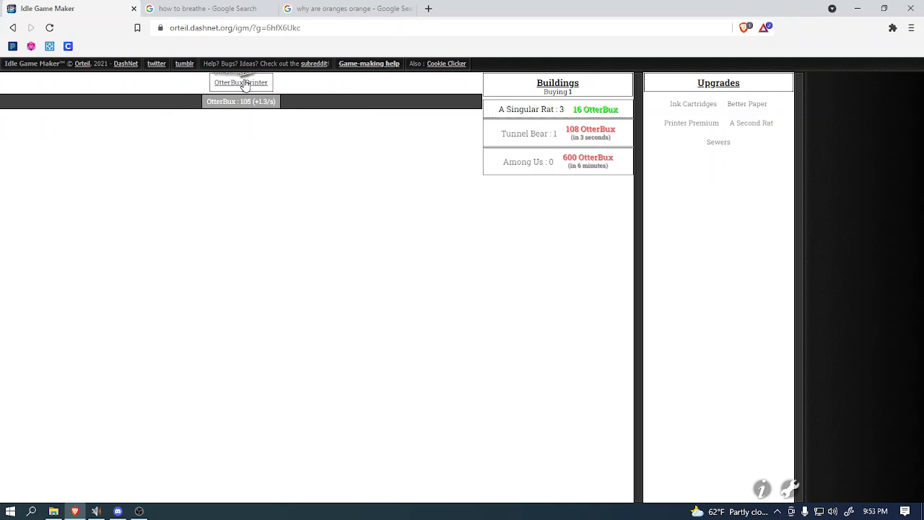
pyautogui.click(240, 81)
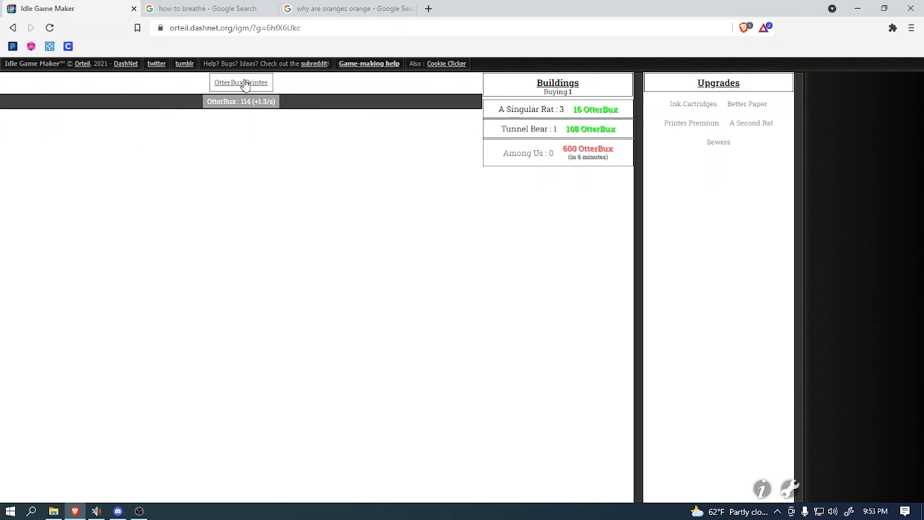
pyautogui.click(530, 109)
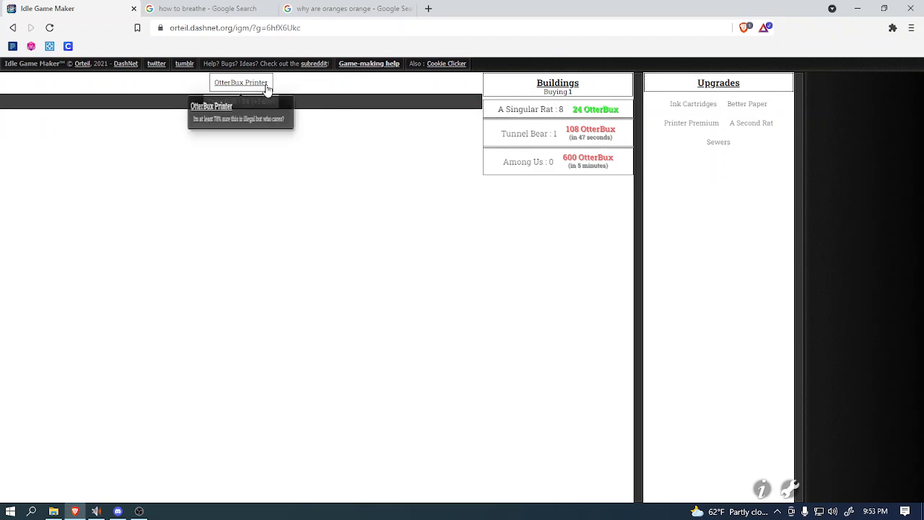
pyautogui.click(241, 82)
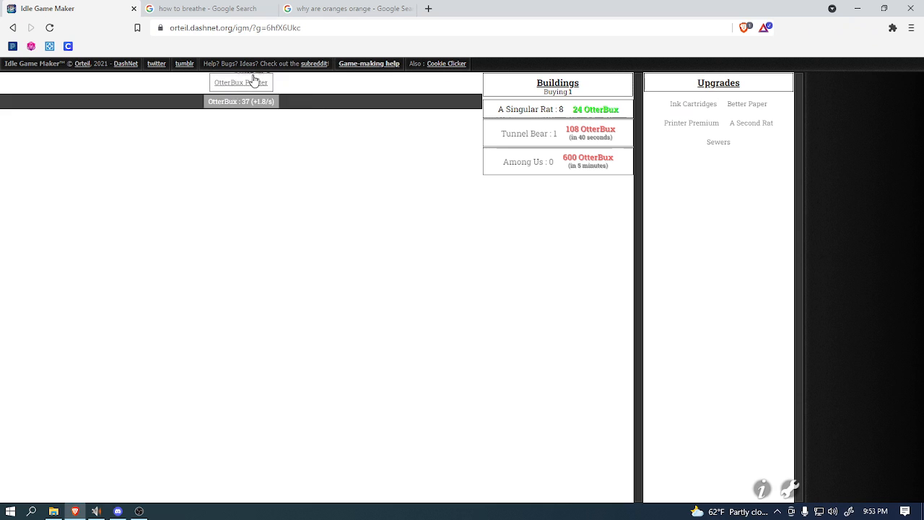
# Step: Keep printing OtterBux until about 230 are saved for Better Paper
pyautogui.click(241, 81)
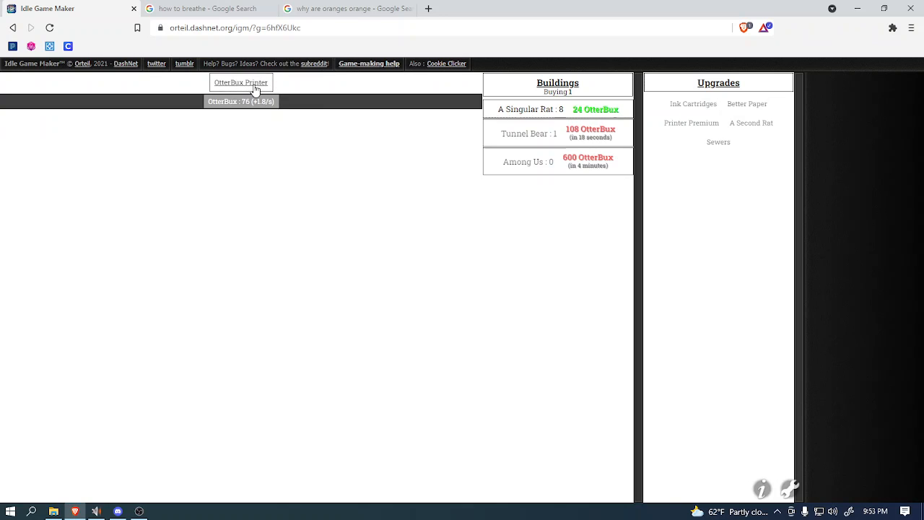
pyautogui.click(241, 81)
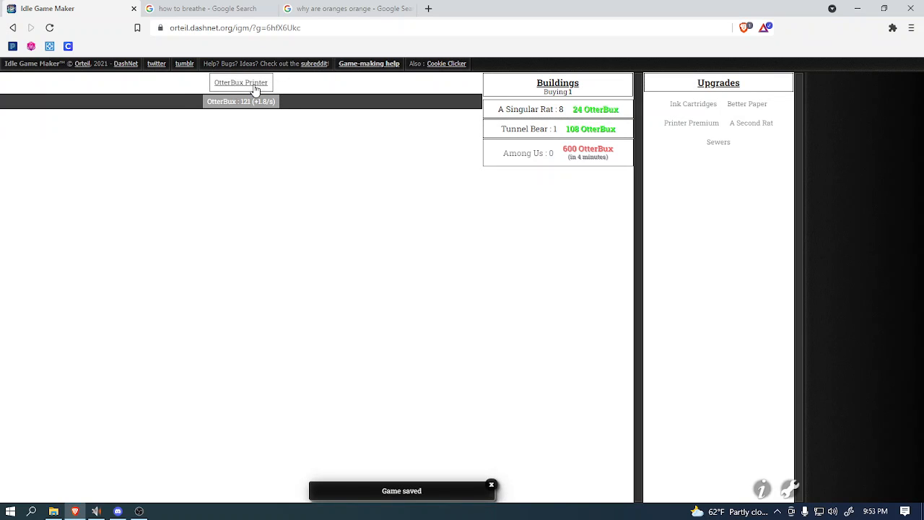
pyautogui.click(240, 82)
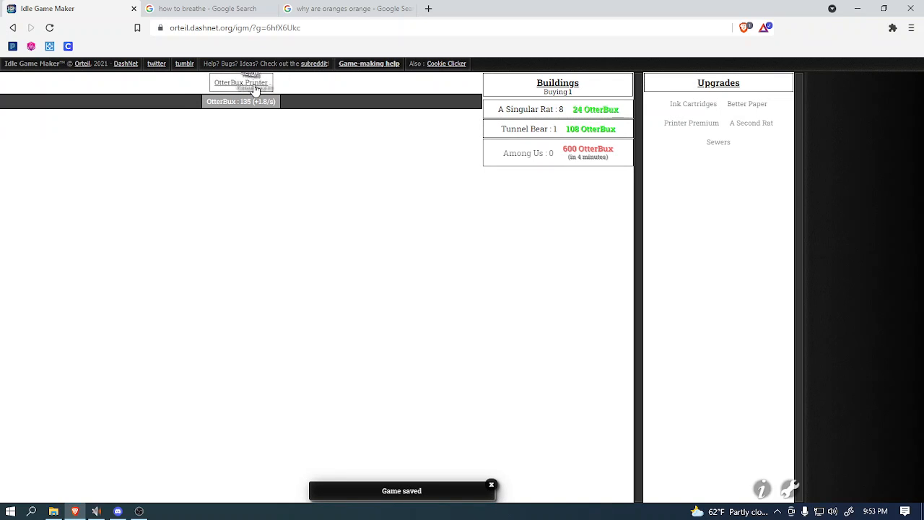
pyautogui.click(240, 83)
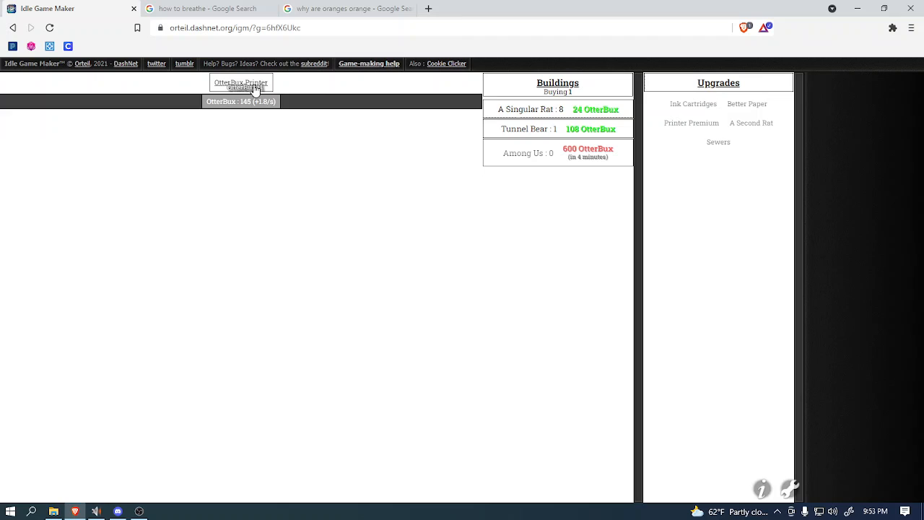
pyautogui.click(240, 85)
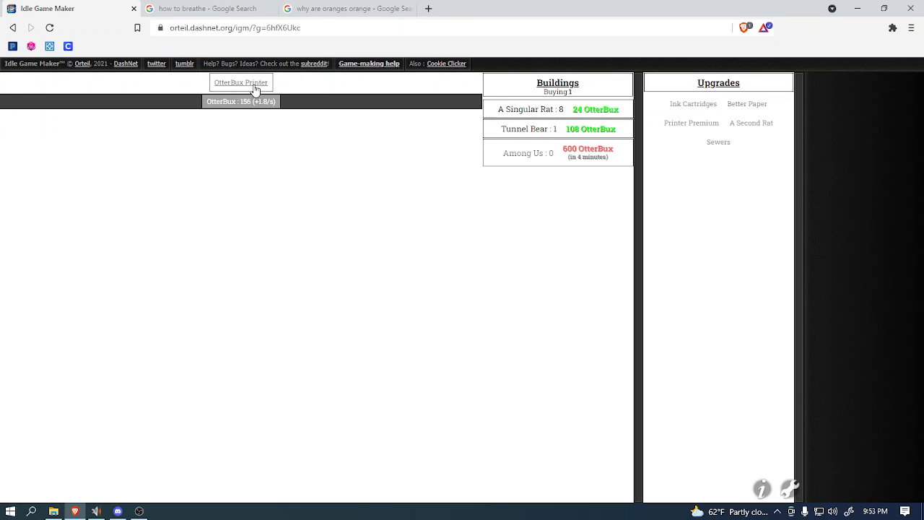
pyautogui.click(240, 82)
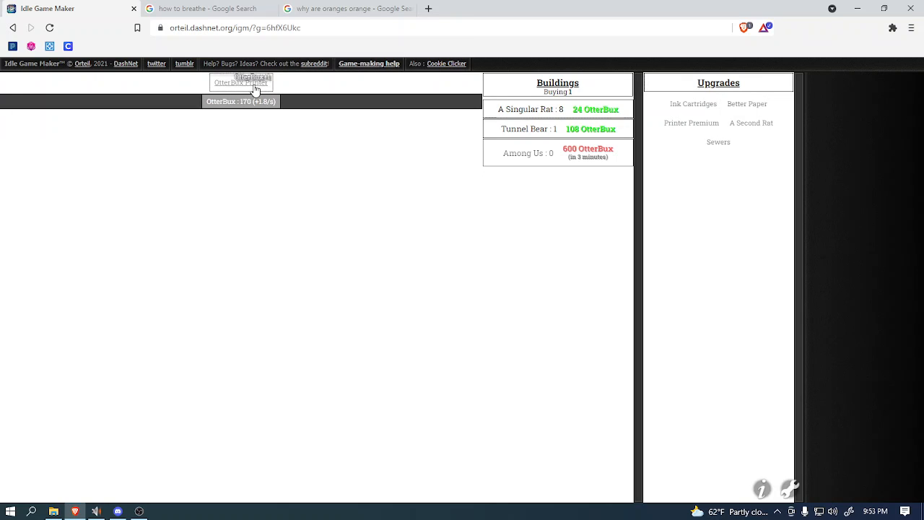
pyautogui.click(241, 82)
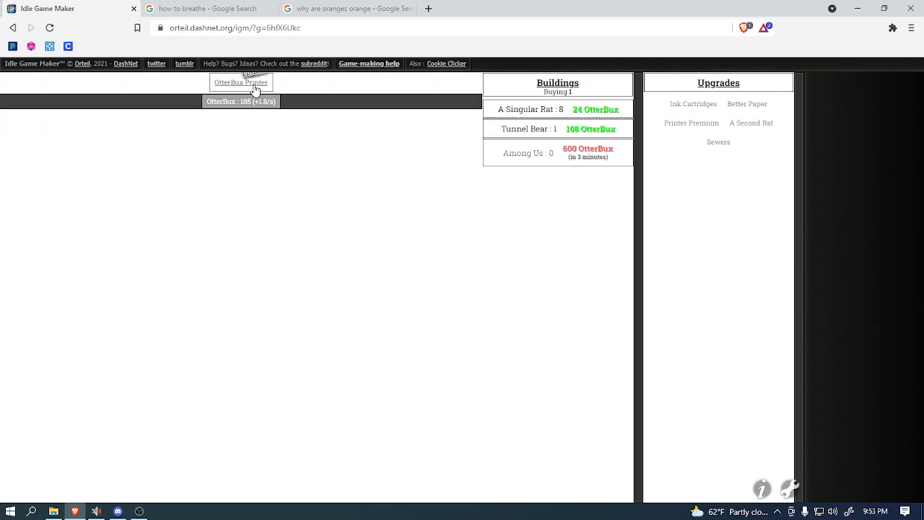
pyautogui.click(241, 82)
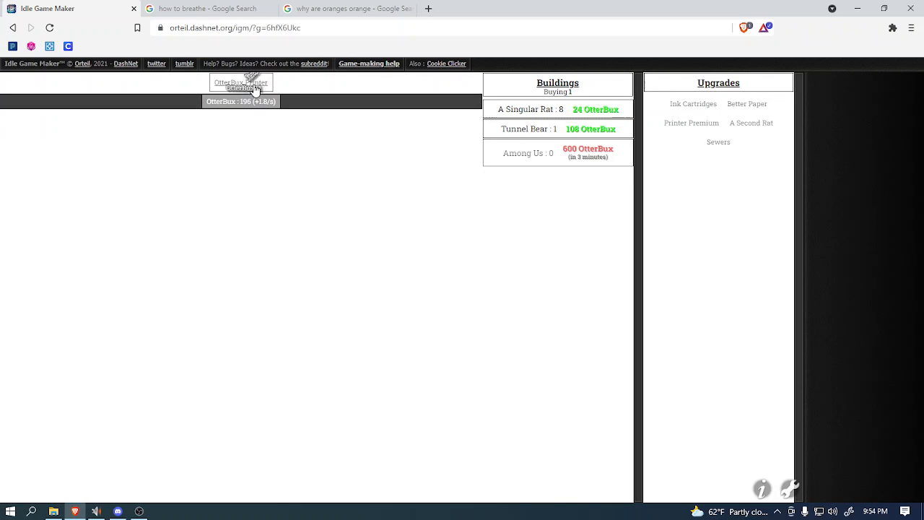
pyautogui.click(240, 82)
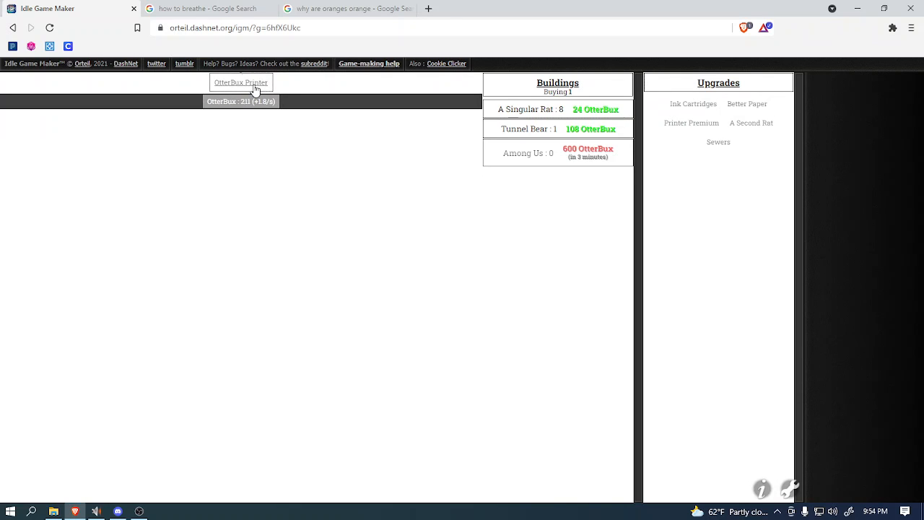
pyautogui.click(241, 82)
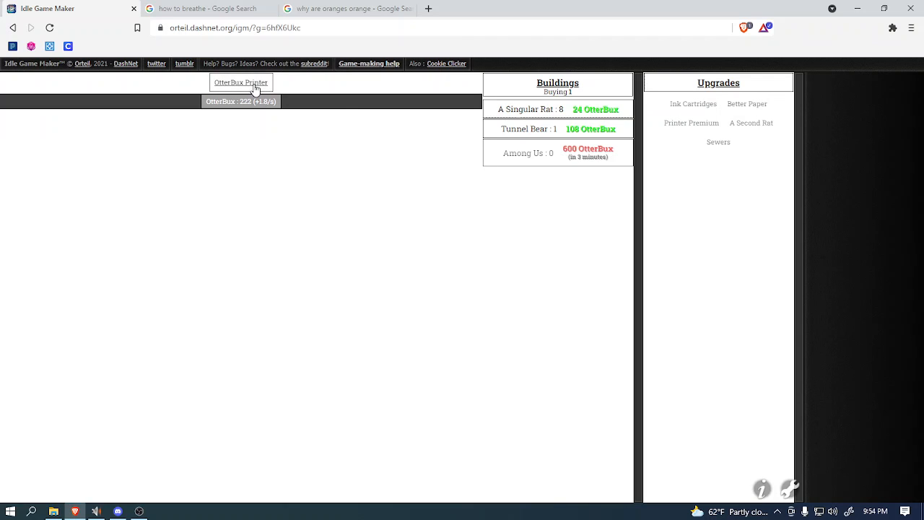
pyautogui.click(240, 82)
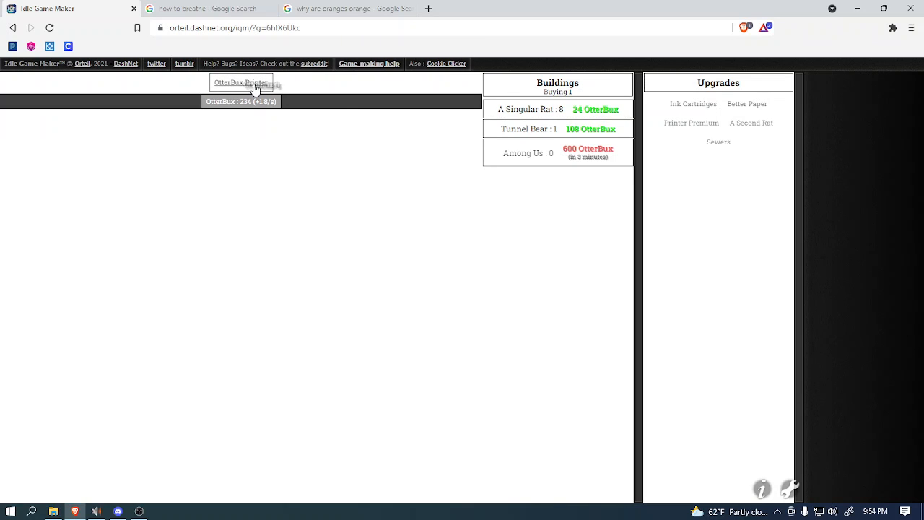
pyautogui.click(241, 86)
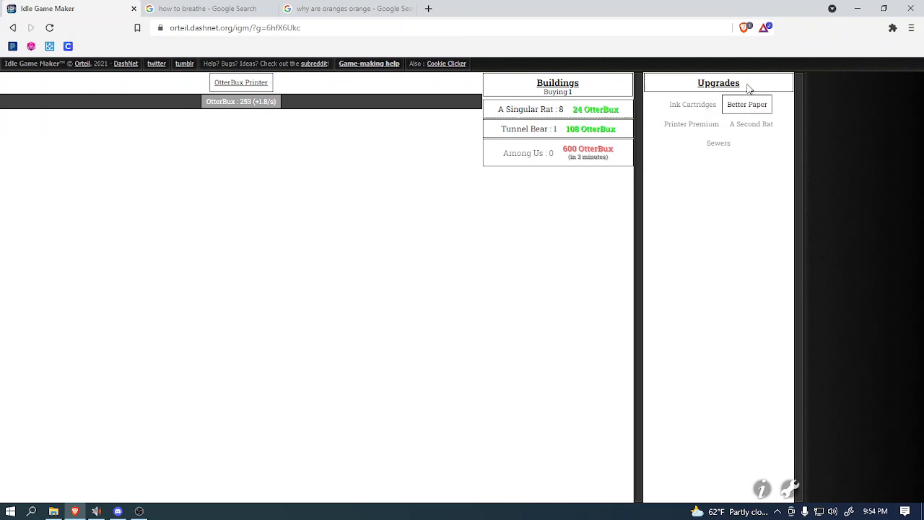
pyautogui.moveTo(241, 101)
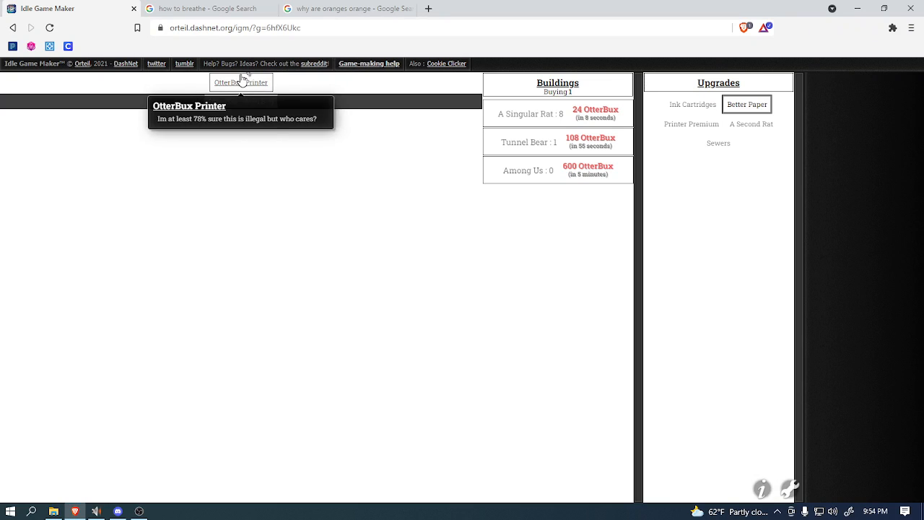
# Step: Print OtterBux to rebuild savings after Better Paper and the second Tunnel Bear
pyautogui.click(241, 82)
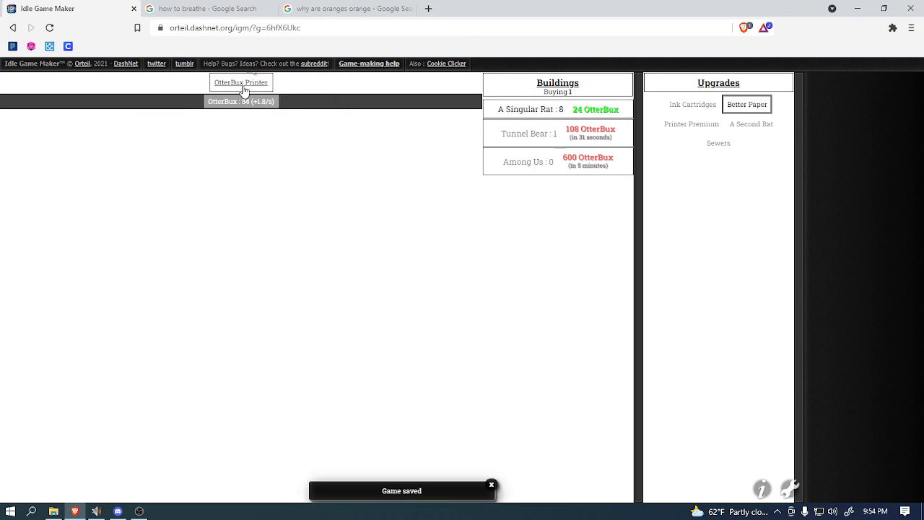
pyautogui.click(240, 85)
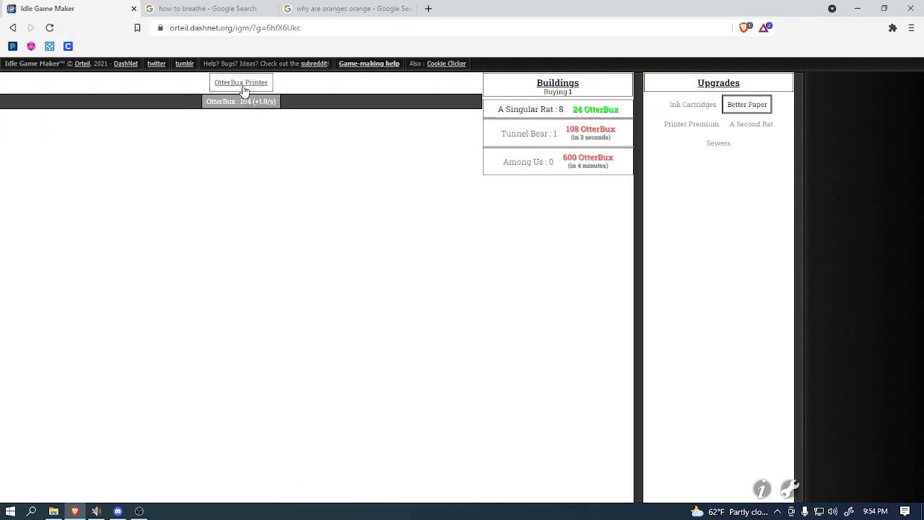
pyautogui.click(240, 82)
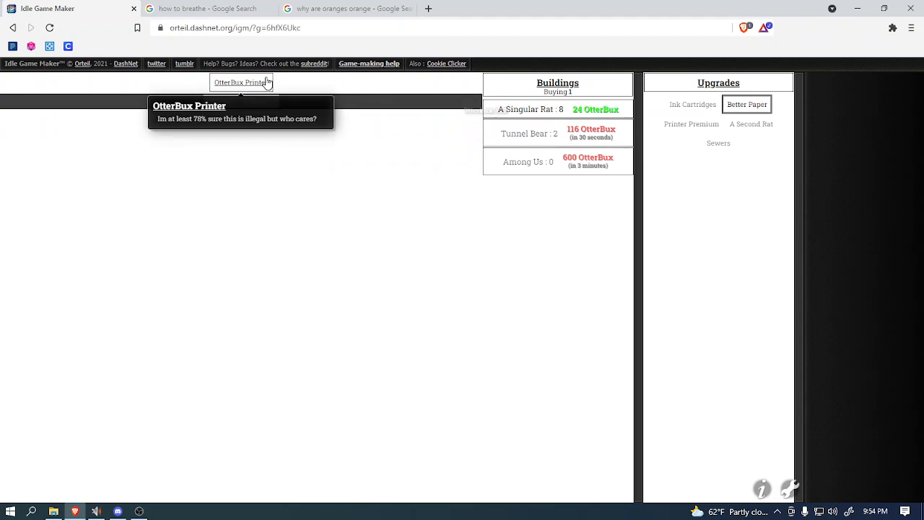
pyautogui.click(240, 82)
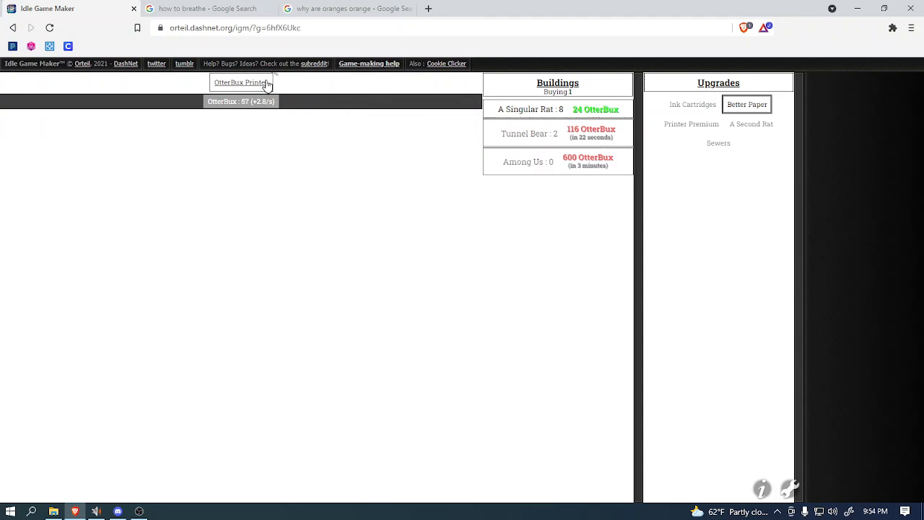
pyautogui.click(241, 83)
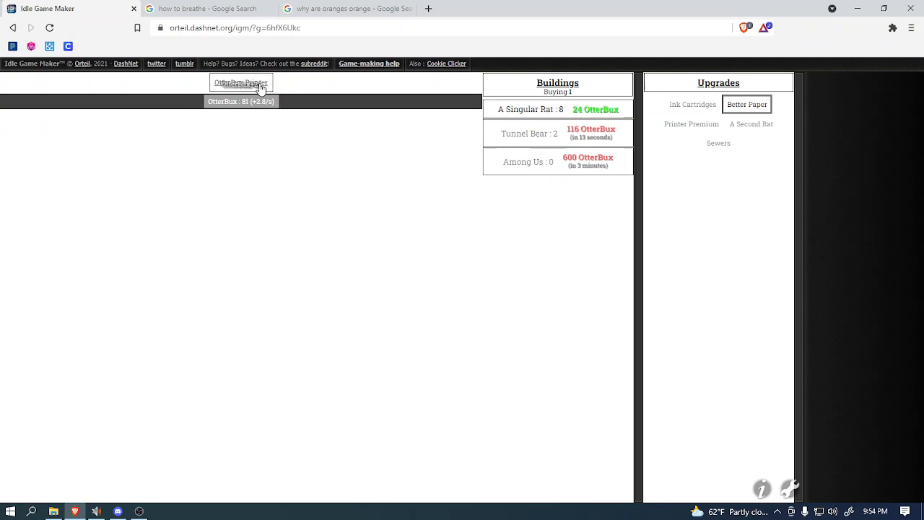
pyautogui.click(241, 82)
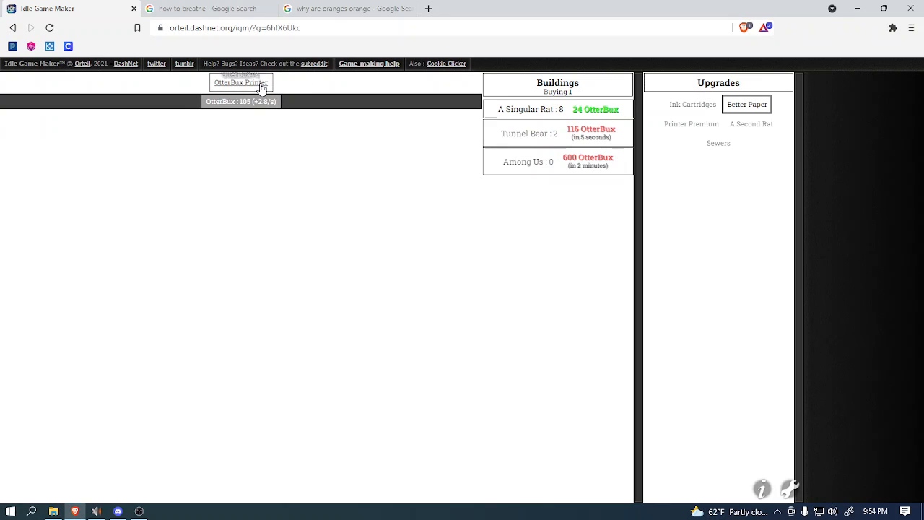
pyautogui.click(240, 81)
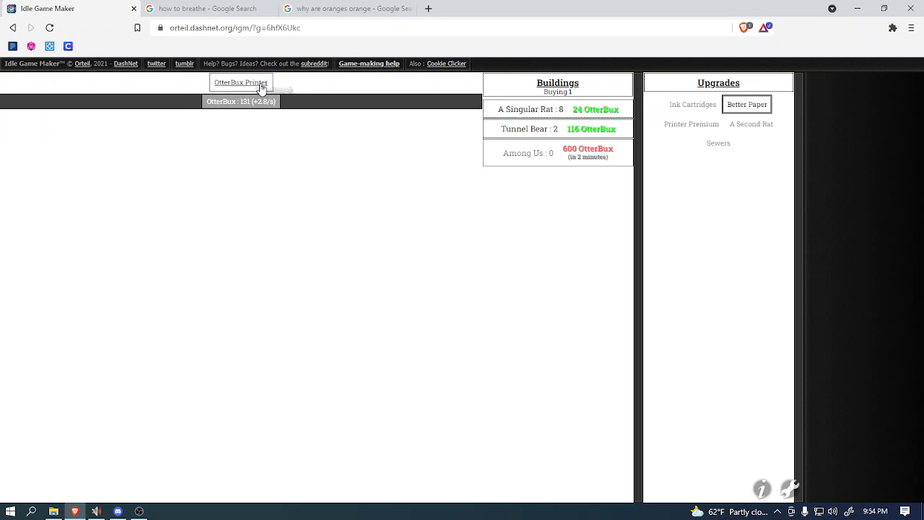
pyautogui.click(240, 82)
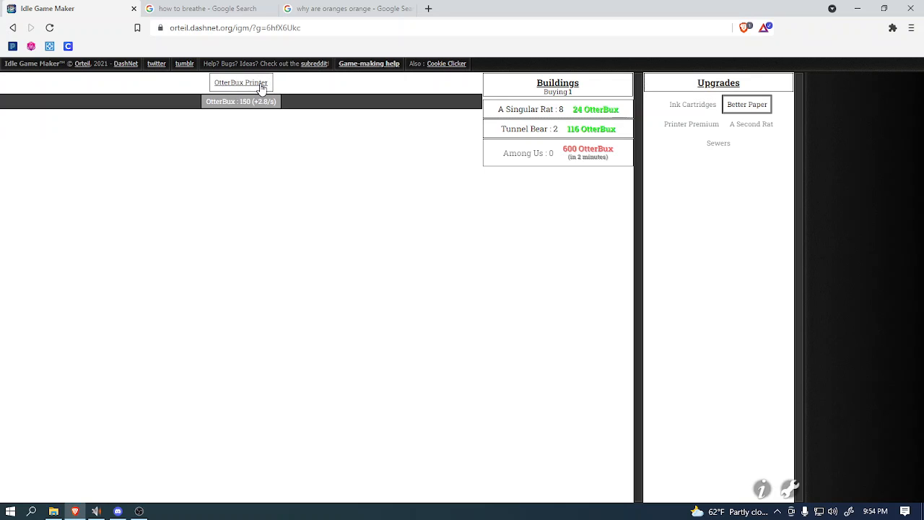
pyautogui.click(240, 86)
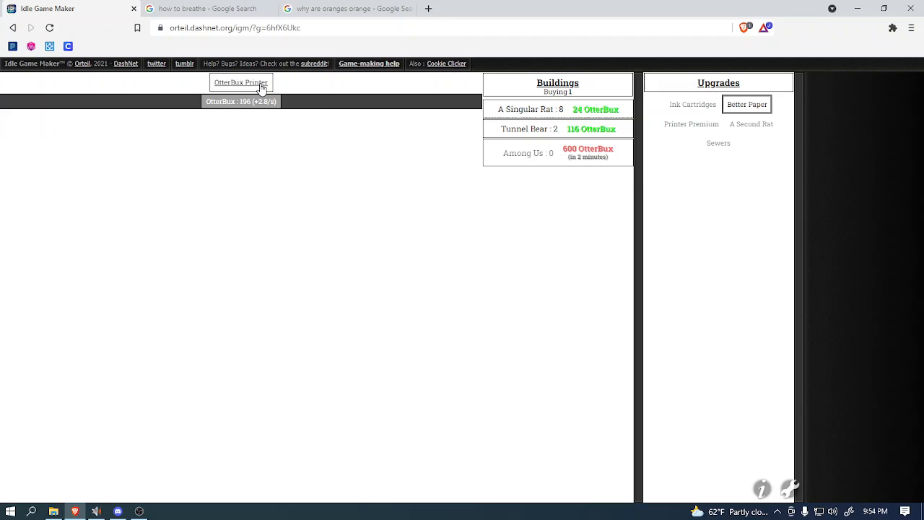
# Step: Keep printing until OtterBux pass 500 for Printer Premium
pyautogui.click(240, 81)
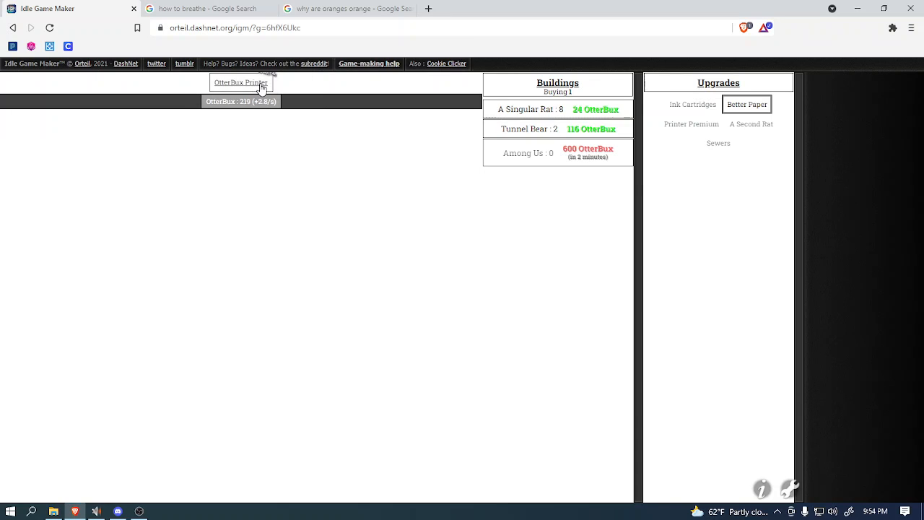
pyautogui.click(241, 81)
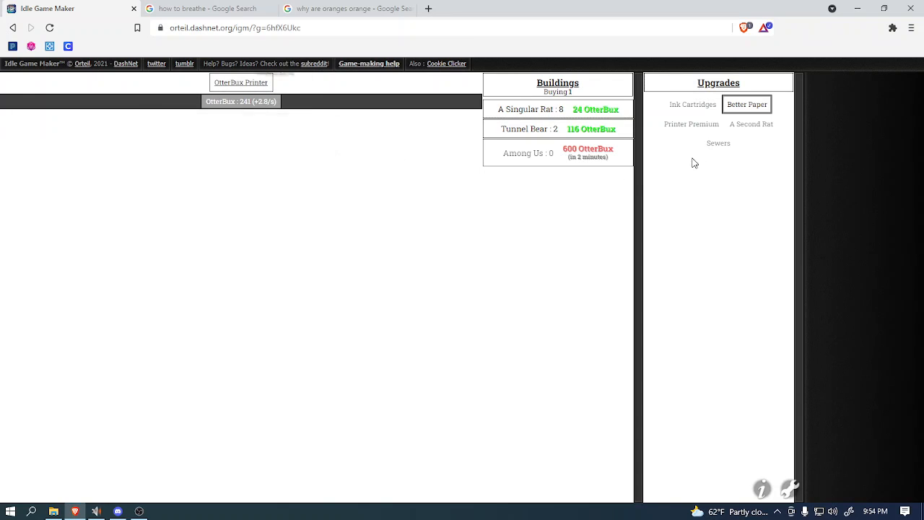
pyautogui.moveTo(344, 191)
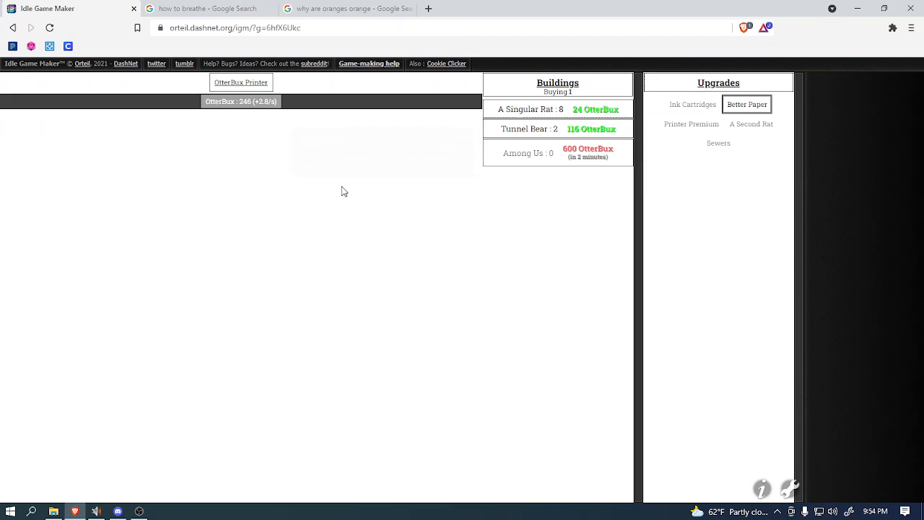
pyautogui.moveTo(240, 82)
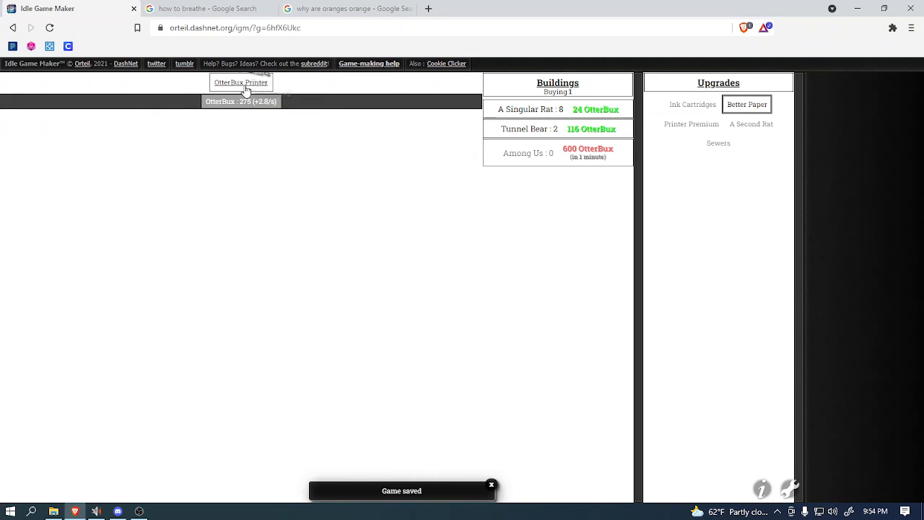
pyautogui.click(240, 82)
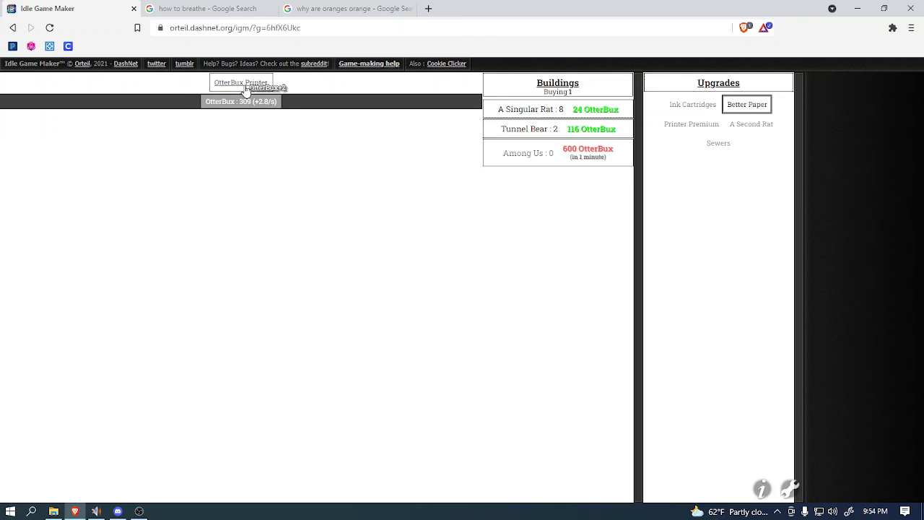
pyautogui.click(240, 83)
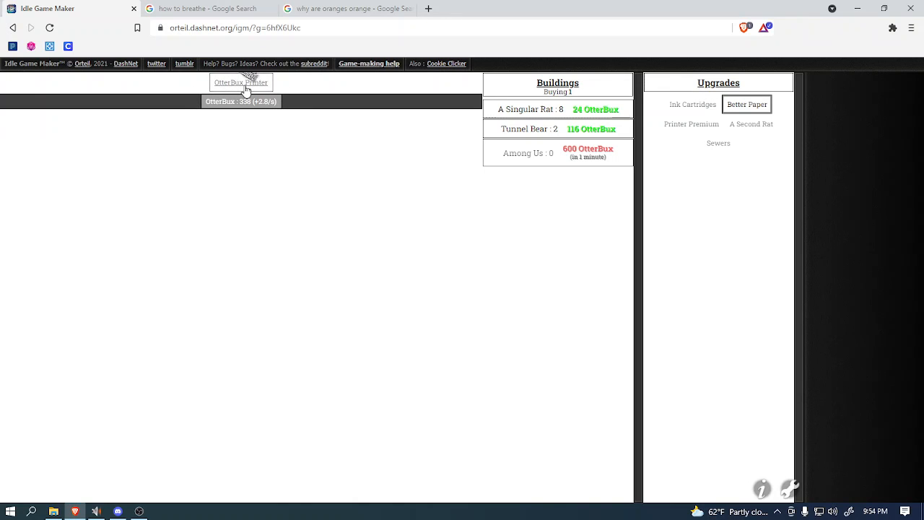
pyautogui.click(240, 81)
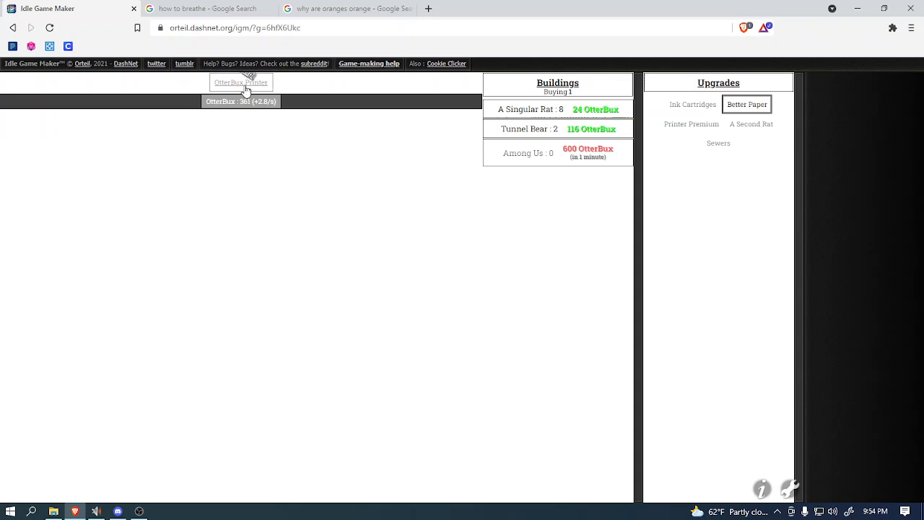
pyautogui.click(240, 81)
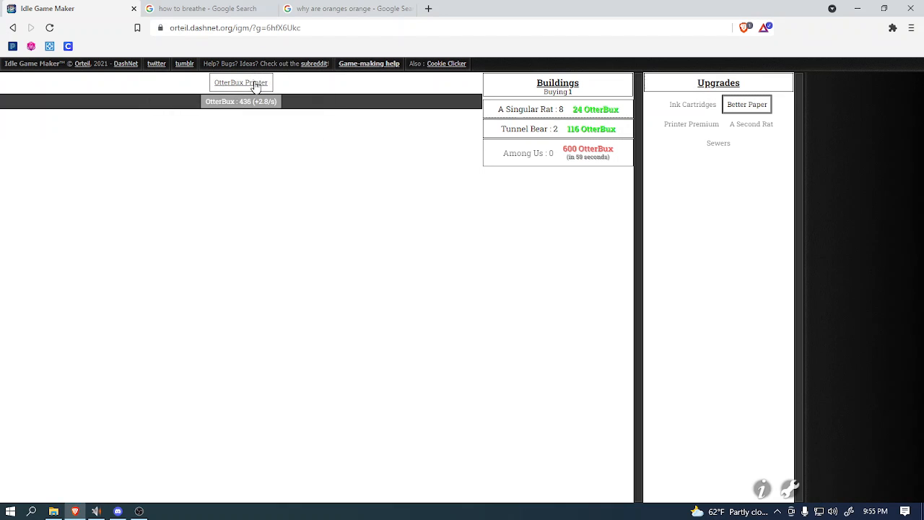
pyautogui.click(241, 81)
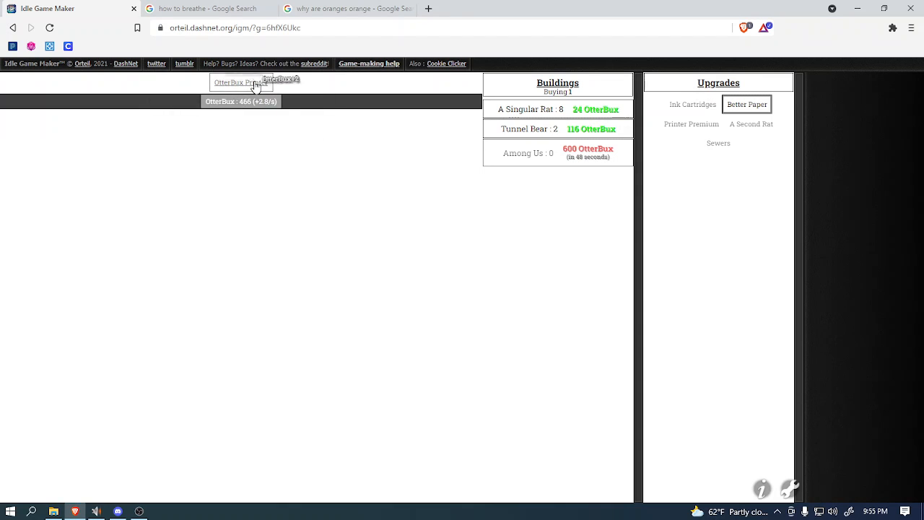
pyautogui.click(241, 82)
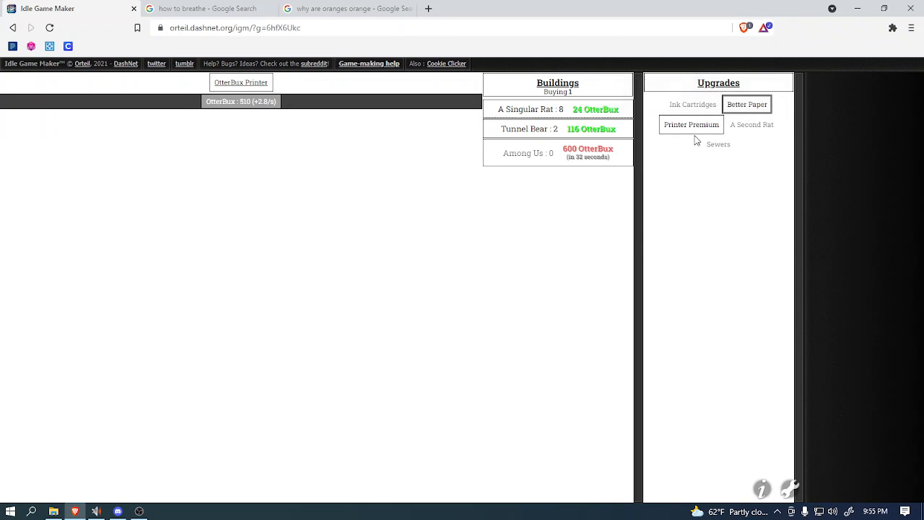
# Step: Print OtterBux past 500 toward Printer Premium and the Among Us building
pyautogui.click(240, 81)
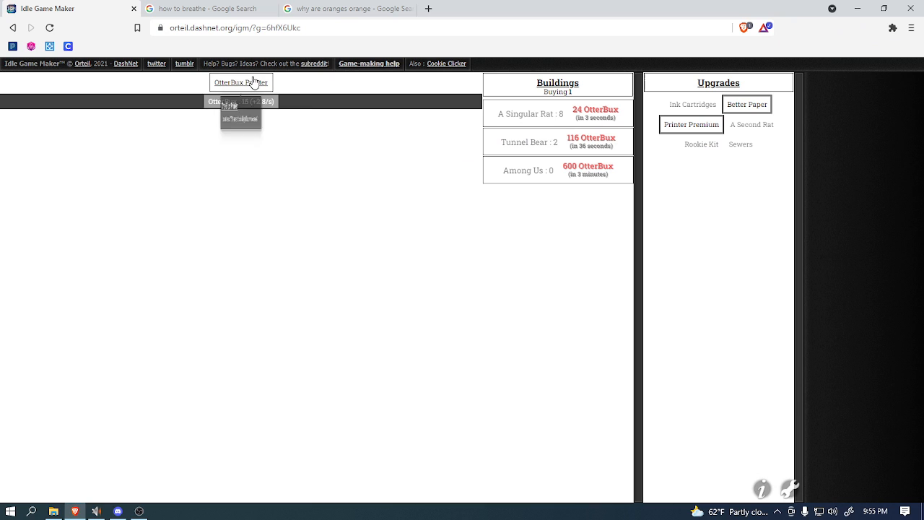
pyautogui.click(241, 82)
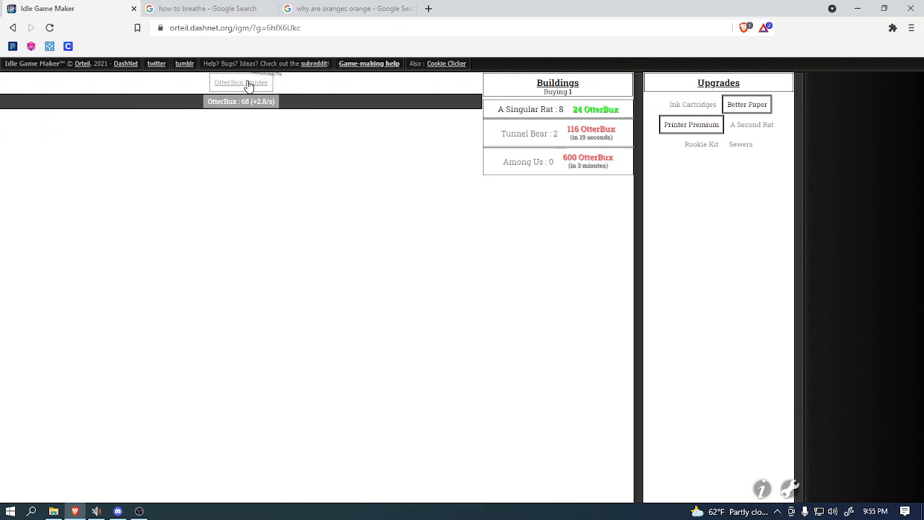
pyautogui.click(240, 82)
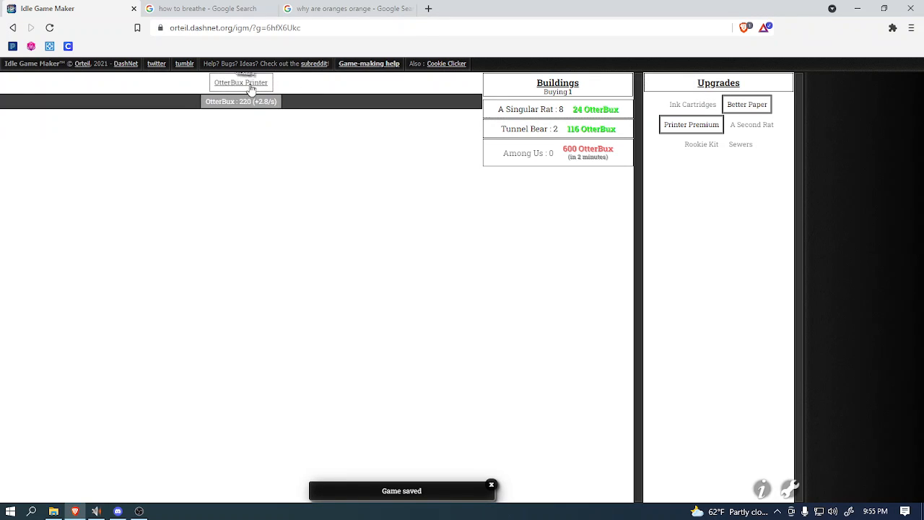
pyautogui.click(241, 82)
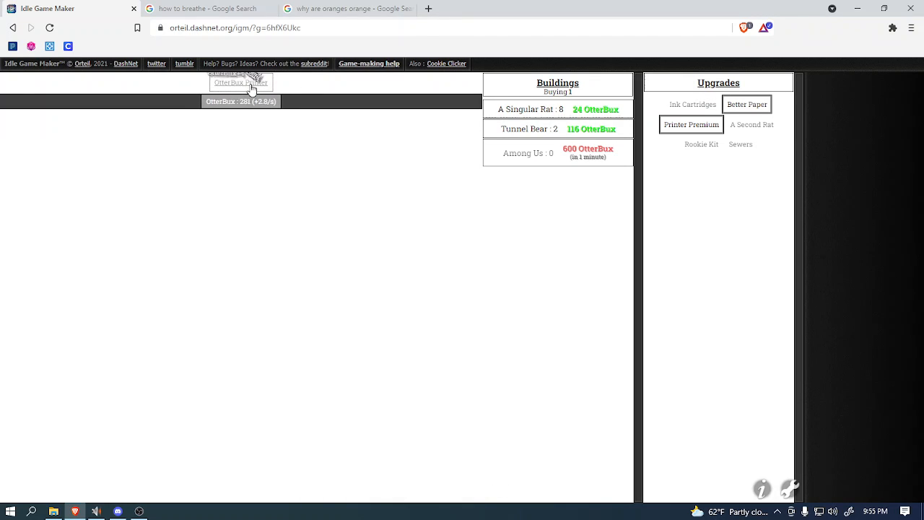
pyautogui.click(240, 81)
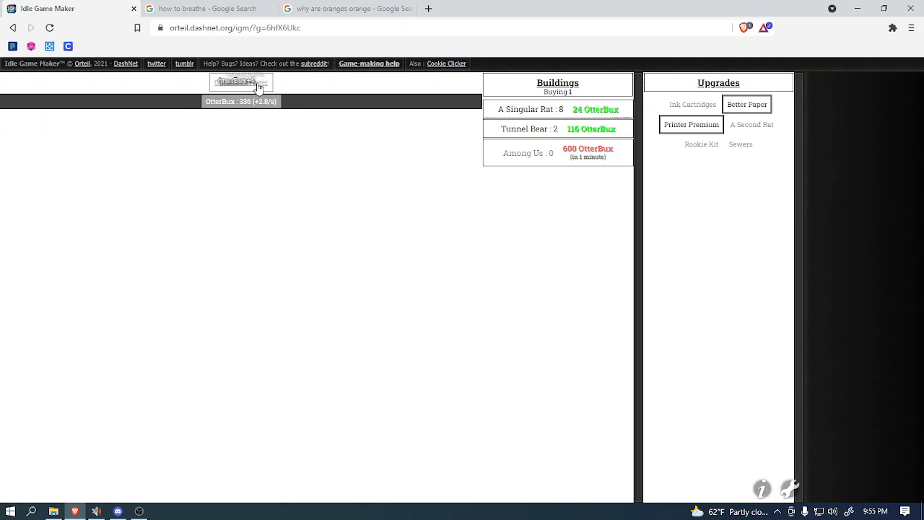
pyautogui.click(241, 82)
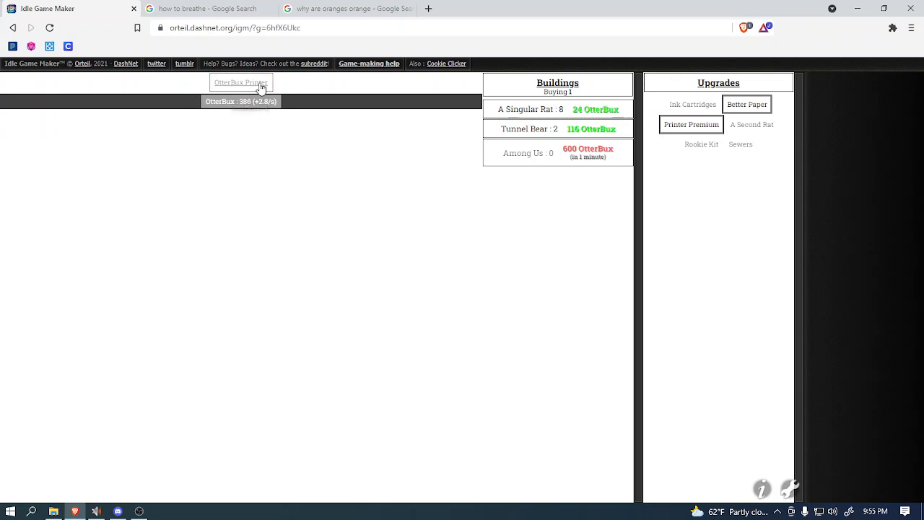
pyautogui.click(240, 83)
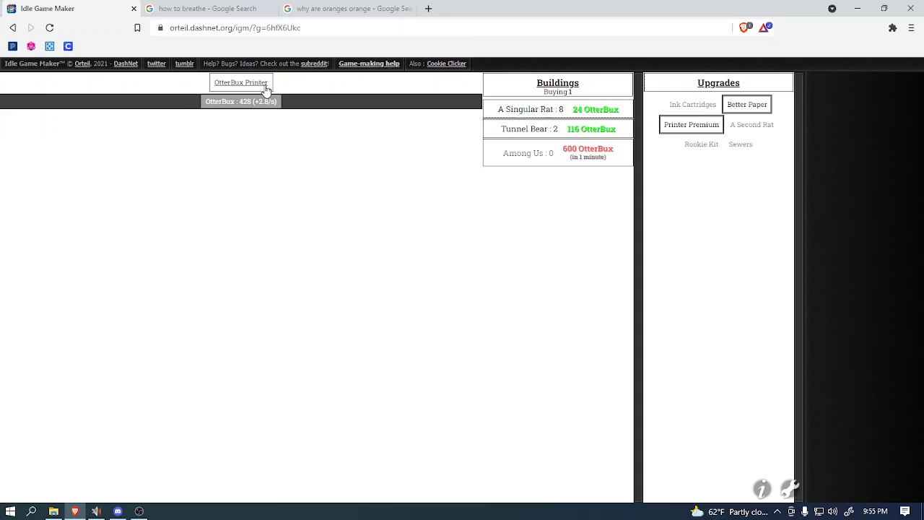
pyautogui.click(240, 83)
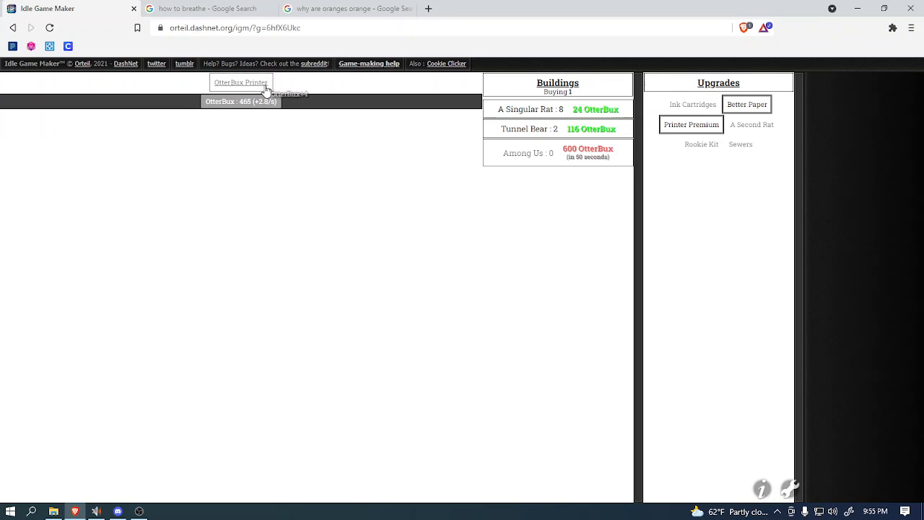
pyautogui.click(240, 86)
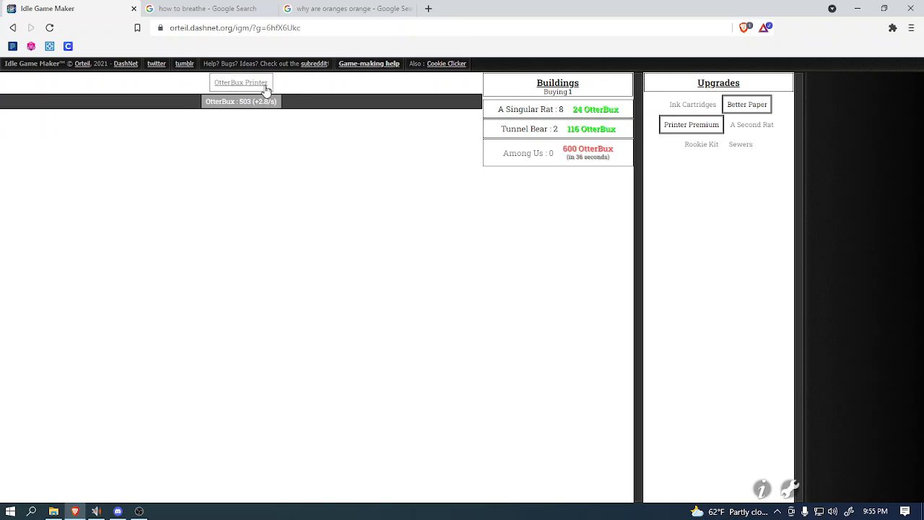
pyautogui.click(241, 82)
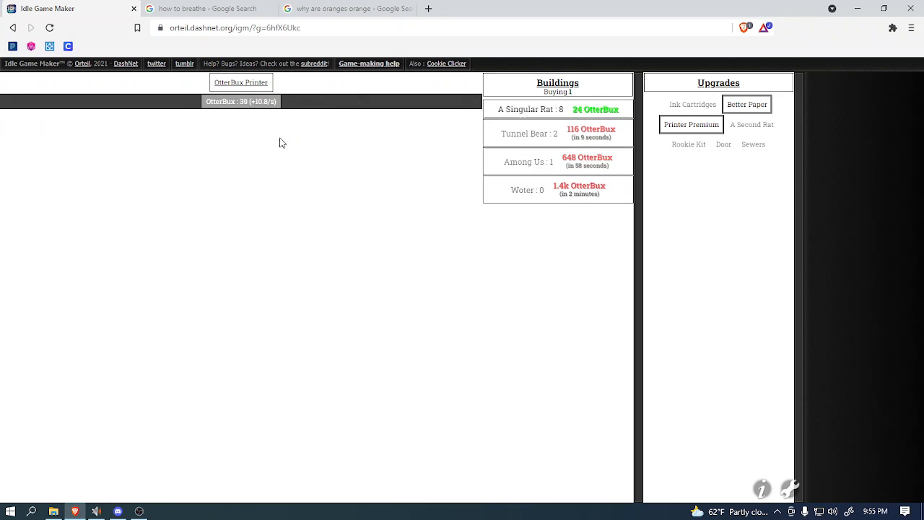
pyautogui.moveTo(723, 144)
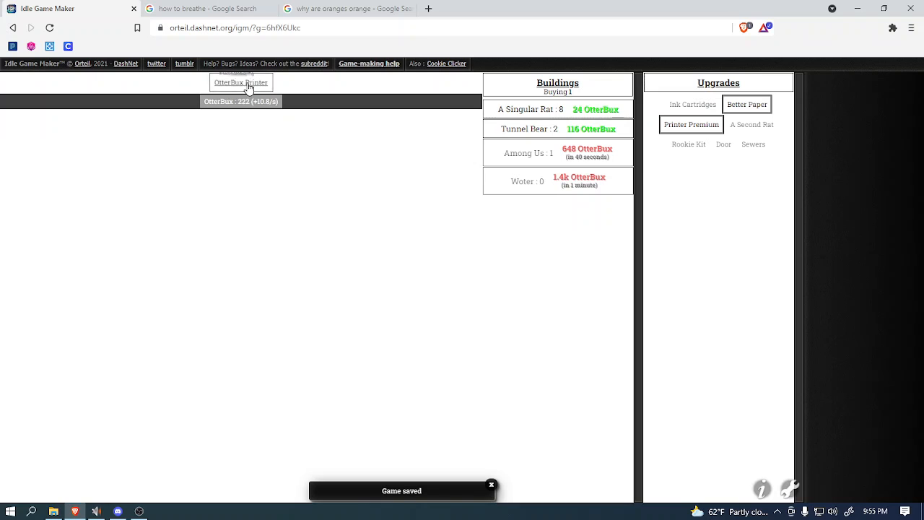
# Step: Print OtterBux up to about 1.2k at 10.8 per second
pyautogui.click(241, 82)
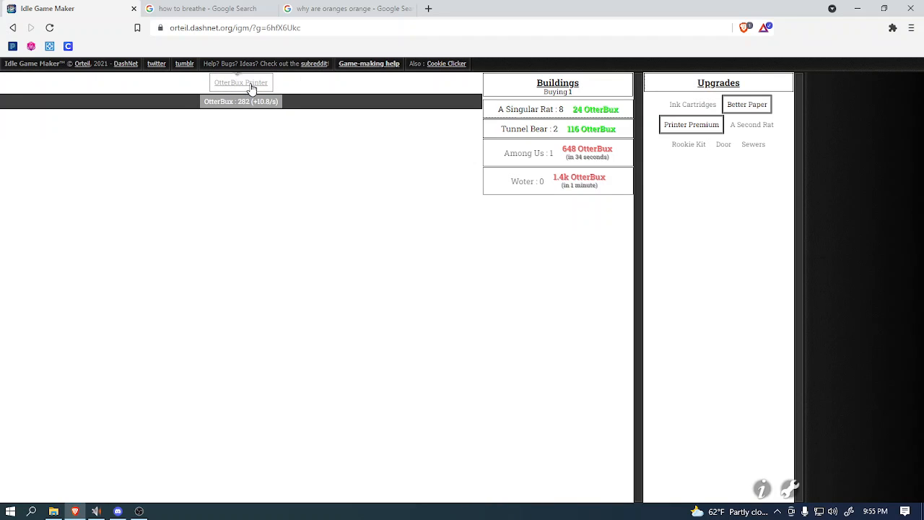
pyautogui.click(240, 83)
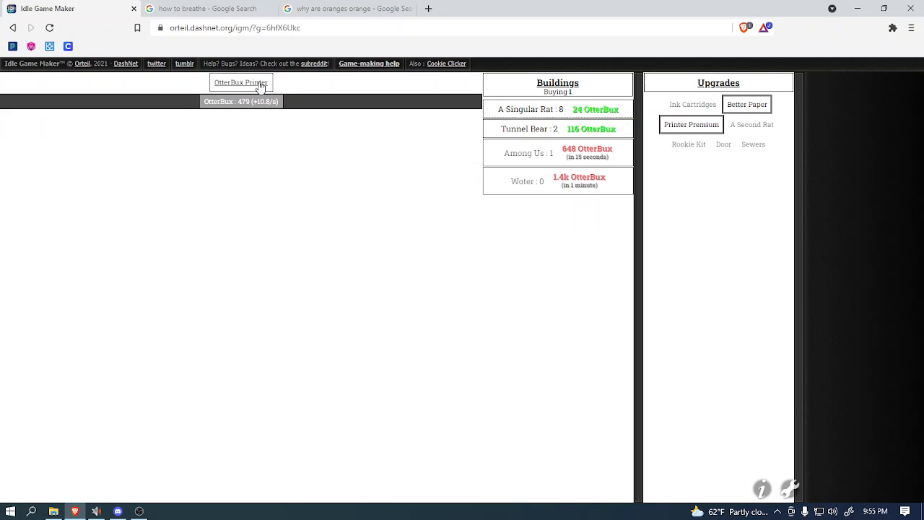
pyautogui.click(241, 83)
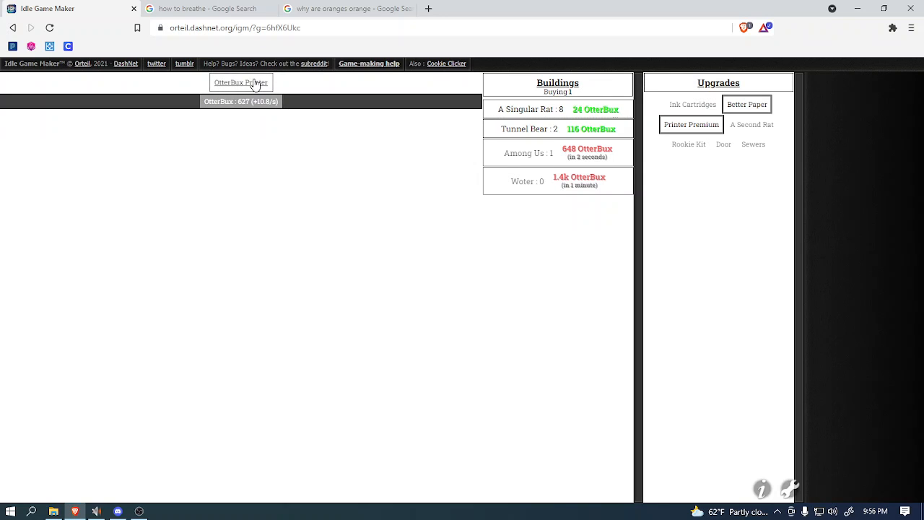
pyautogui.click(241, 81)
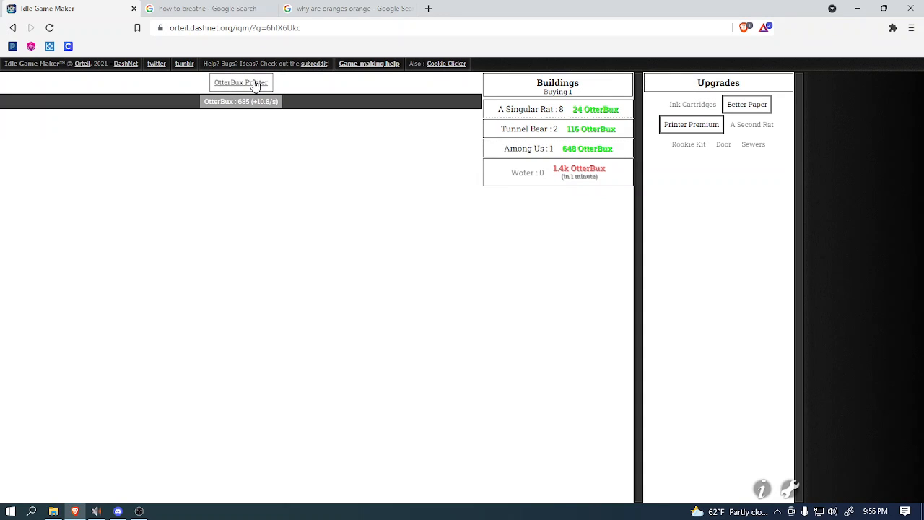
pyautogui.click(240, 81)
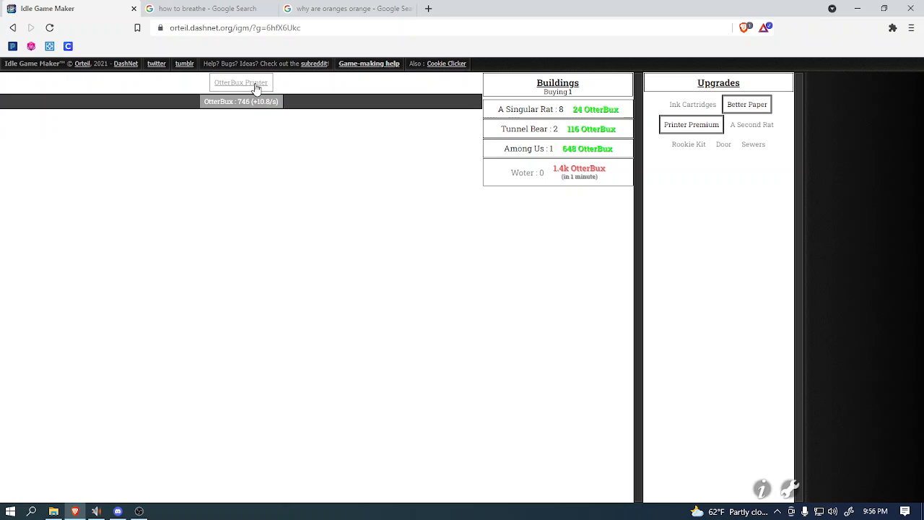
pyautogui.click(240, 83)
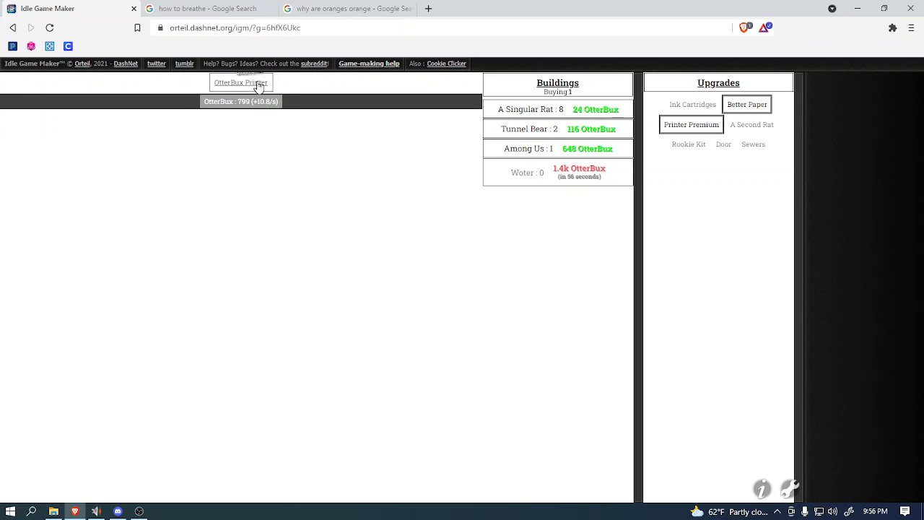
pyautogui.click(240, 82)
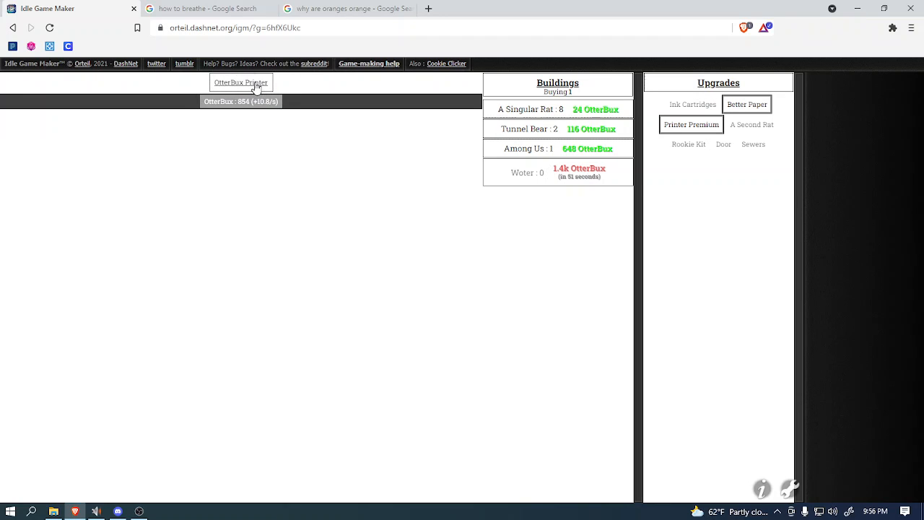
pyautogui.click(240, 82)
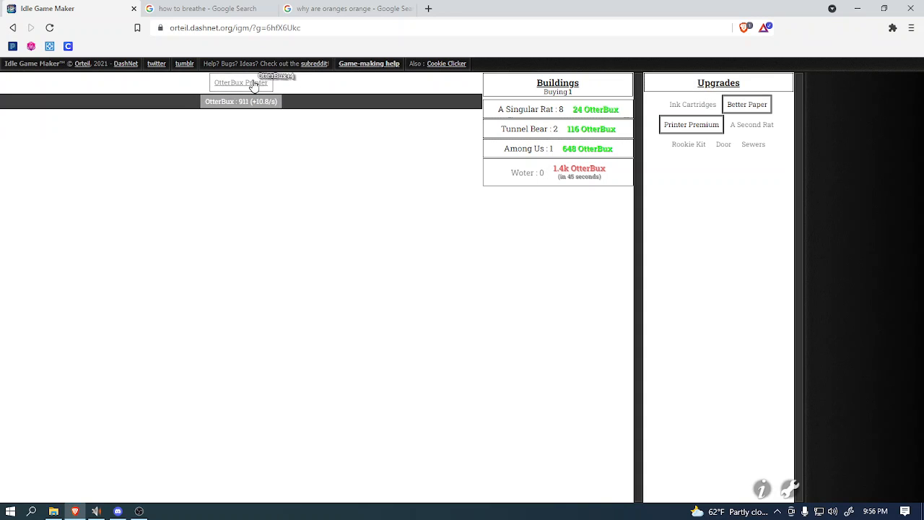
pyautogui.click(240, 82)
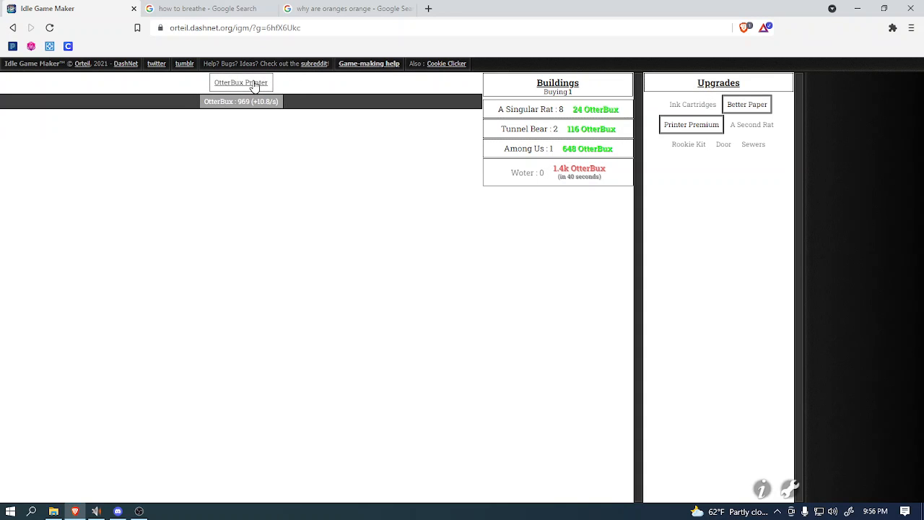
pyautogui.click(241, 82)
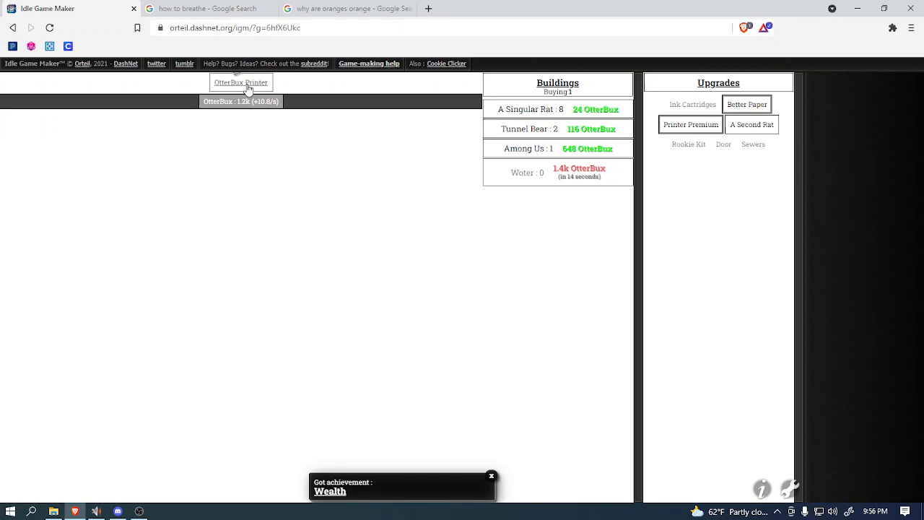
# Step: Print OtterBux and buy the first Woter, reaching 40.8 per second
pyautogui.click(241, 82)
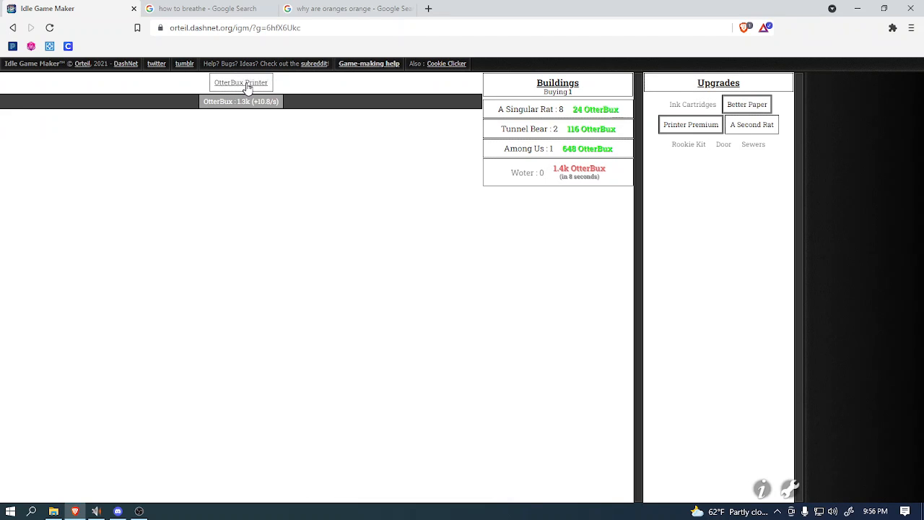
pyautogui.click(241, 82)
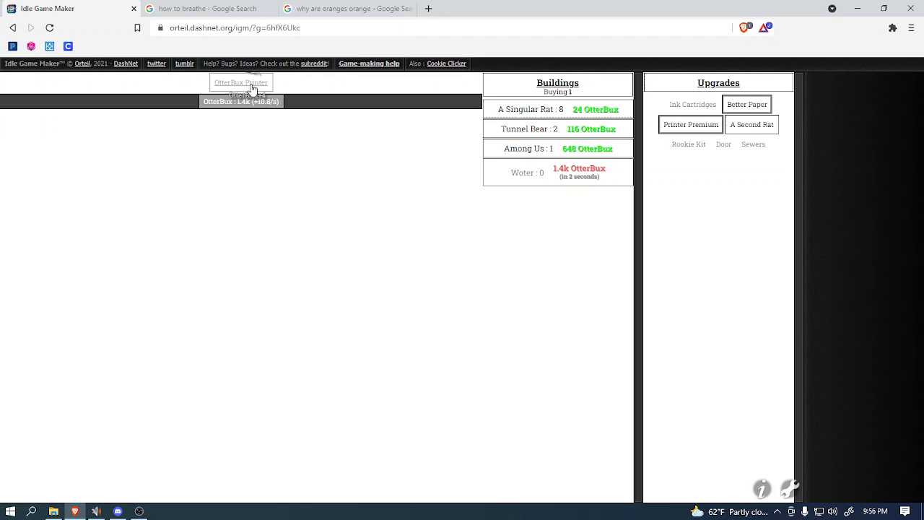
pyautogui.click(558, 172)
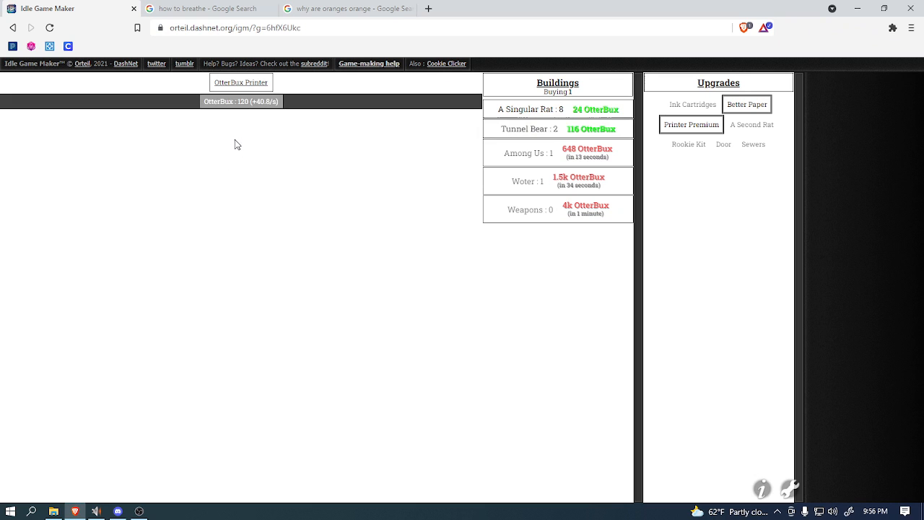
pyautogui.moveTo(241, 101)
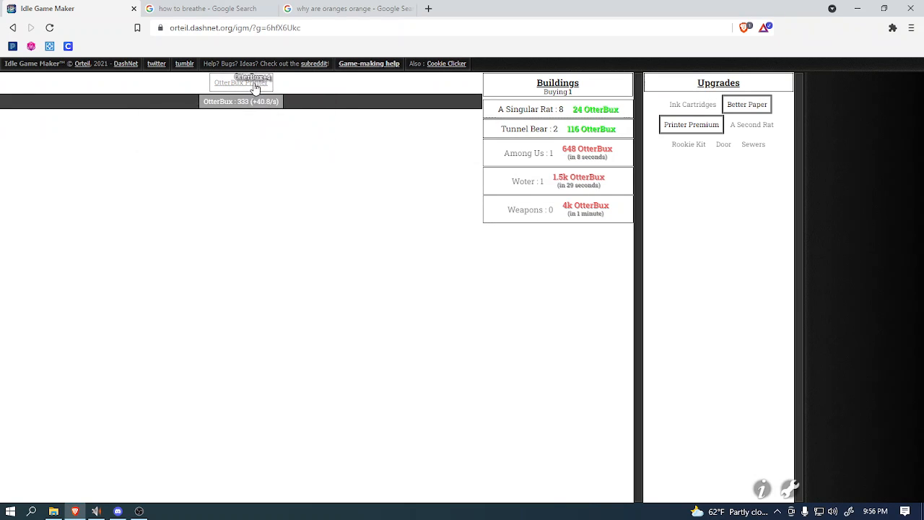
# Step: Print OtterBux to save up for another building
pyautogui.click(241, 82)
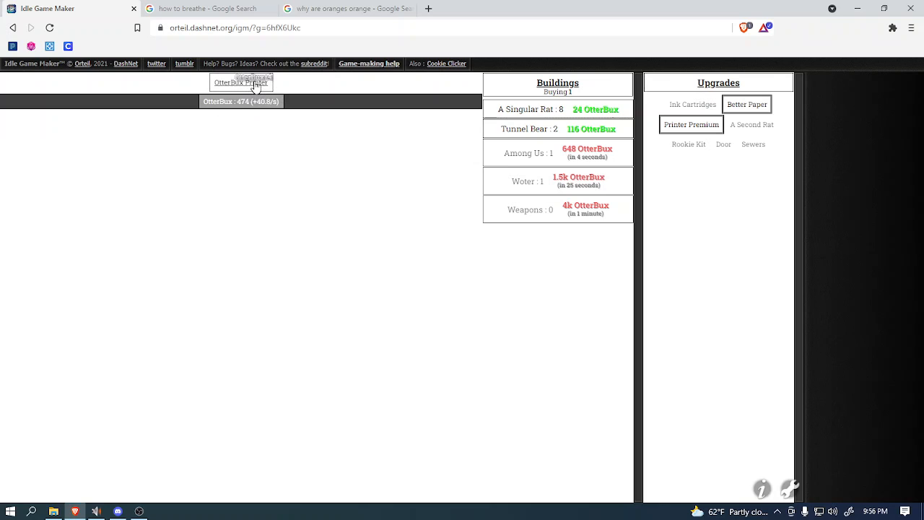
pyautogui.click(241, 82)
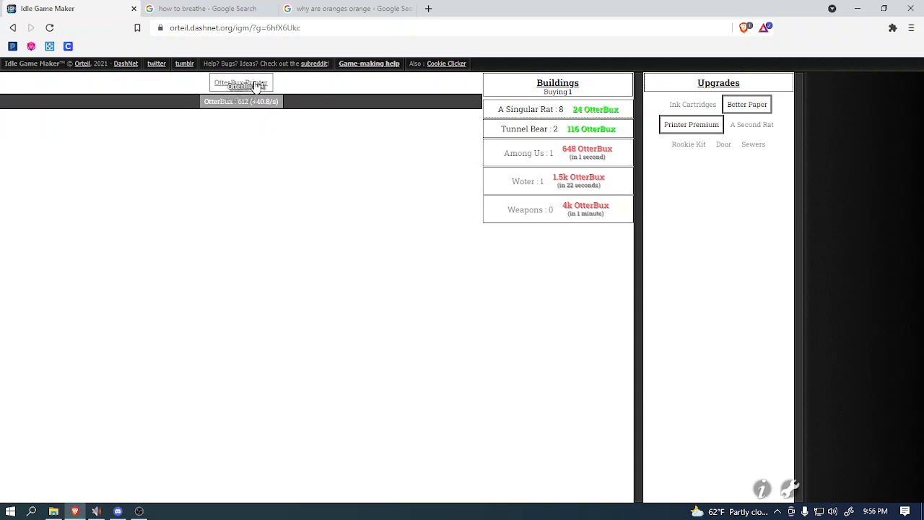
pyautogui.click(240, 82)
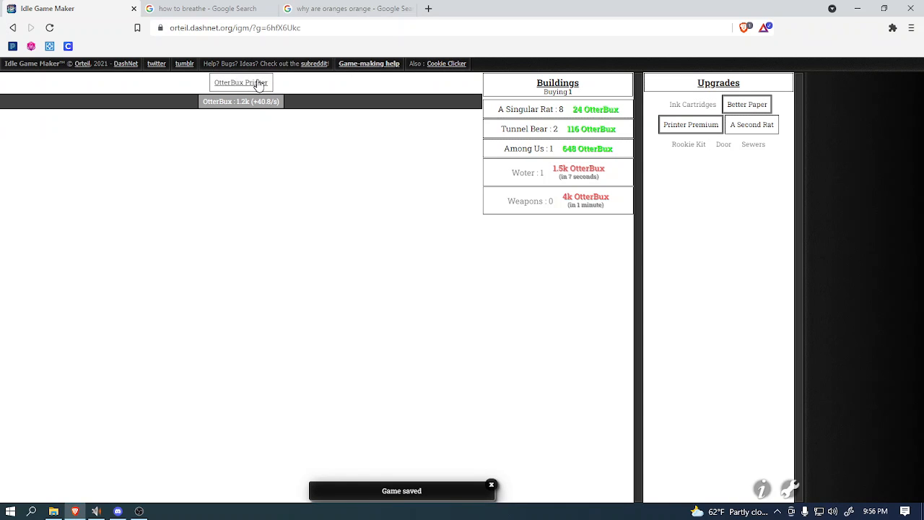
pyautogui.click(240, 81)
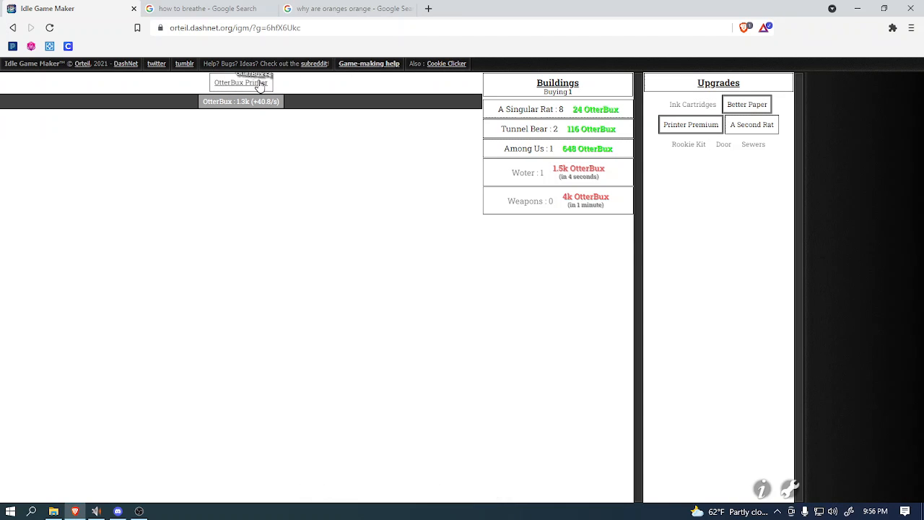
pyautogui.moveTo(242, 82)
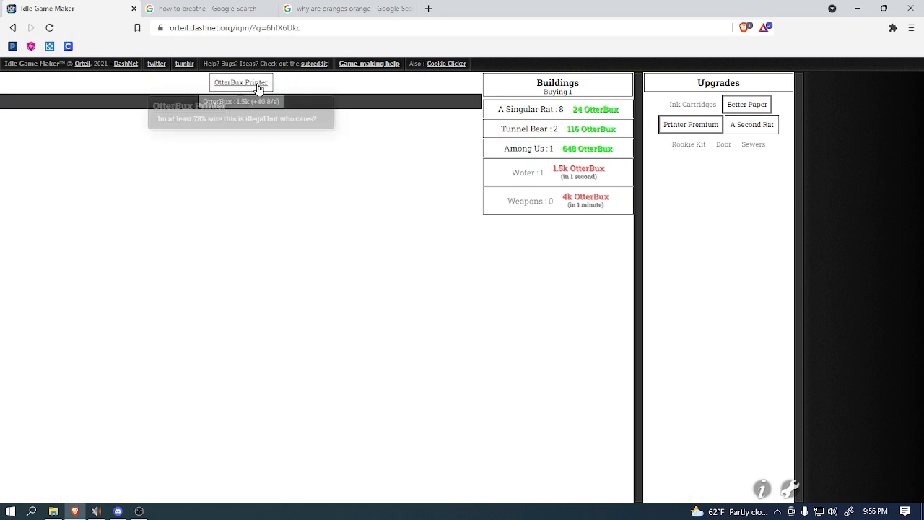
pyautogui.moveTo(527, 168)
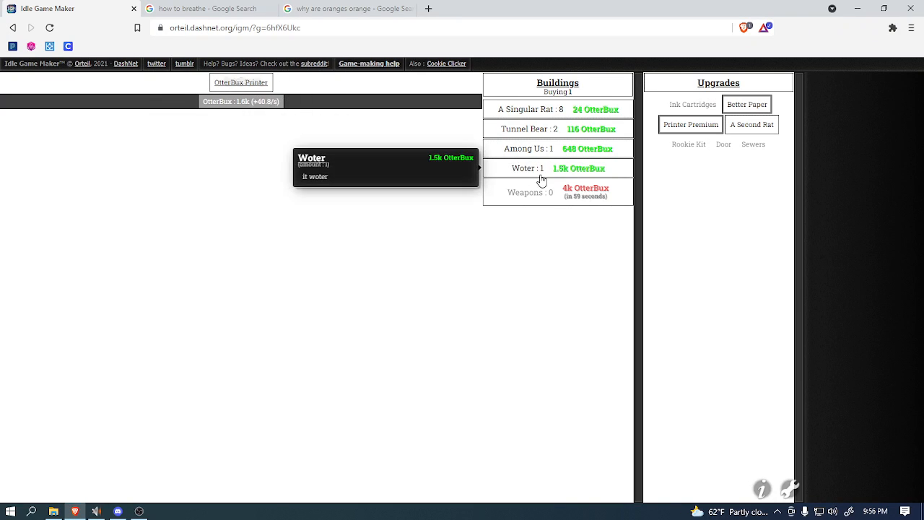
# Step: Buy a second Woter and keep printing OtterBux
pyautogui.click(557, 167)
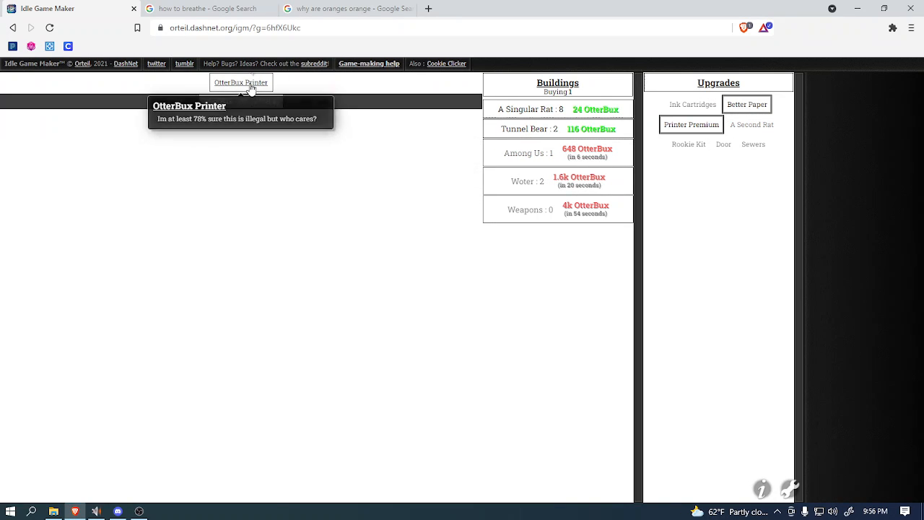
pyautogui.click(241, 82)
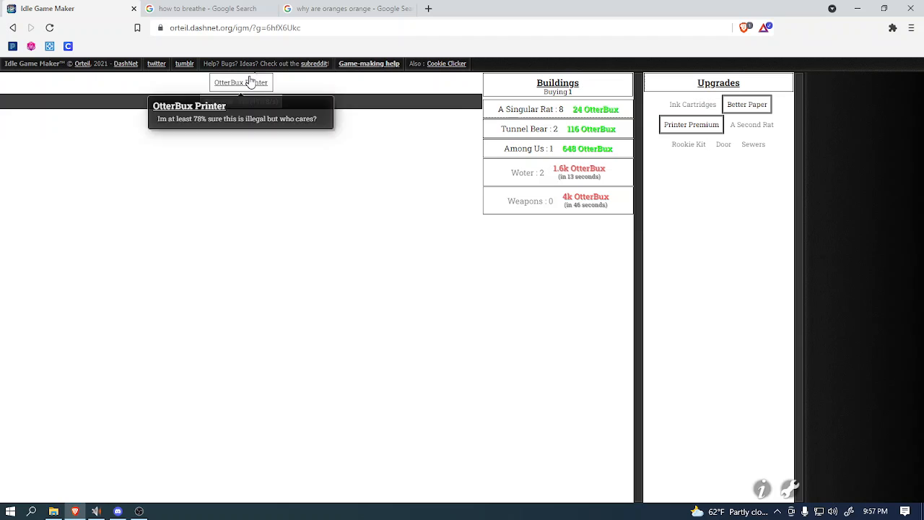
pyautogui.click(240, 81)
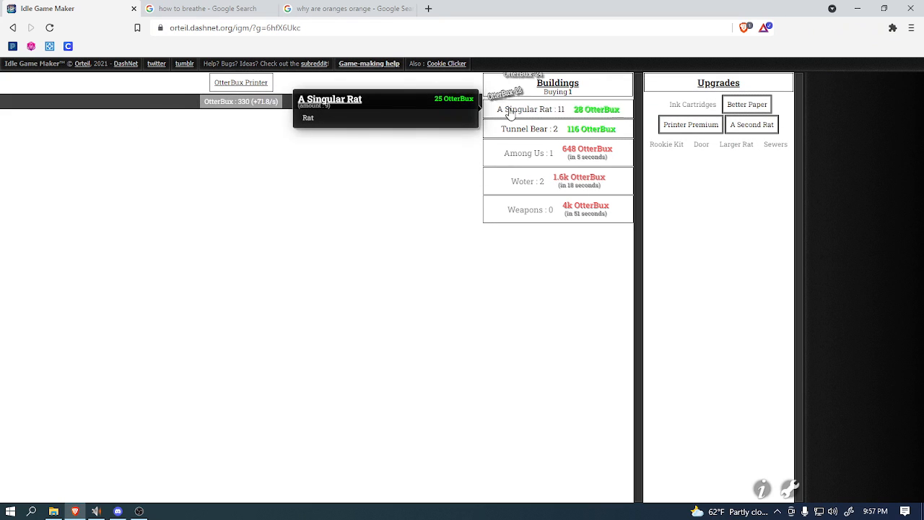
# Step: Buy more Singular Rats and a first Weapons building, reaching 164.2 per second
pyautogui.click(530, 109)
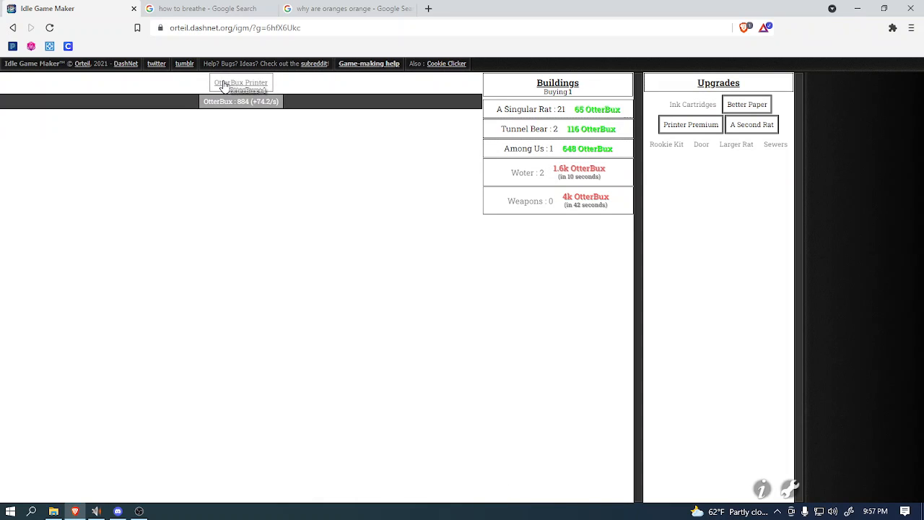
pyautogui.click(240, 83)
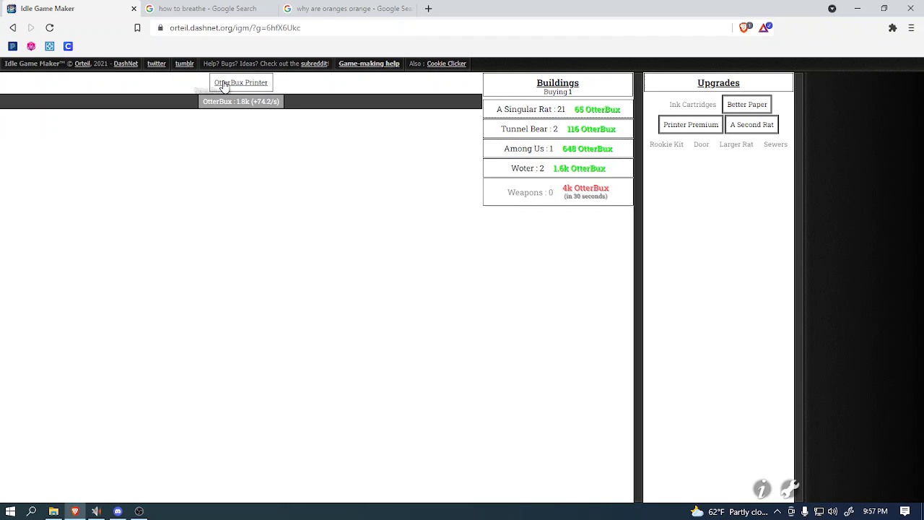
pyautogui.click(241, 82)
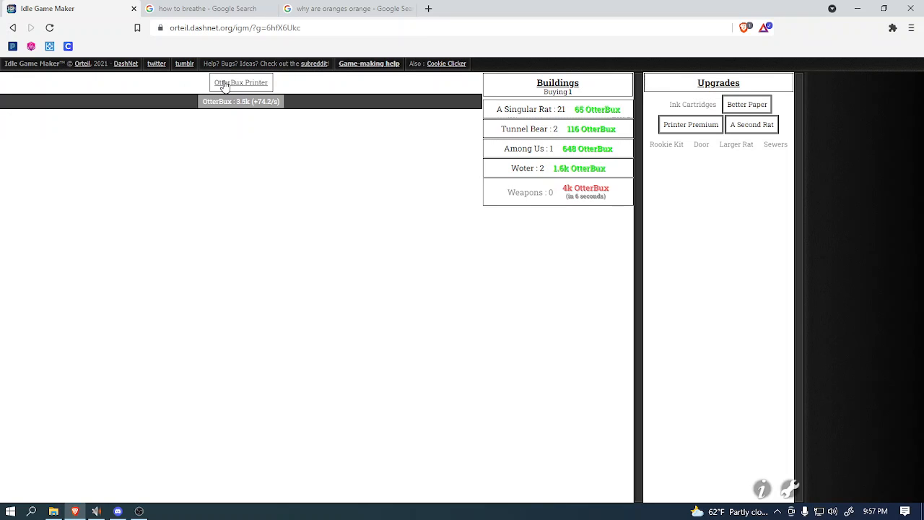
pyautogui.click(240, 81)
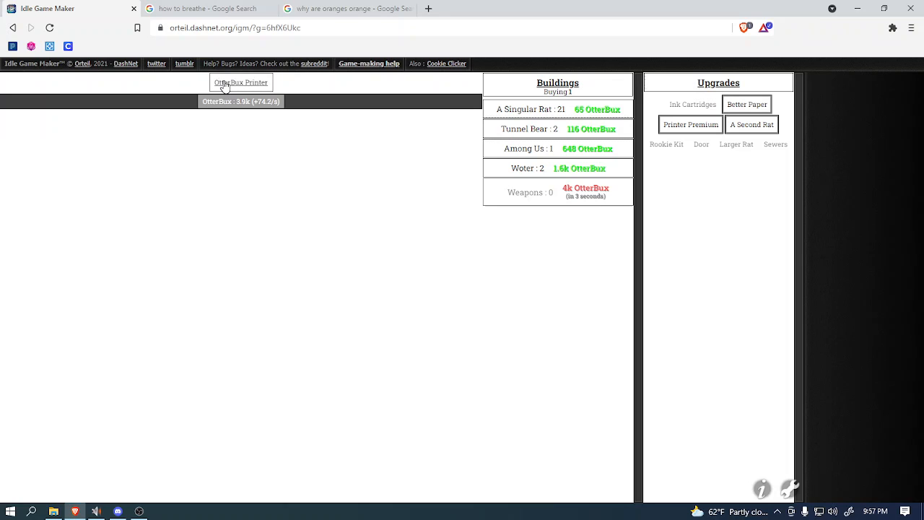
pyautogui.click(530, 192)
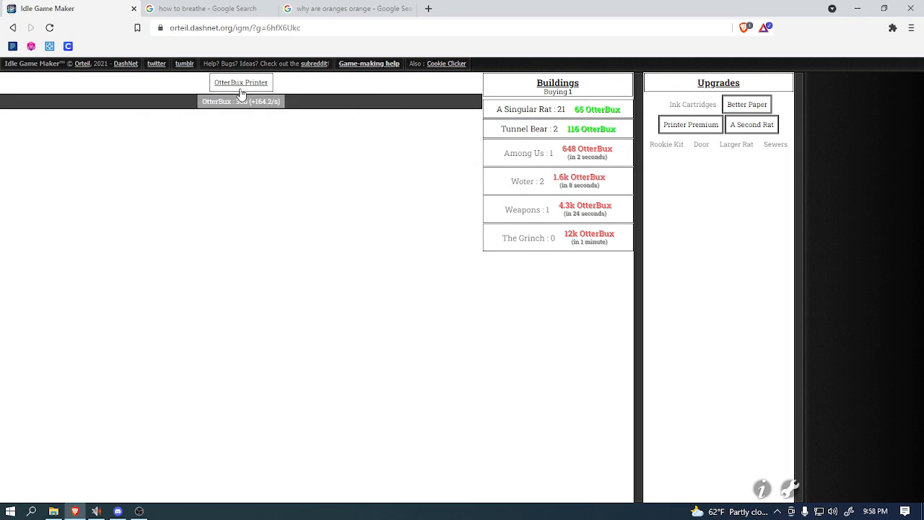
# Step: Print OtterBux and buy two more Singular Rats
pyautogui.click(240, 81)
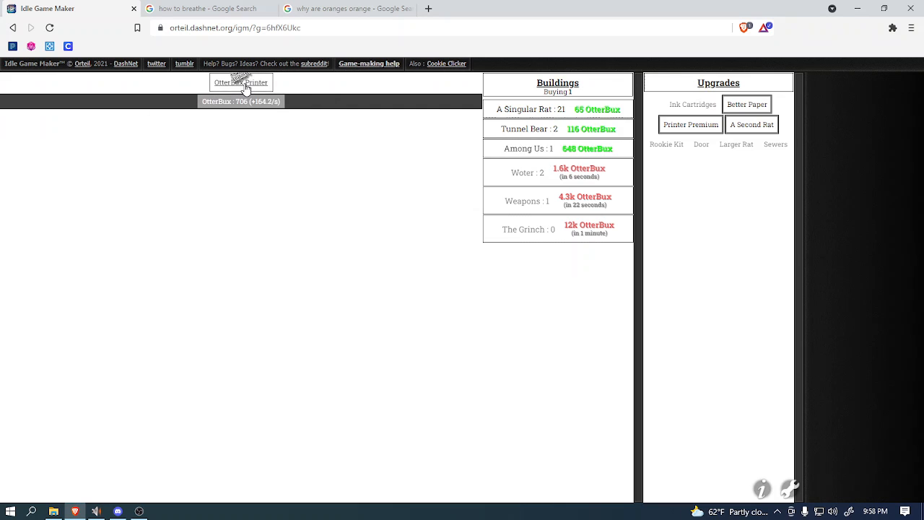
pyautogui.click(241, 82)
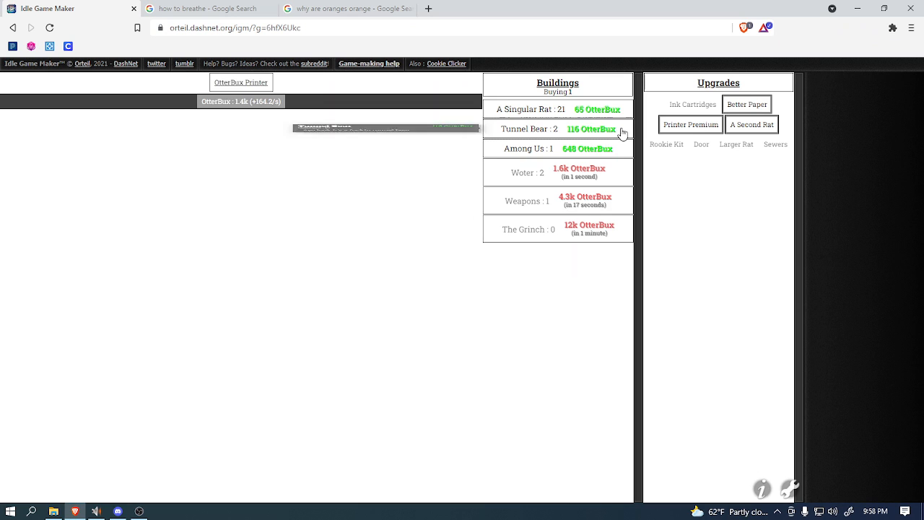
pyautogui.moveTo(240, 101)
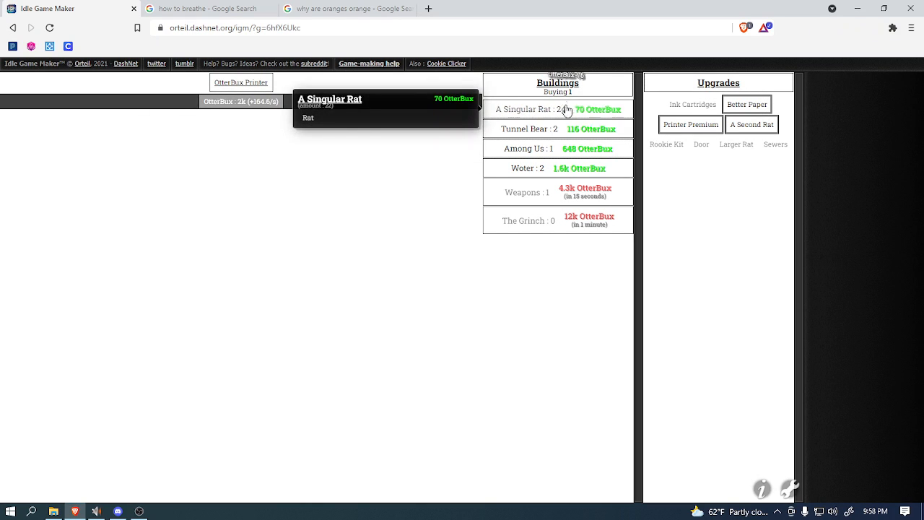
pyautogui.click(557, 109)
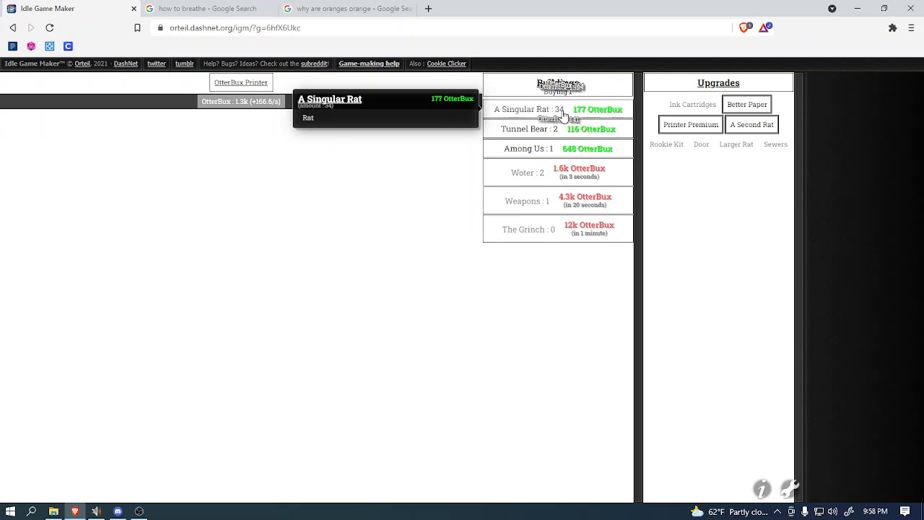
pyautogui.click(557, 109)
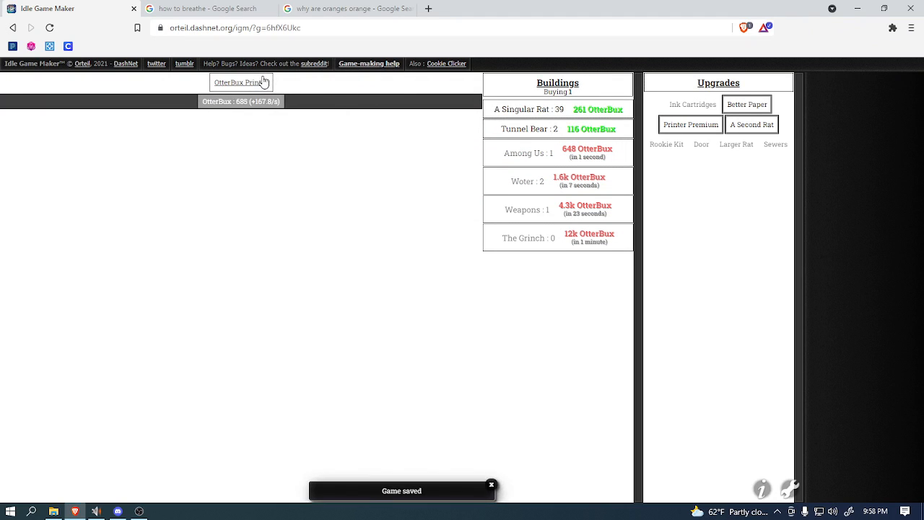
# Step: Buy a third Woter while printing OtterBux, reaching 197.8 per second
pyautogui.click(238, 81)
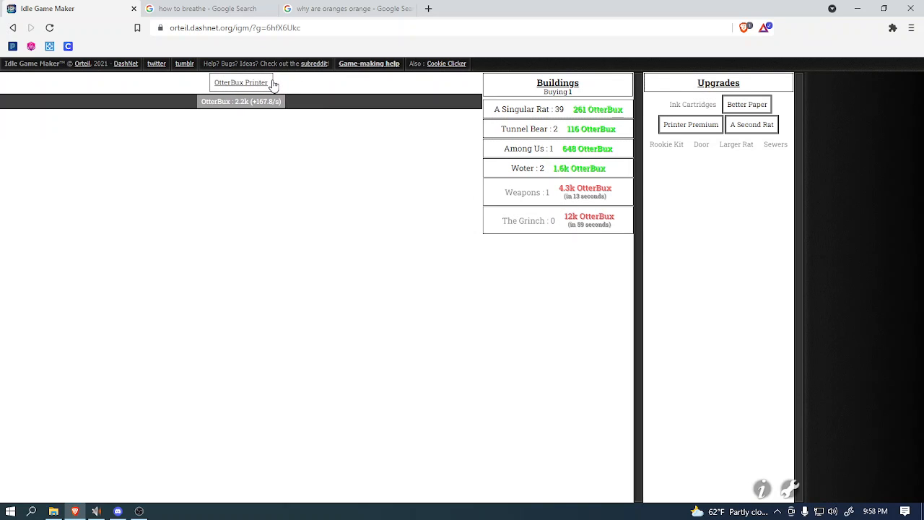
pyautogui.click(241, 83)
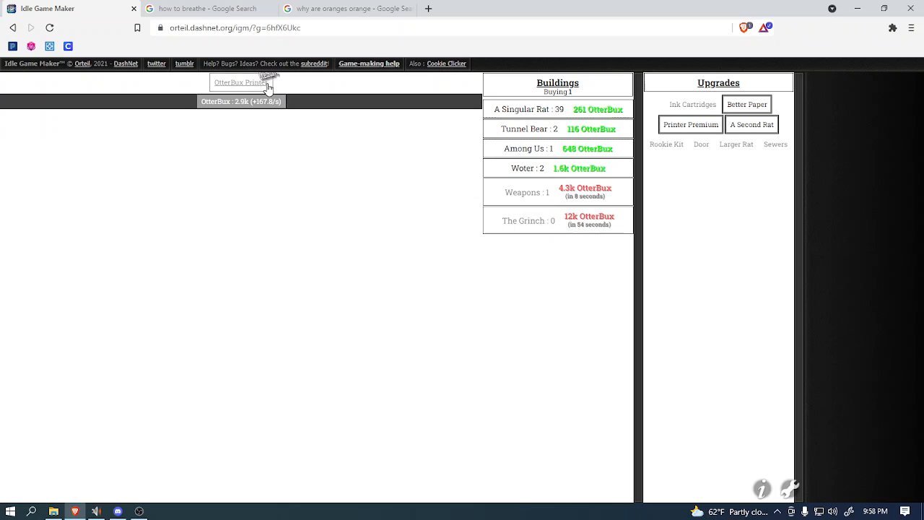
pyautogui.click(557, 167)
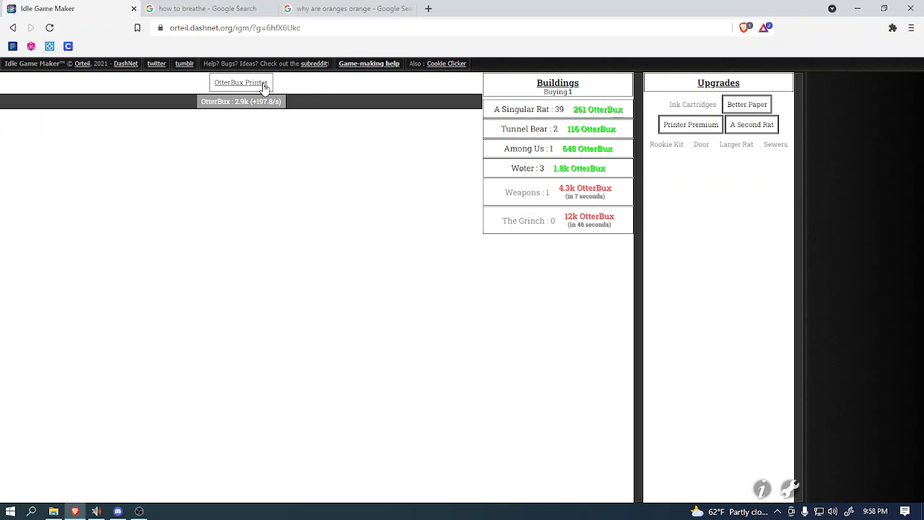
pyautogui.click(240, 81)
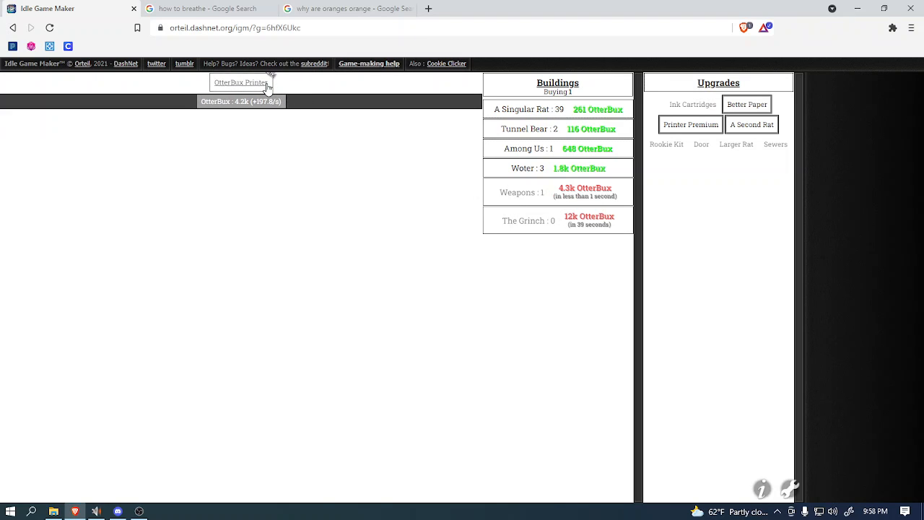
pyautogui.click(240, 87)
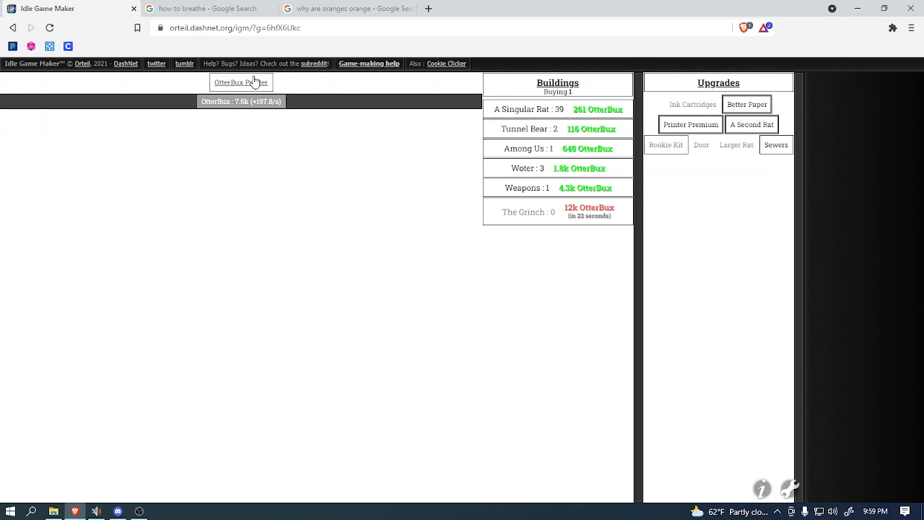
pyautogui.moveTo(592, 144)
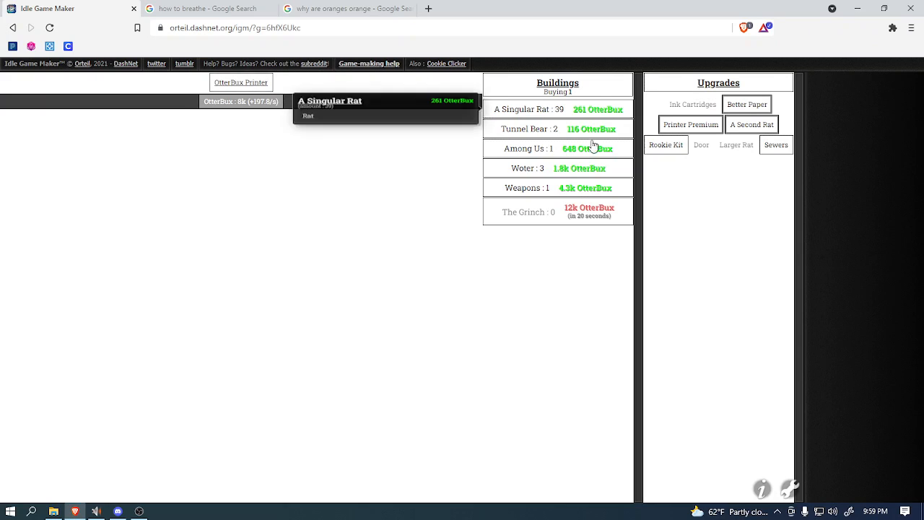
pyautogui.moveTo(240, 82)
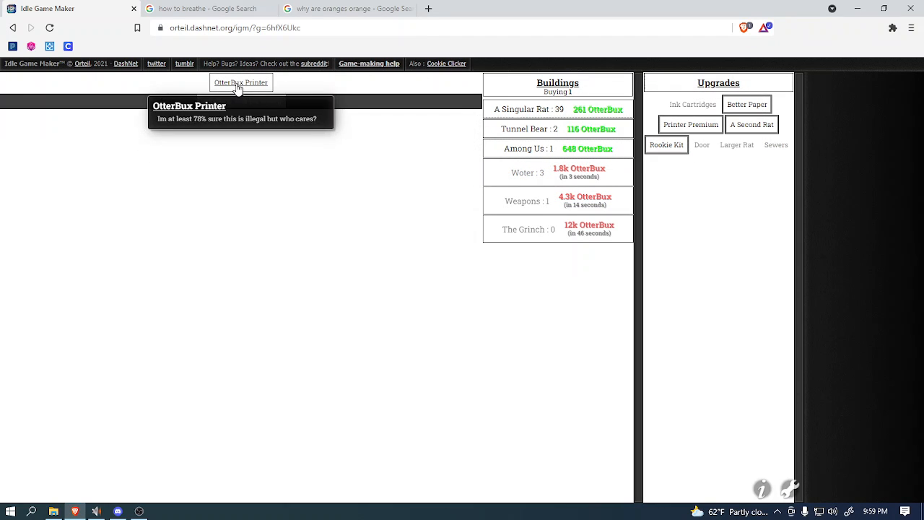
# Step: Use the OtterBux Printer repeatedly to reach 11.7k OtterBux and earn the gj achievement
pyautogui.click(241, 82)
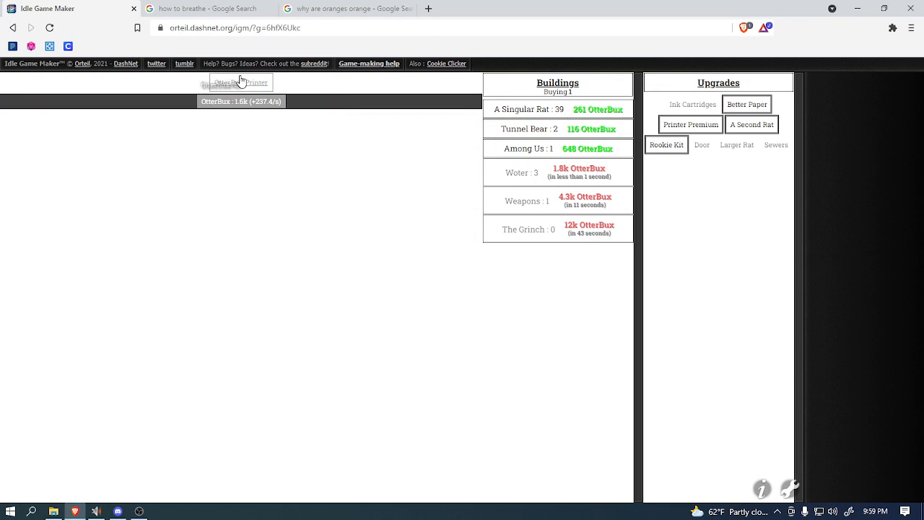
pyautogui.click(241, 82)
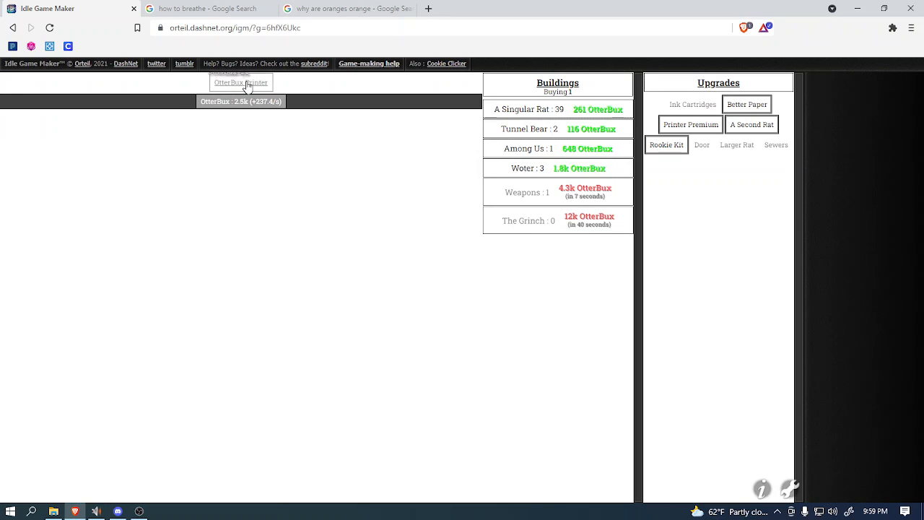
pyautogui.click(240, 81)
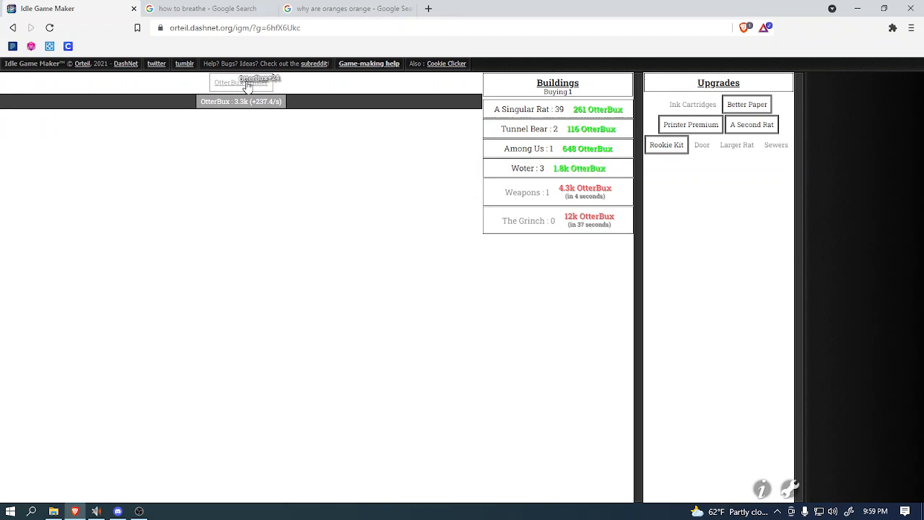
pyautogui.click(240, 82)
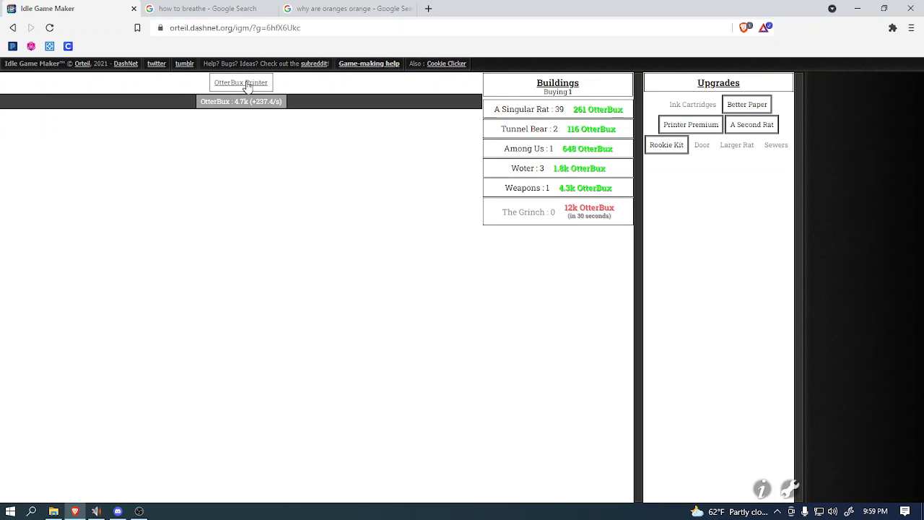
pyautogui.click(240, 82)
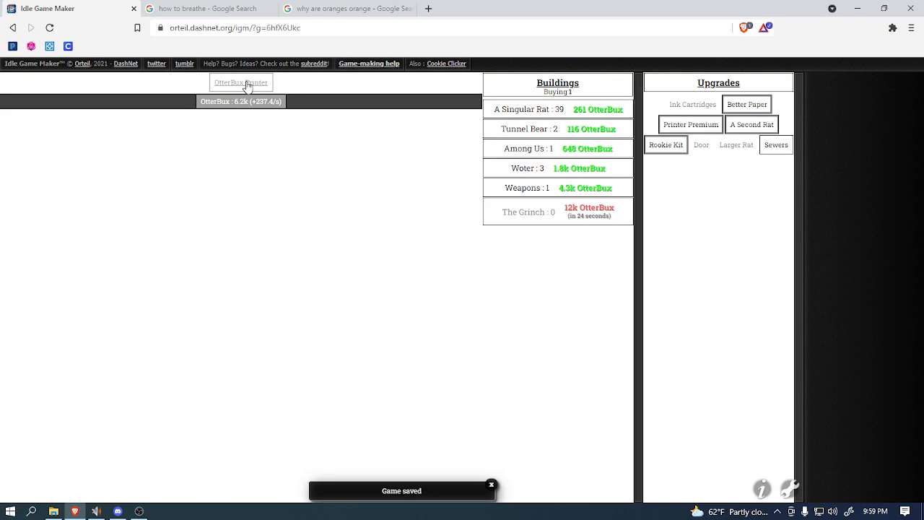
pyautogui.click(240, 82)
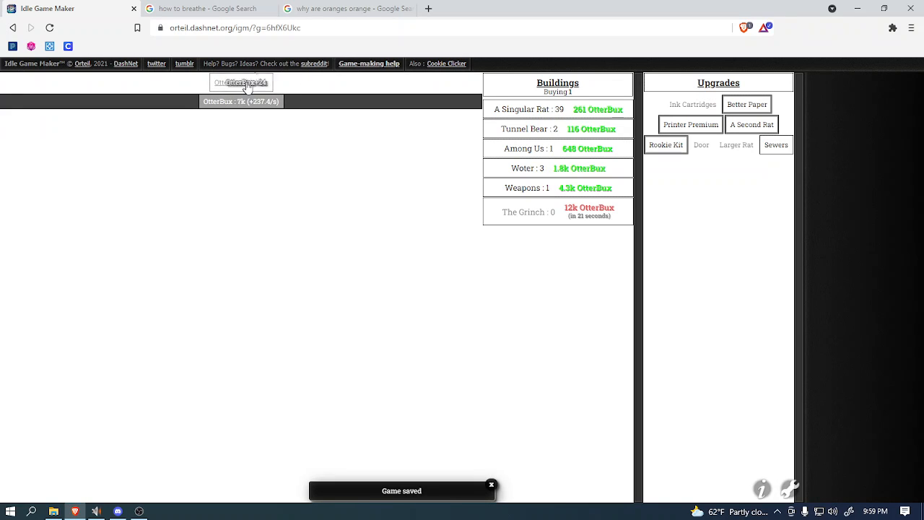
pyautogui.click(240, 81)
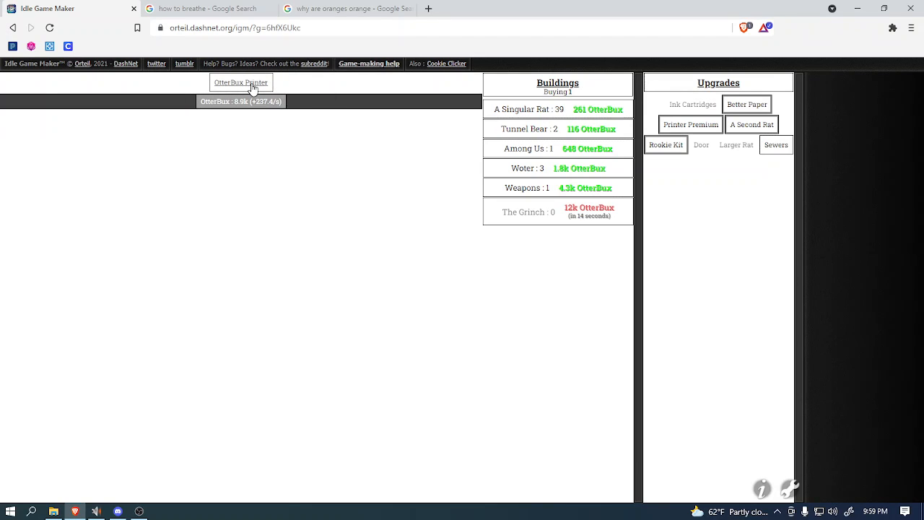
pyautogui.click(240, 81)
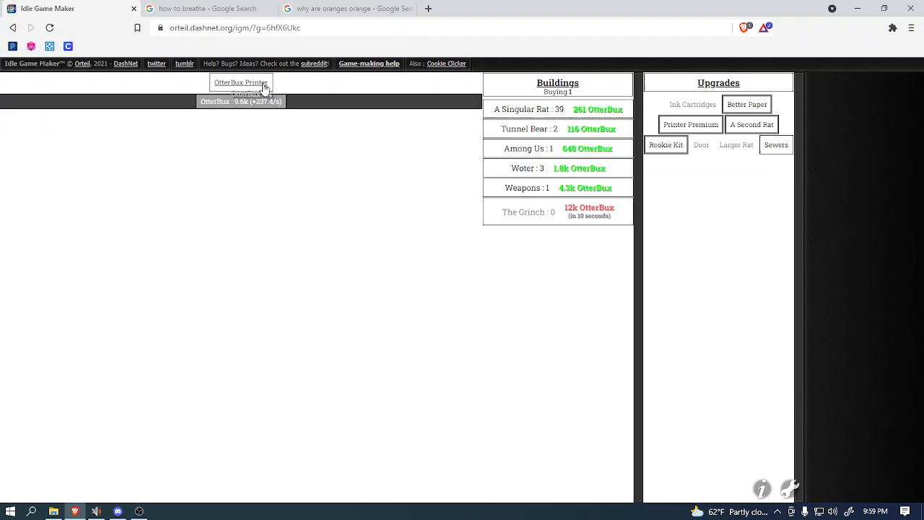
pyautogui.click(241, 81)
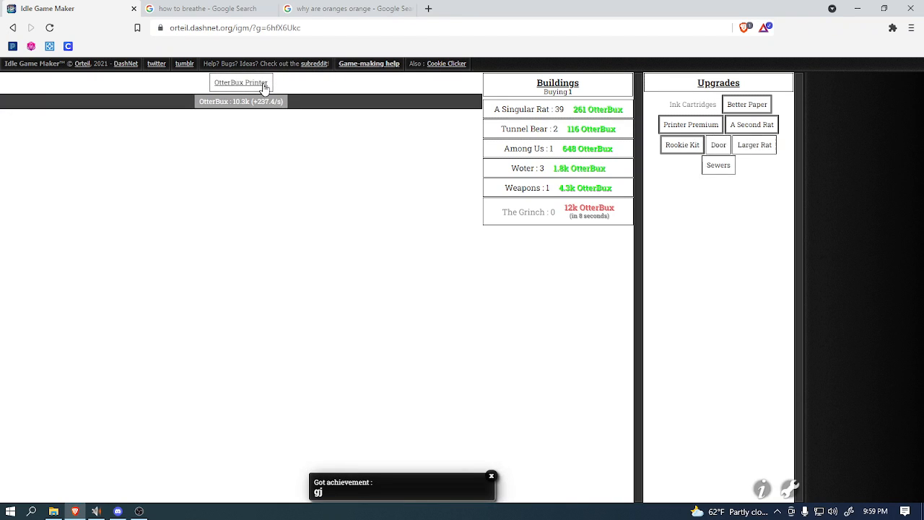
pyautogui.click(240, 82)
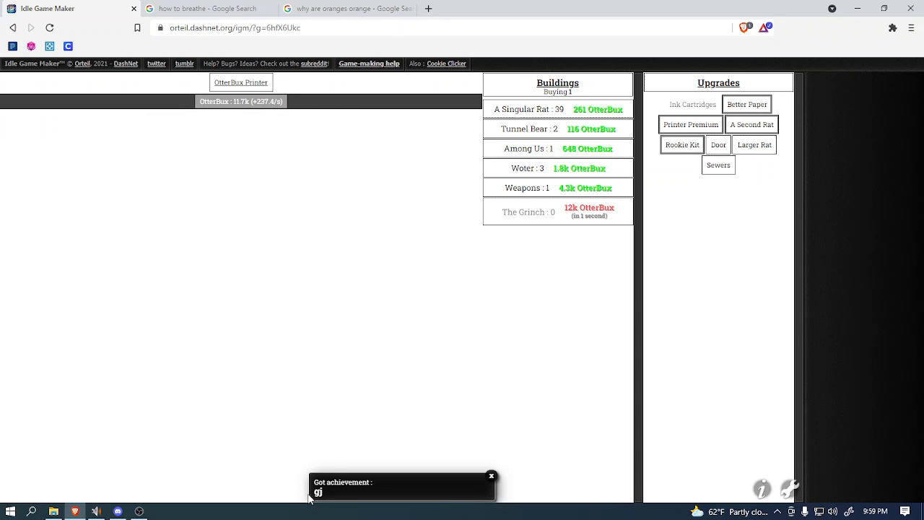
pyautogui.moveTo(241, 82)
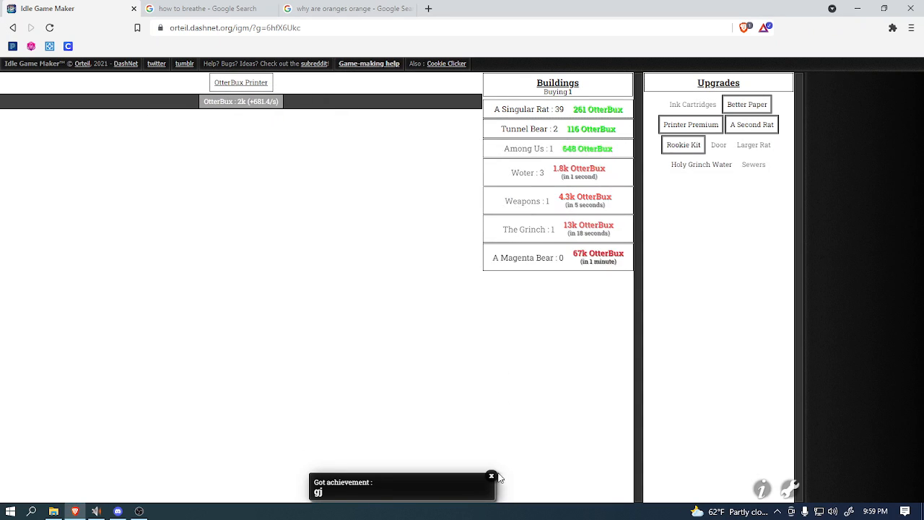
pyautogui.moveTo(241, 82)
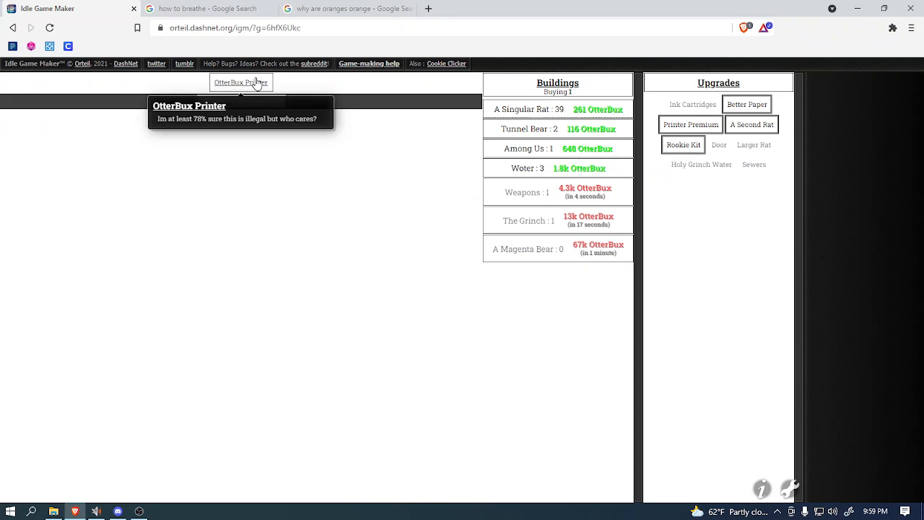
# Step: Earn a batch of OtterBux, then buy the Door and Holy Grinch Water upgrades
pyautogui.click(240, 82)
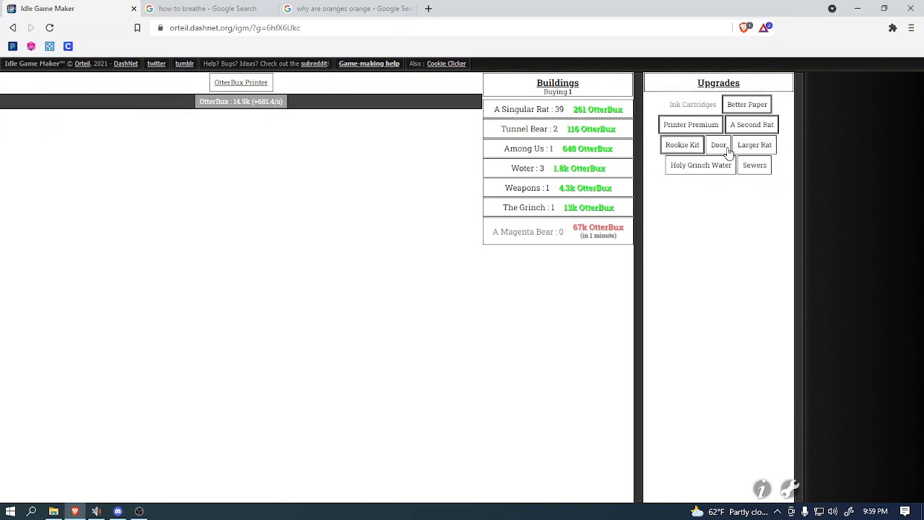
pyautogui.click(718, 144)
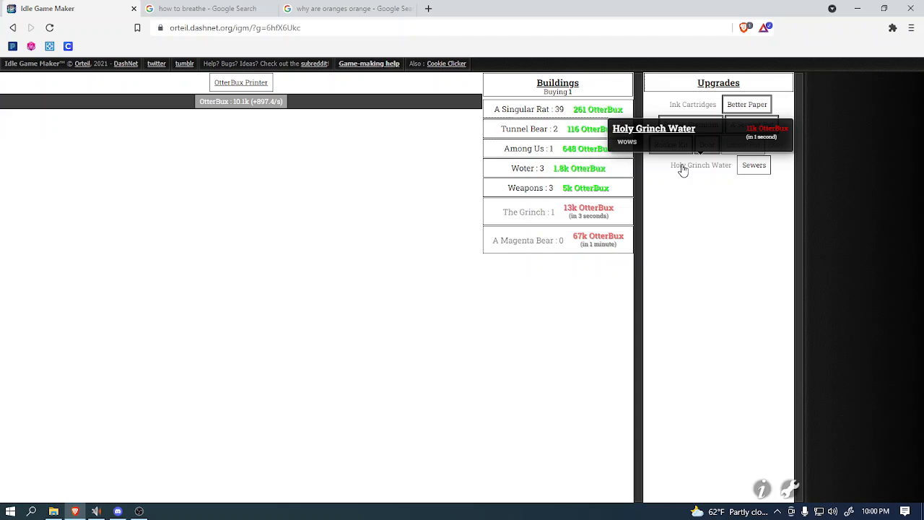
pyautogui.click(701, 165)
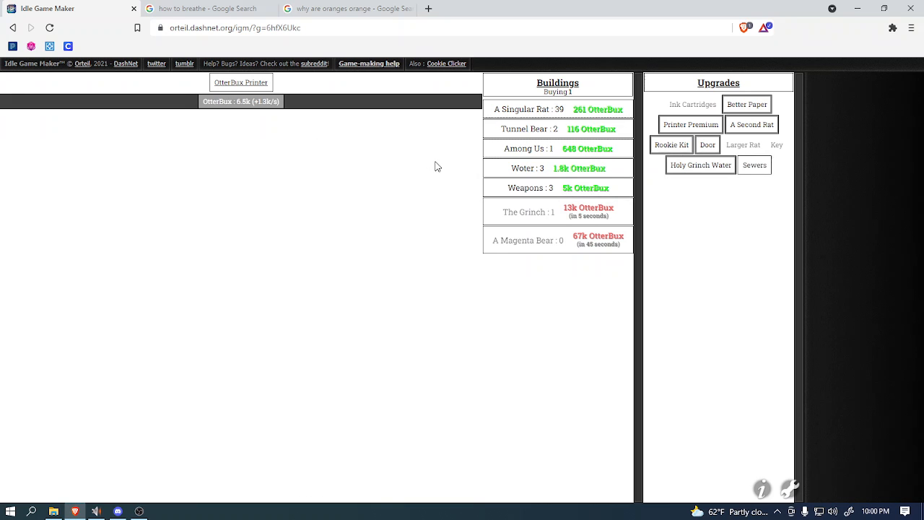
pyautogui.moveTo(754, 164)
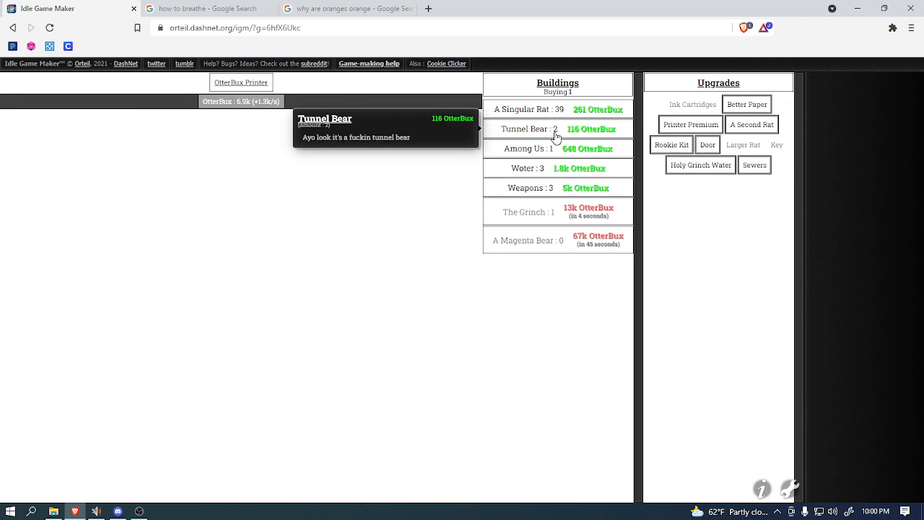
# Step: Buy more Tunnel Bears and Singular Rats, plus another Grinch, reaching 6k OtterBux per second
pyautogui.click(558, 128)
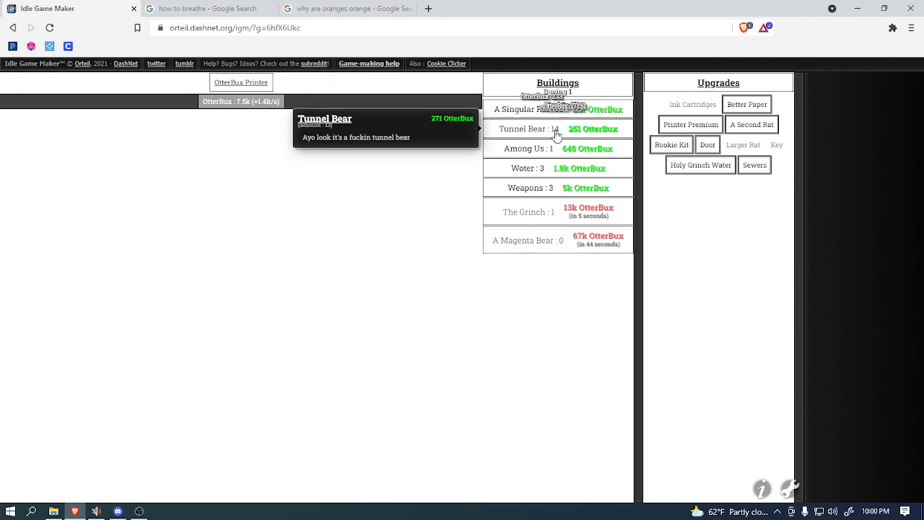
pyautogui.click(558, 129)
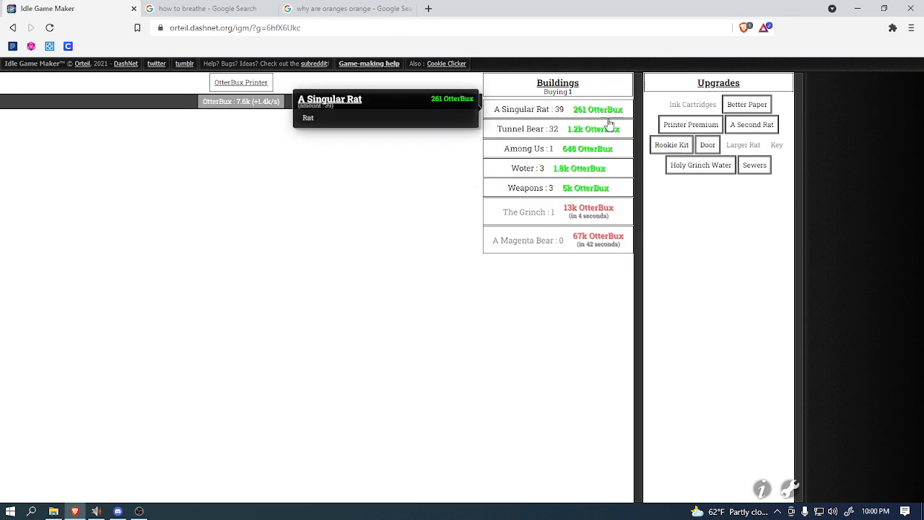
pyautogui.moveTo(315, 129)
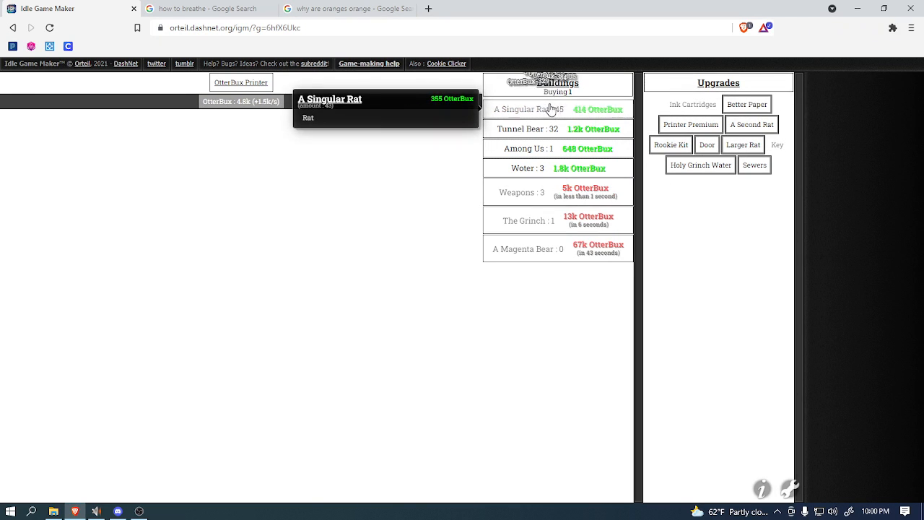
pyautogui.click(557, 109)
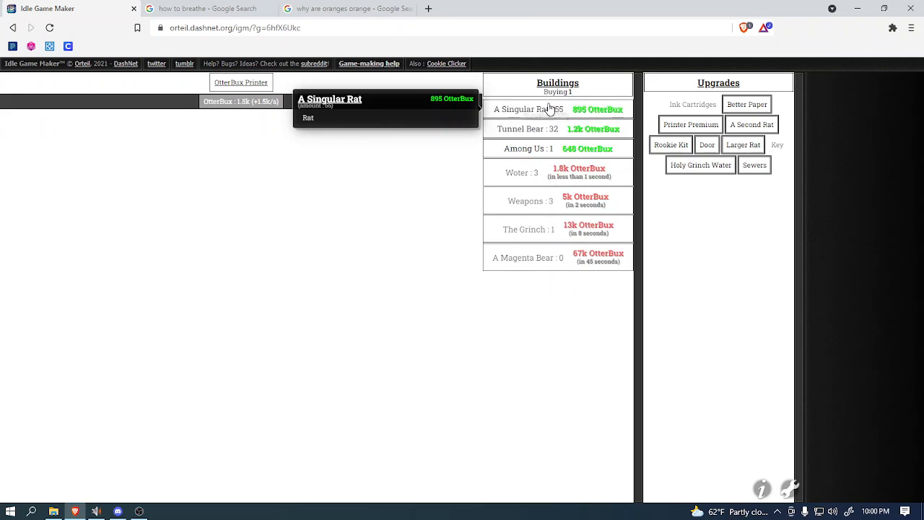
pyautogui.click(549, 109)
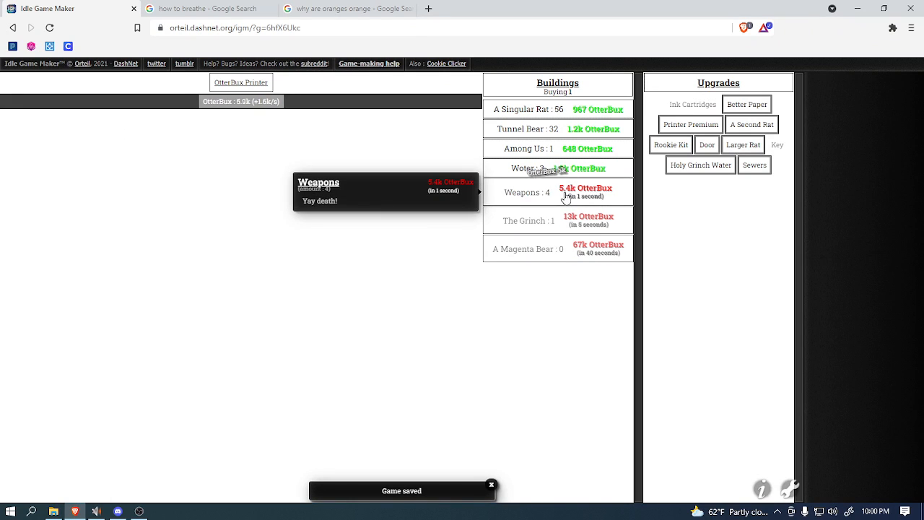
pyautogui.moveTo(240, 82)
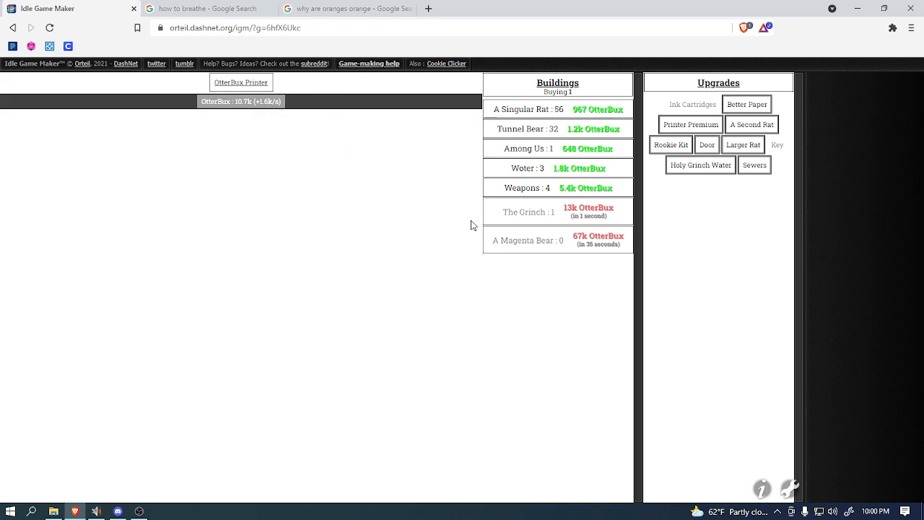
pyautogui.moveTo(529, 212)
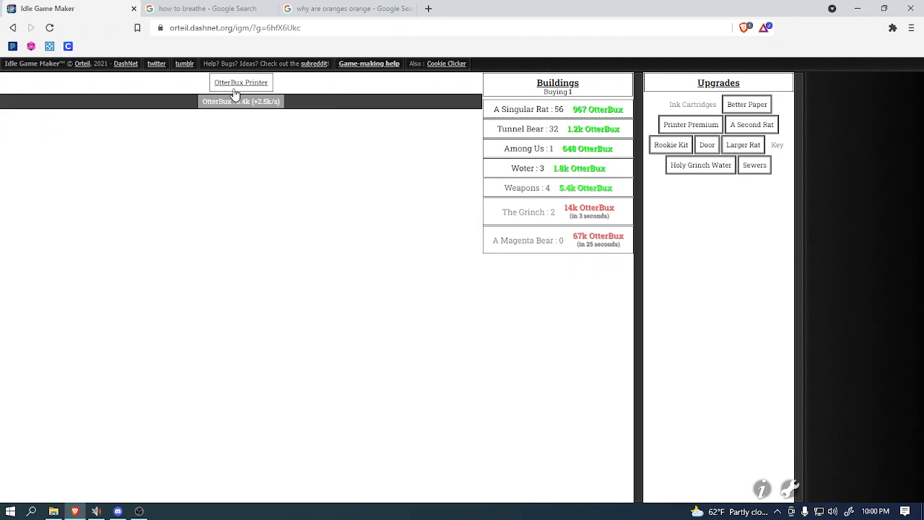
pyautogui.moveTo(241, 83)
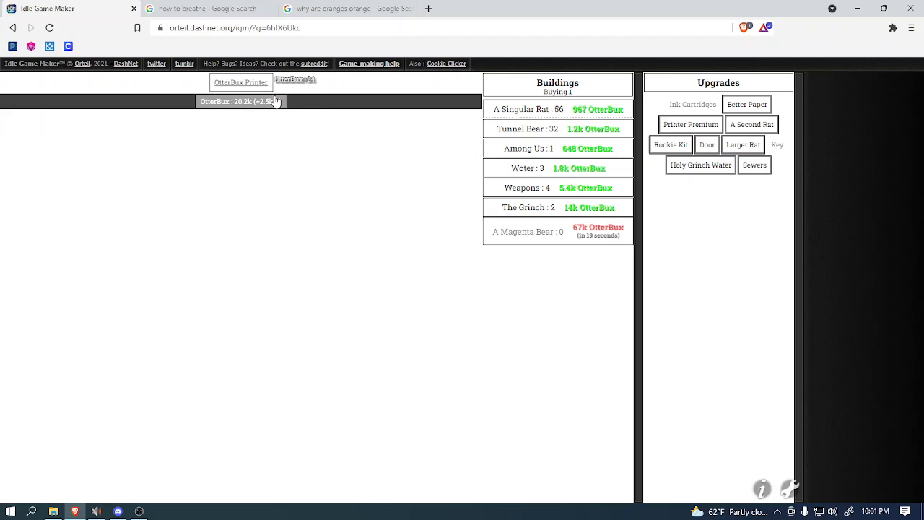
pyautogui.moveTo(590, 207)
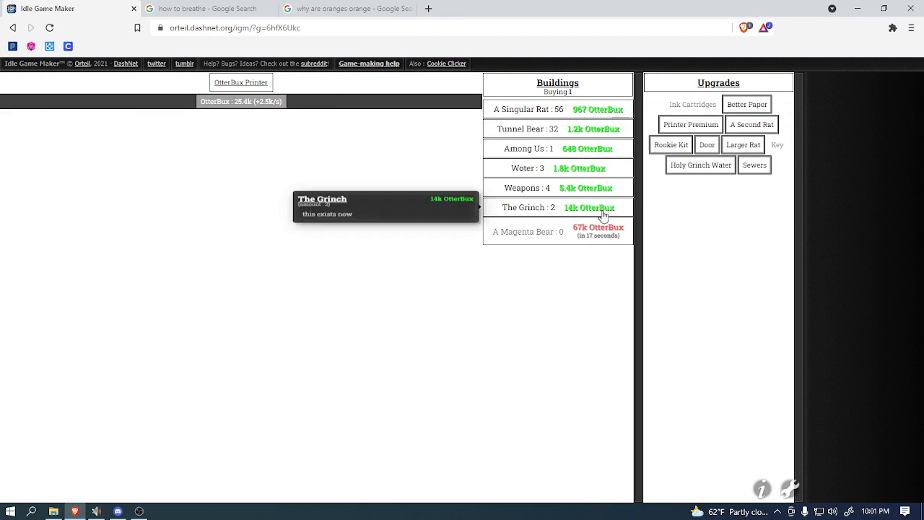
pyautogui.moveTo(361, 153)
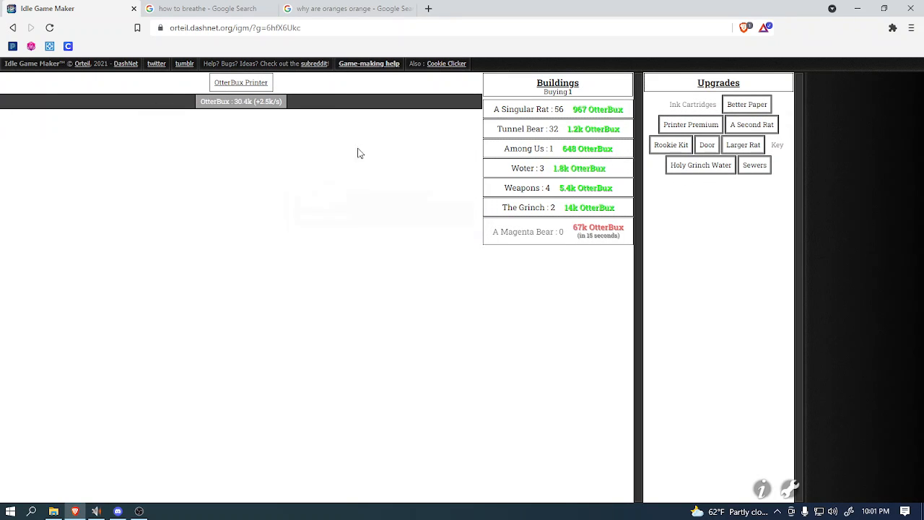
pyautogui.moveTo(240, 82)
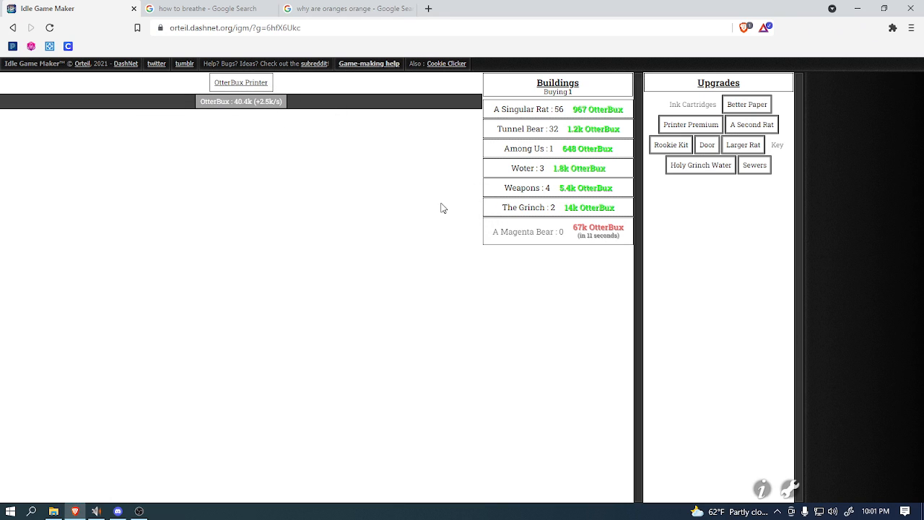
pyautogui.moveTo(527, 231)
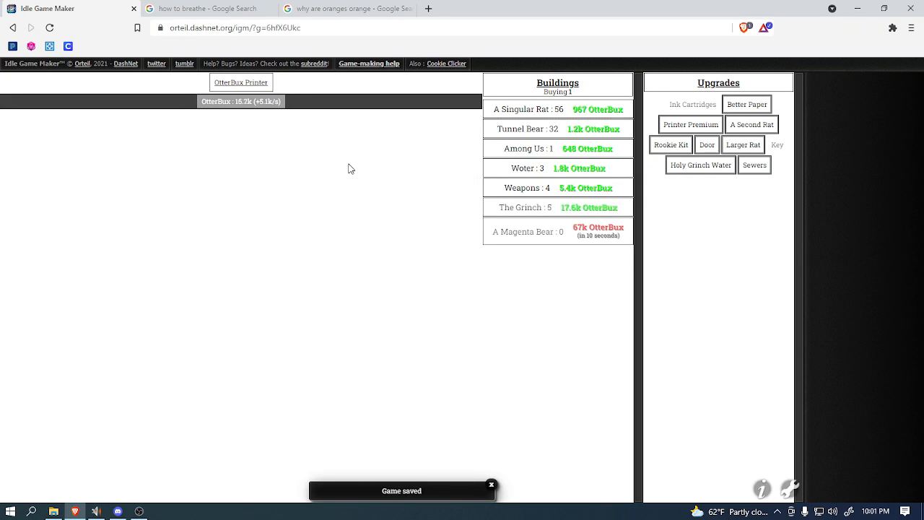
pyautogui.moveTo(556, 209)
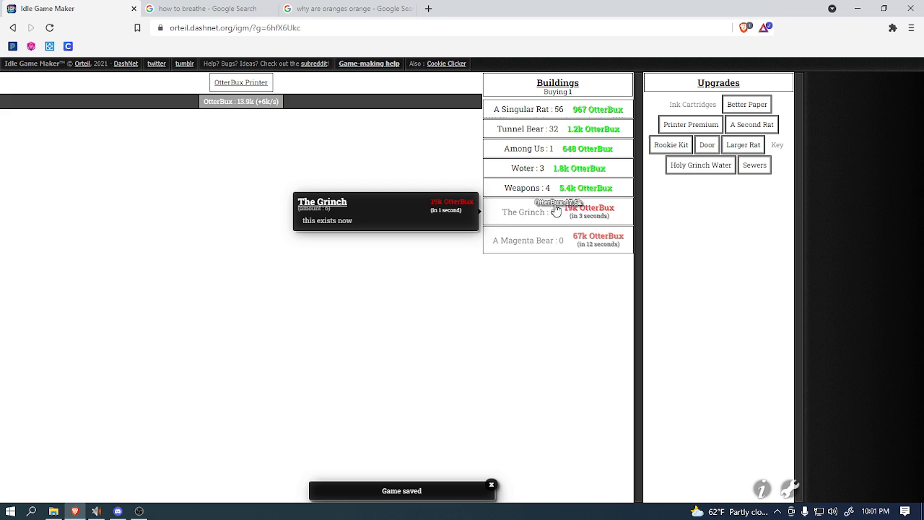
pyautogui.click(557, 210)
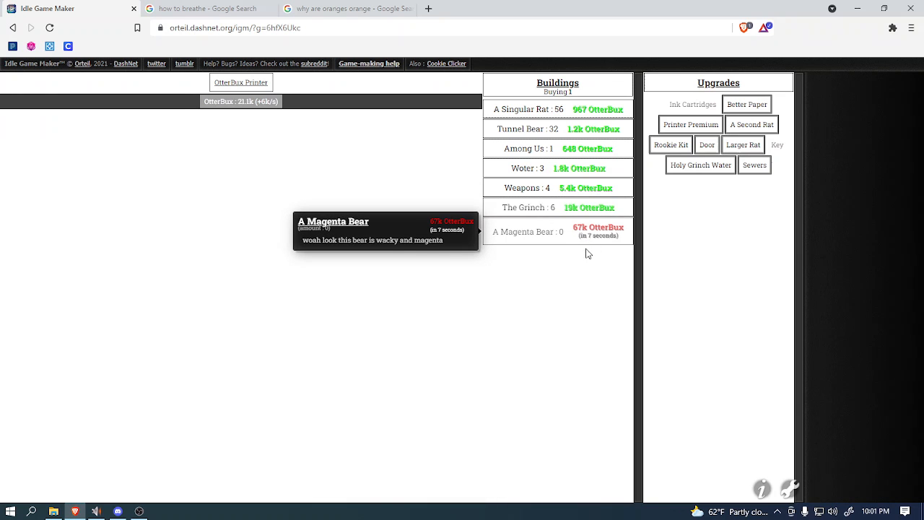
pyautogui.moveTo(543, 247)
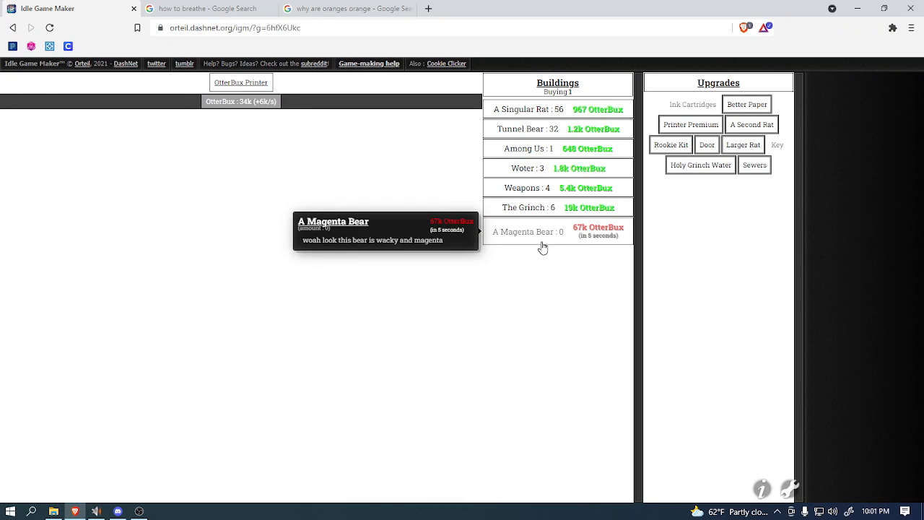
pyautogui.moveTo(778, 145)
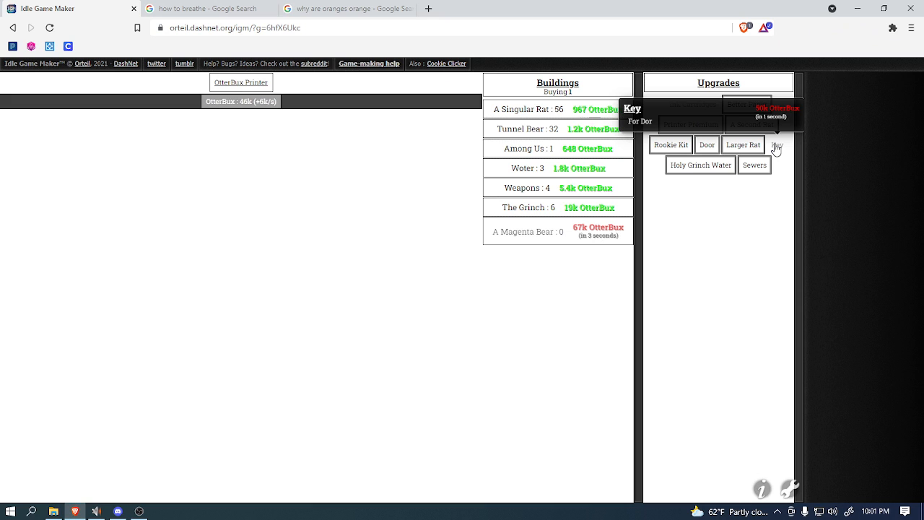
# Step: Buy the Key upgrade, the first Doggo and the first Magenta Bear
pyautogui.click(777, 144)
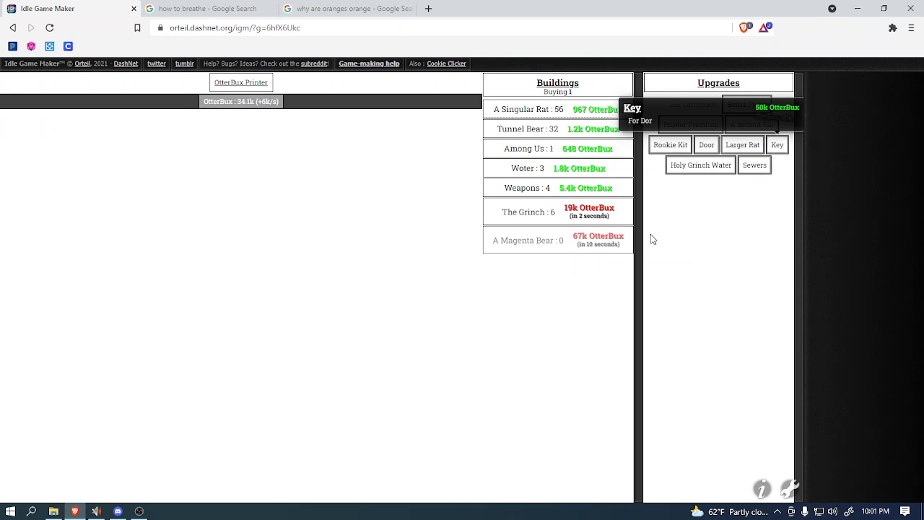
pyautogui.click(776, 144)
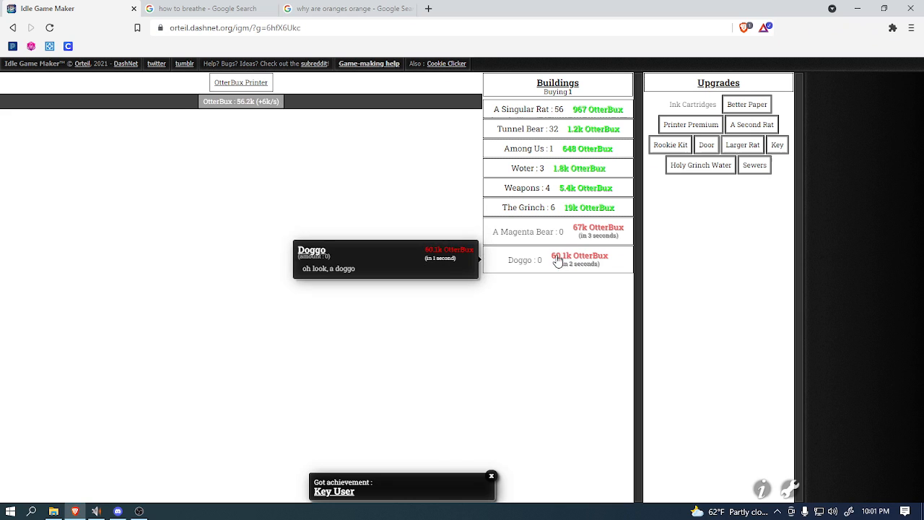
pyautogui.click(556, 259)
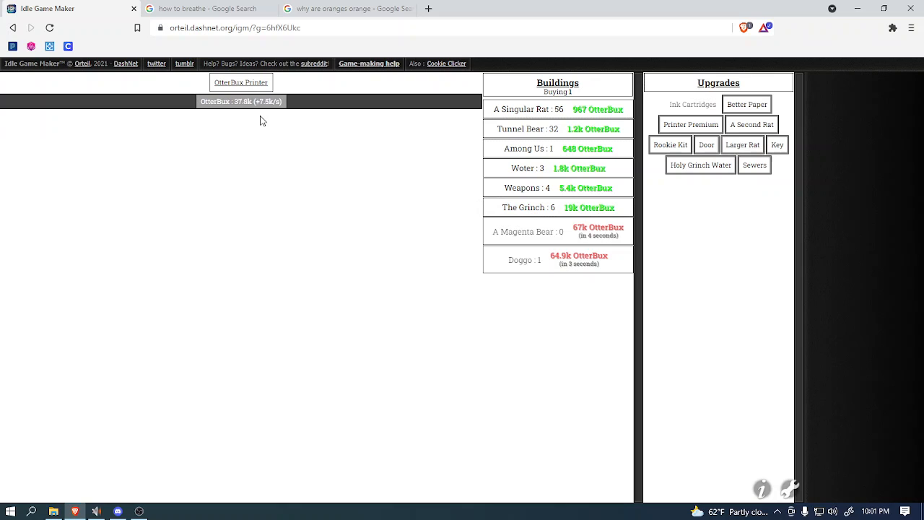
pyautogui.moveTo(527, 231)
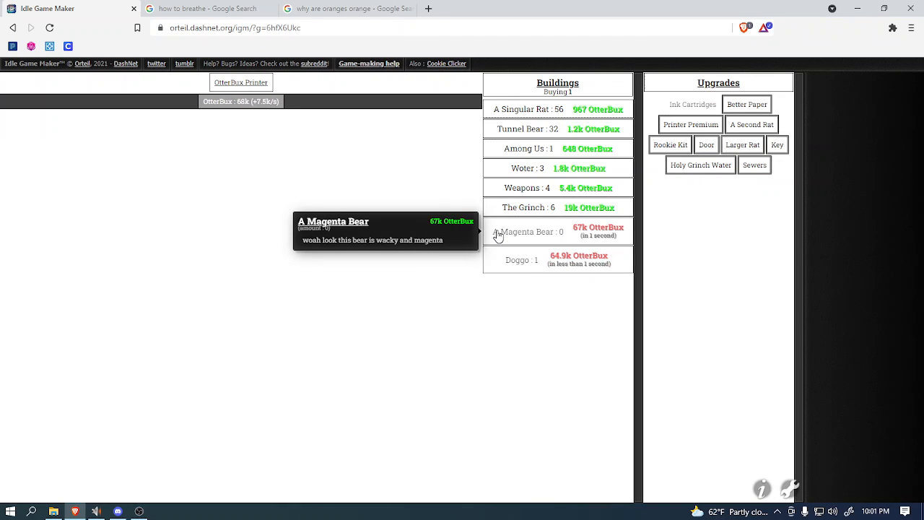
pyautogui.click(558, 231)
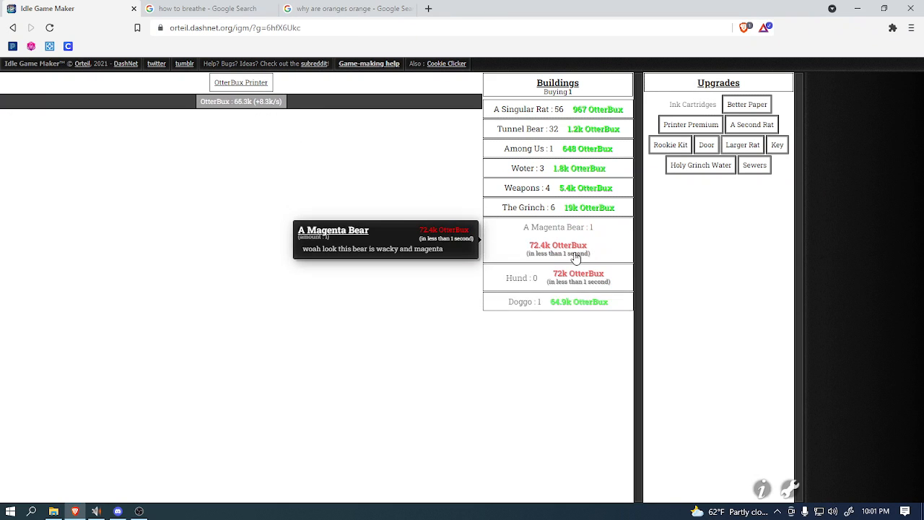
# Step: Buy a second Magenta Bear and another Grinch
pyautogui.click(557, 227)
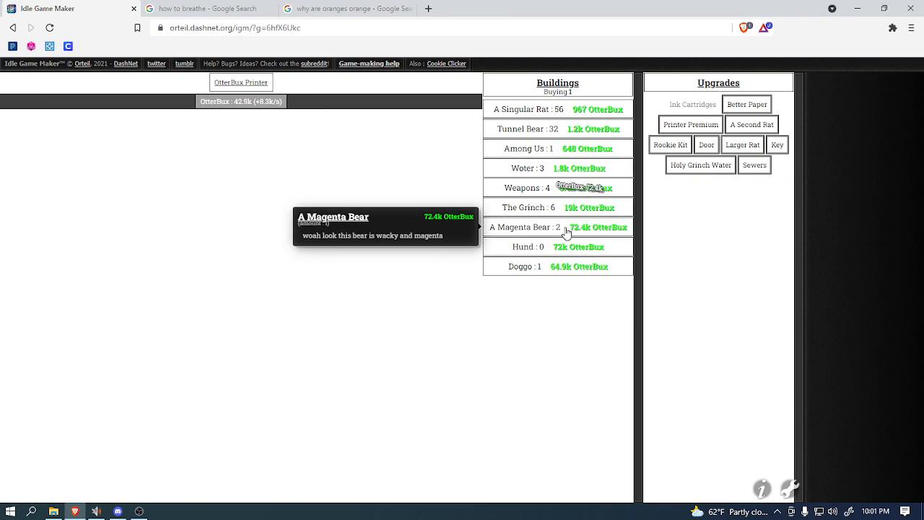
pyautogui.moveTo(553, 210)
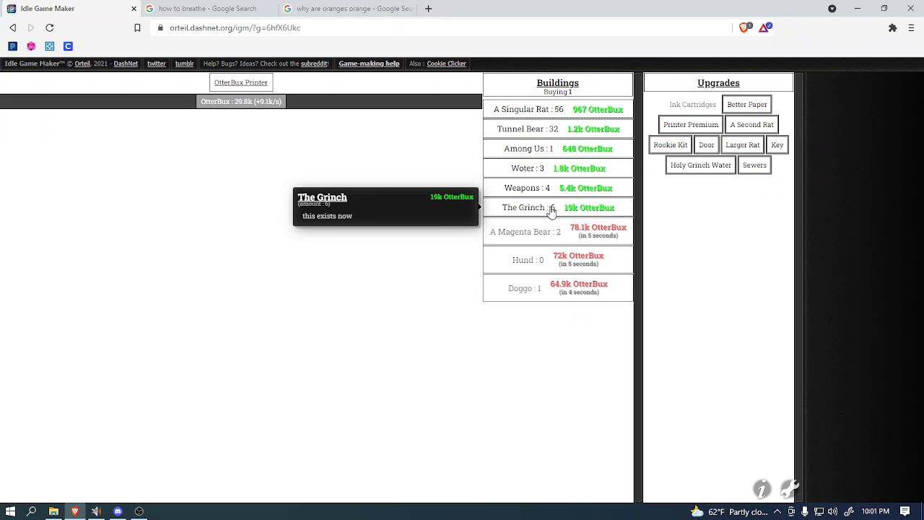
pyautogui.click(557, 207)
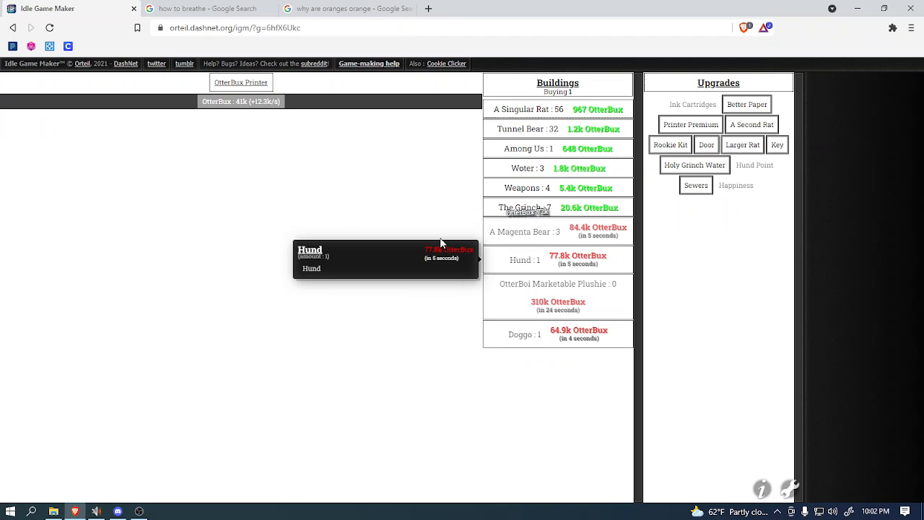
pyautogui.moveTo(736, 185)
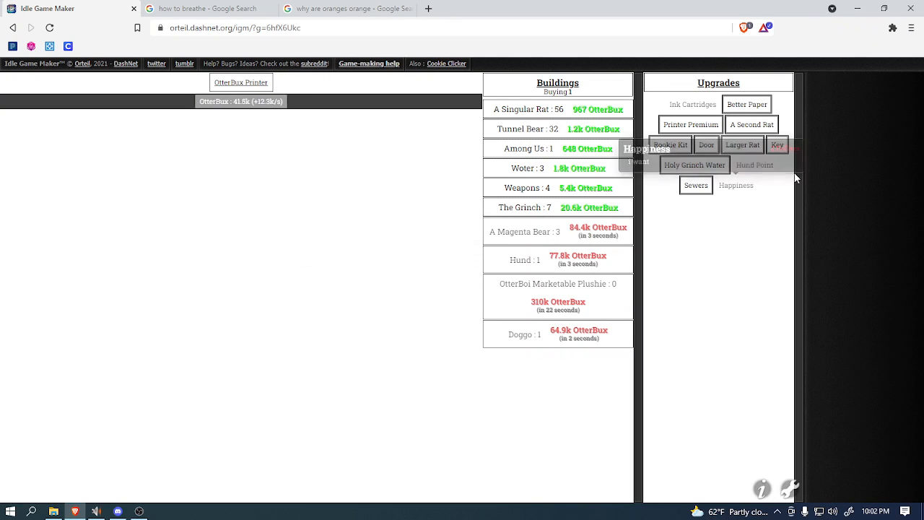
pyautogui.moveTo(164, 202)
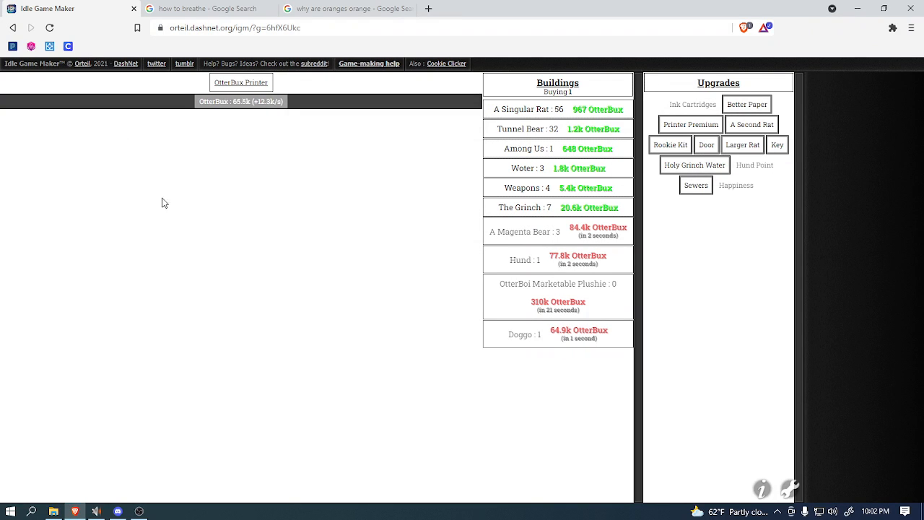
pyautogui.moveTo(736, 184)
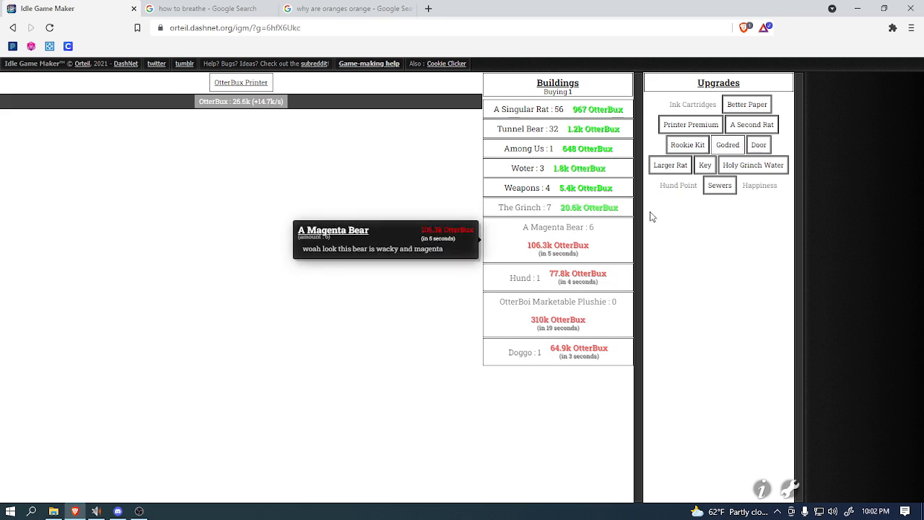
pyautogui.moveTo(728, 145)
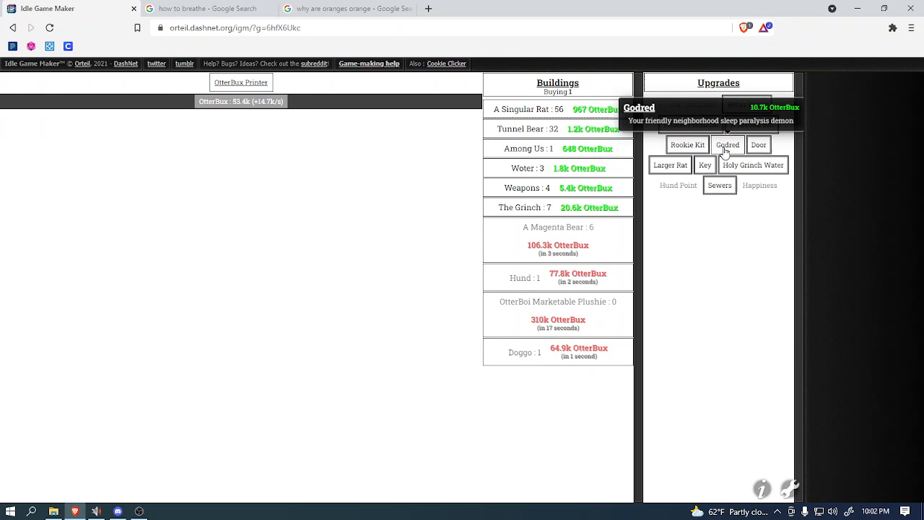
pyautogui.moveTo(563, 354)
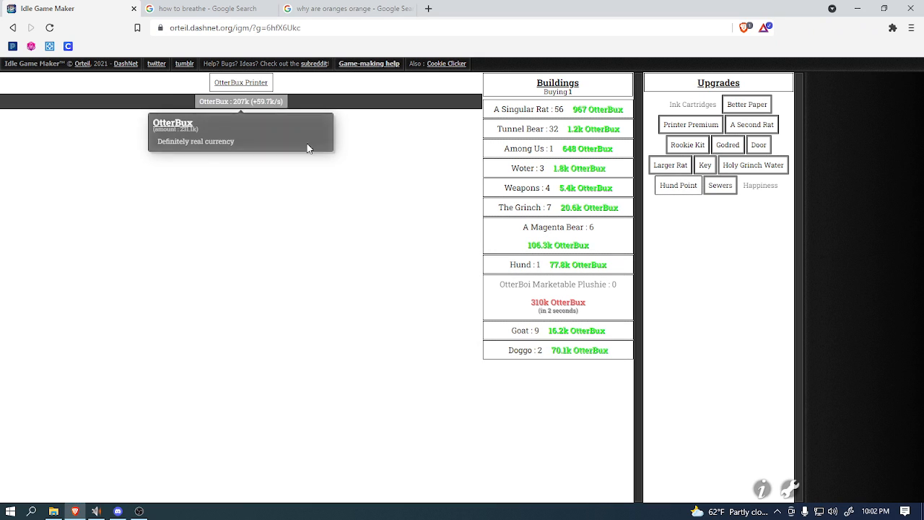
pyautogui.moveTo(525, 322)
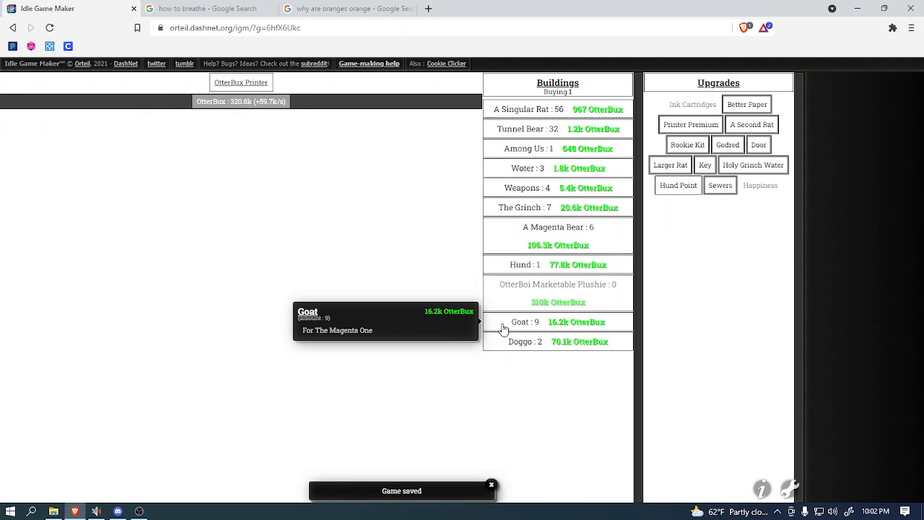
pyautogui.moveTo(553, 299)
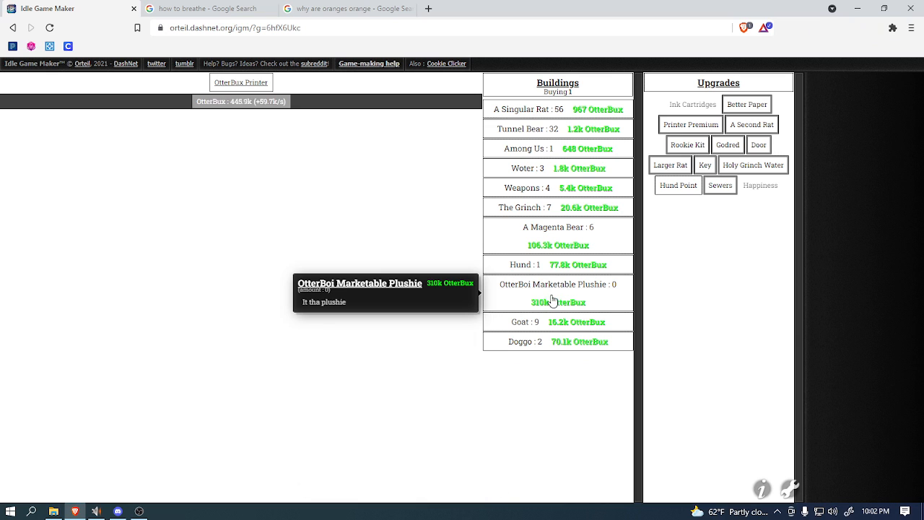
# Step: Buy two OtterBoi Marketable Plushies, more Magenta Bears and a second Hund
pyautogui.click(557, 293)
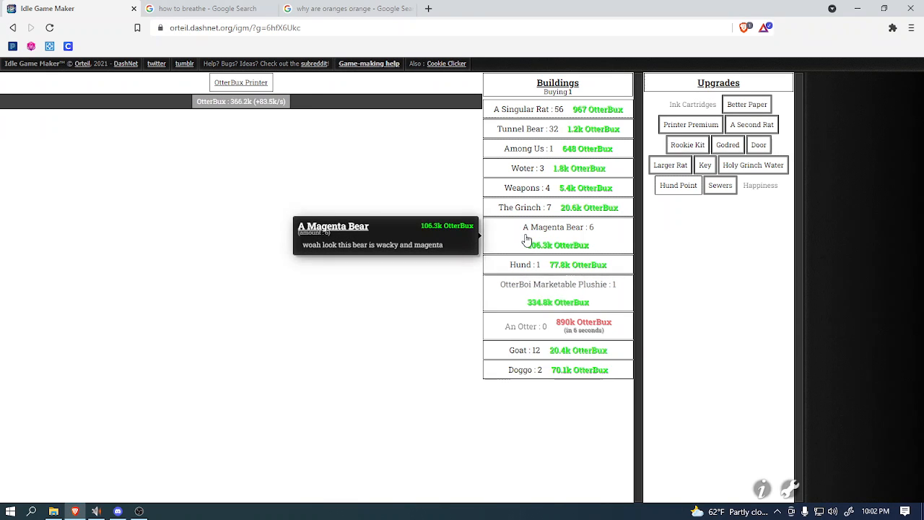
pyautogui.click(558, 227)
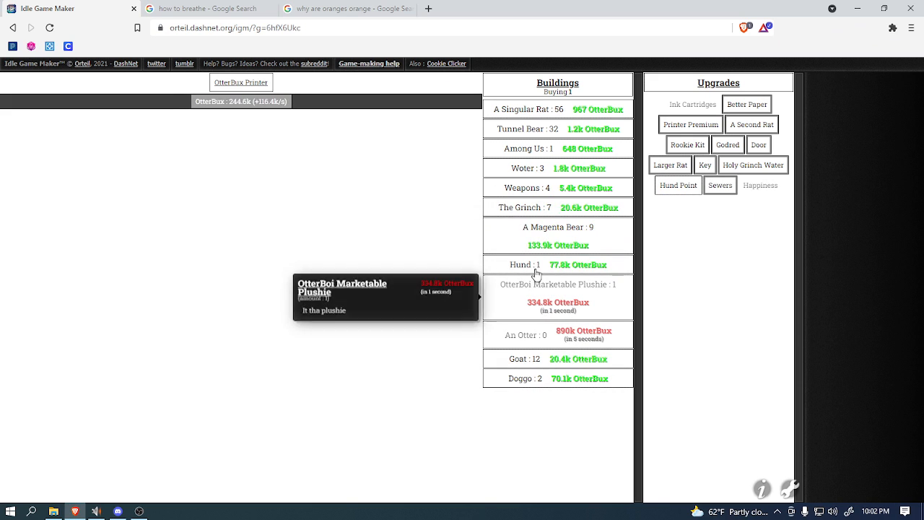
pyautogui.click(558, 264)
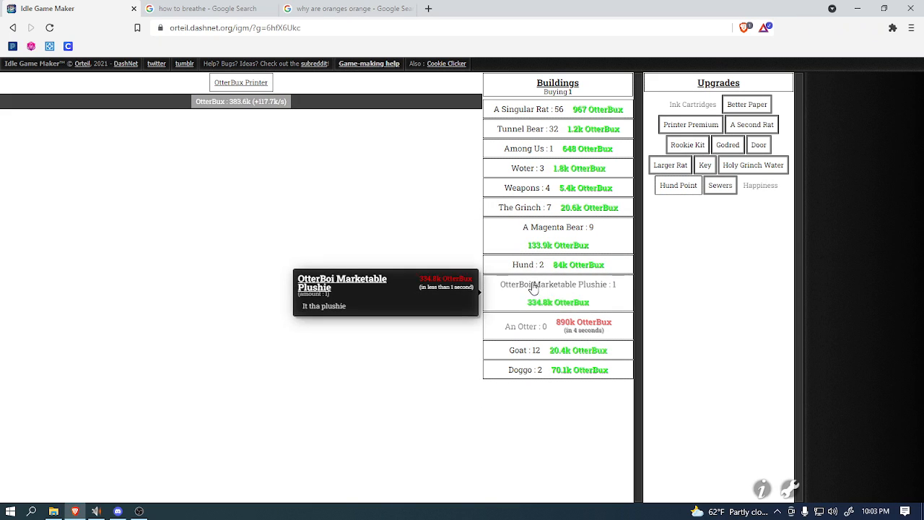
pyautogui.click(557, 292)
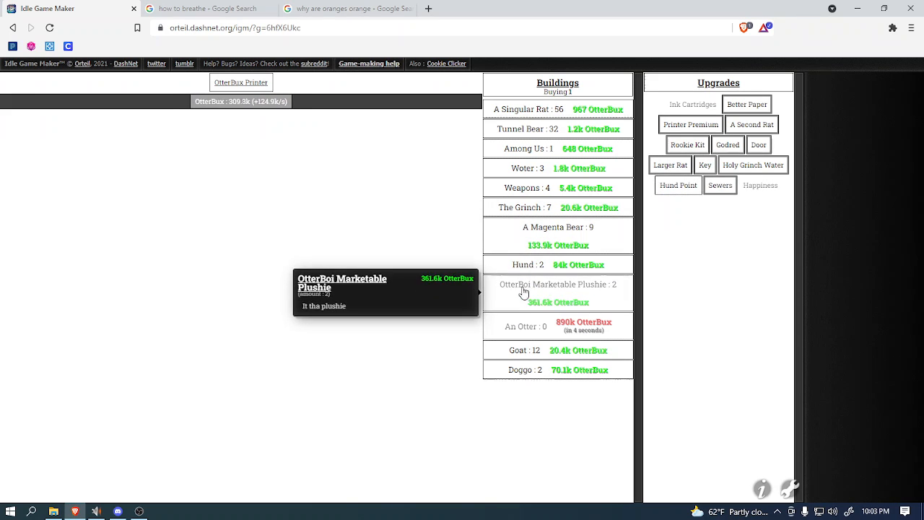
pyautogui.moveTo(525, 350)
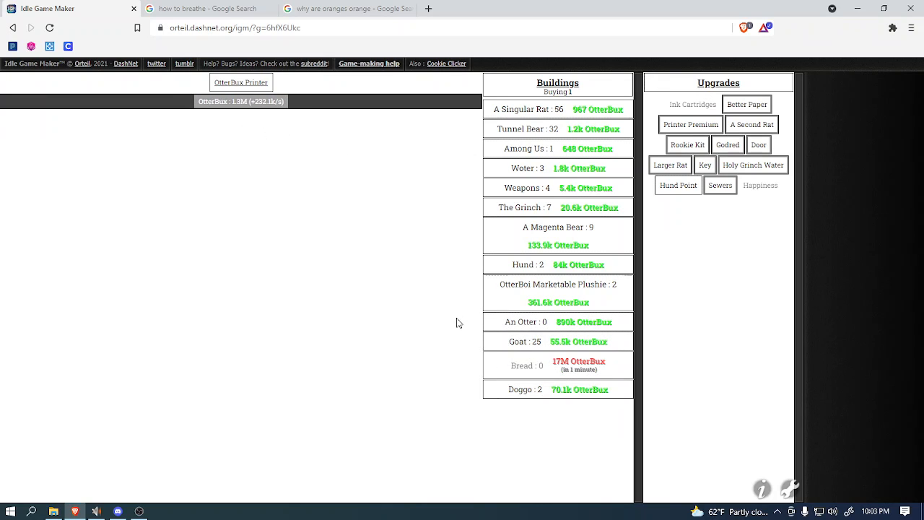
pyautogui.moveTo(513, 345)
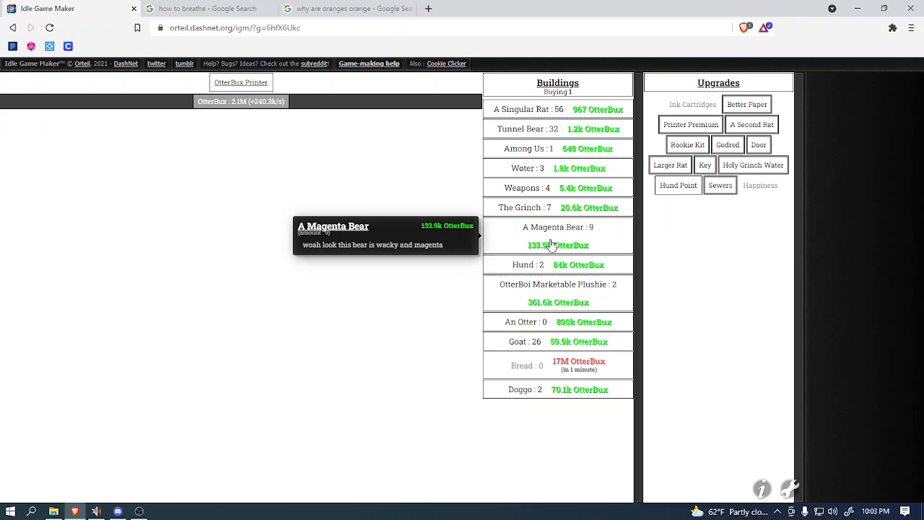
# Step: Buy more Magenta Bears, Floor Tiles, Goats and Hunds, reaching 1.3M OtterBux per second
pyautogui.click(557, 235)
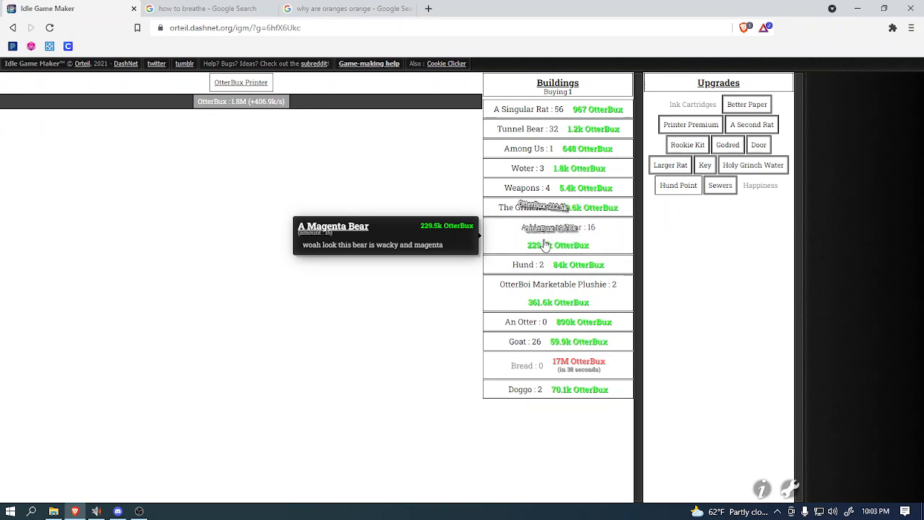
pyautogui.click(558, 231)
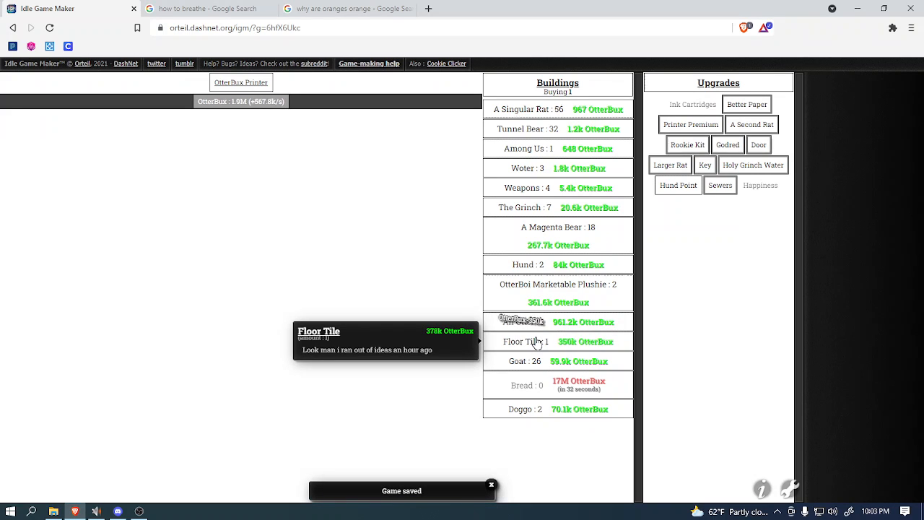
pyautogui.click(558, 342)
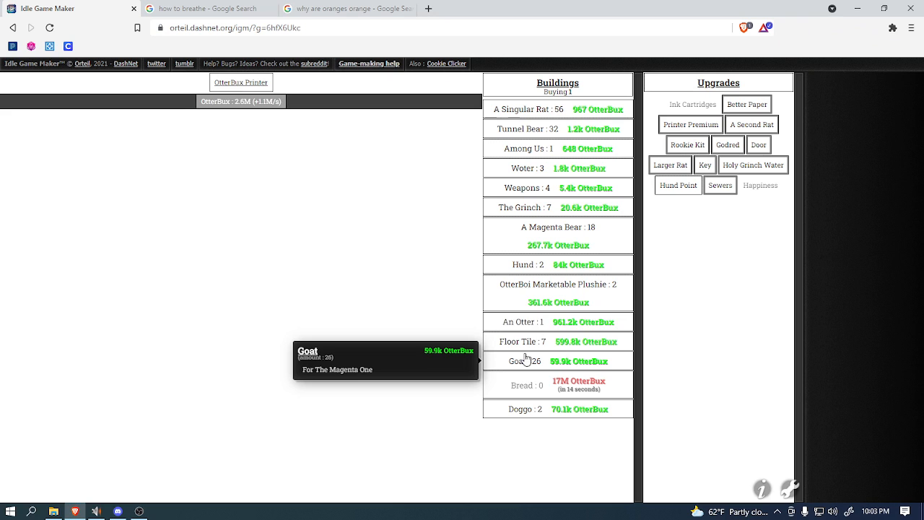
pyautogui.click(534, 361)
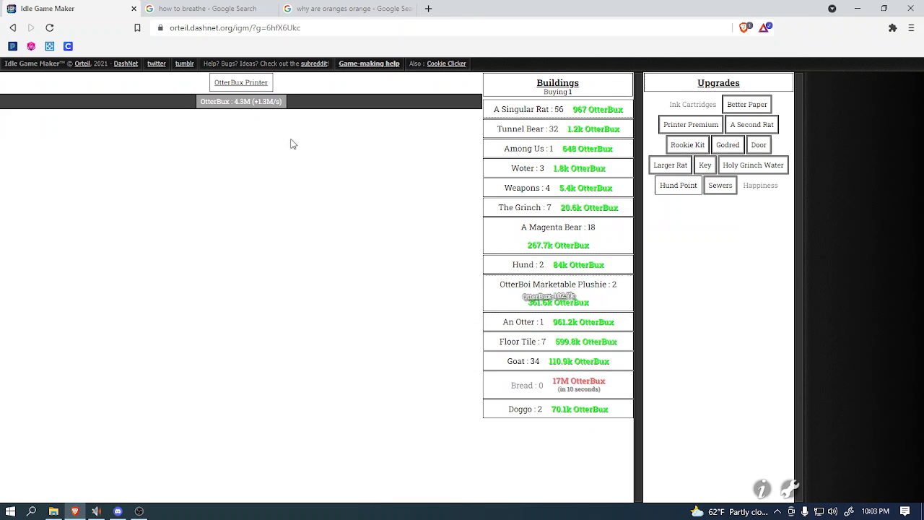
pyautogui.moveTo(276, 124)
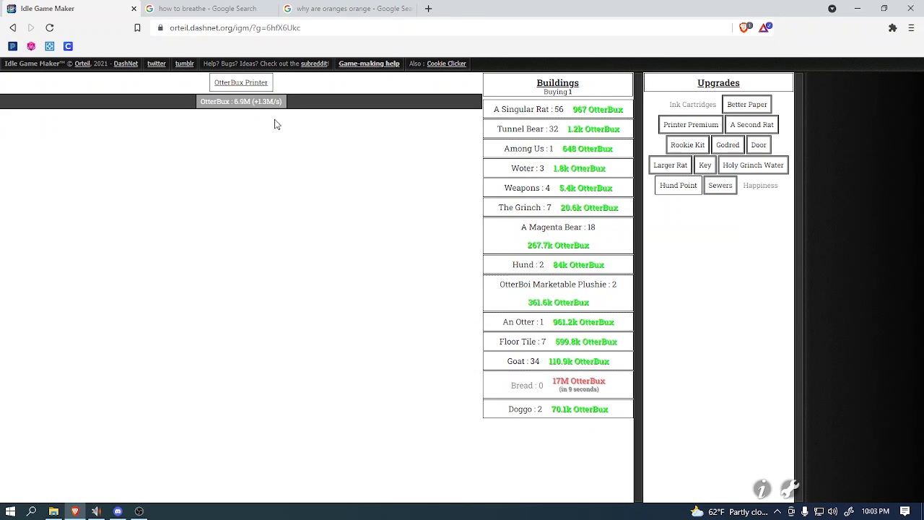
pyautogui.moveTo(678, 185)
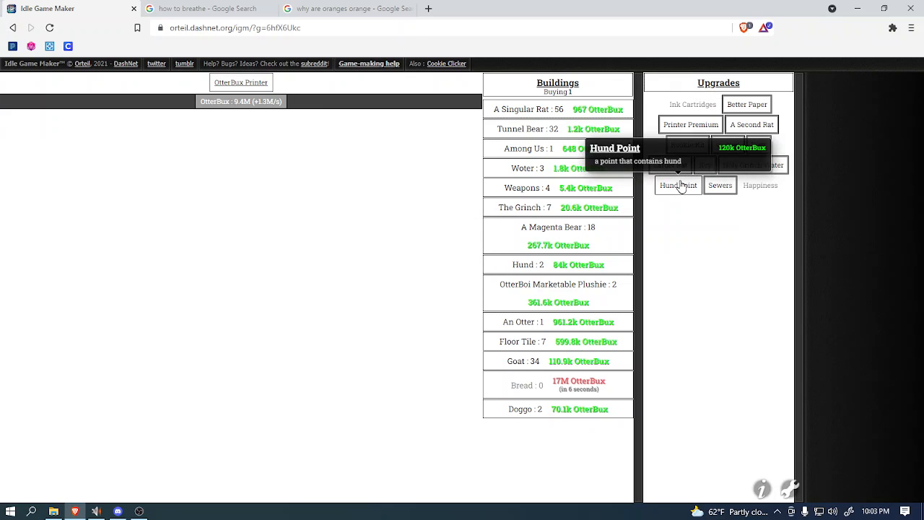
pyautogui.moveTo(508, 262)
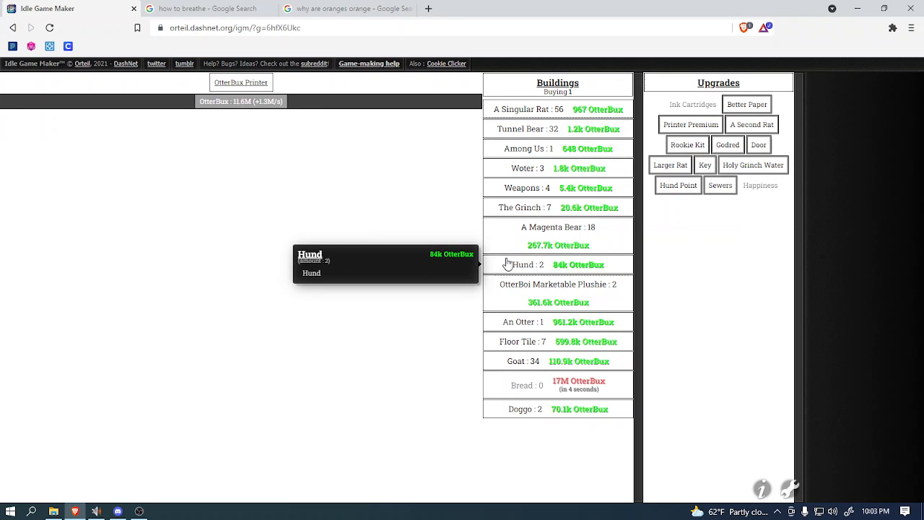
pyautogui.click(557, 264)
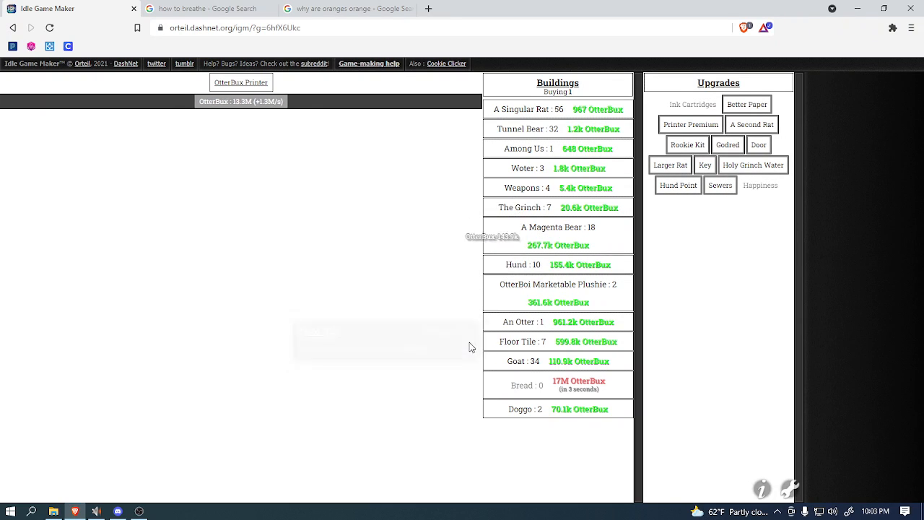
pyautogui.moveTo(610, 395)
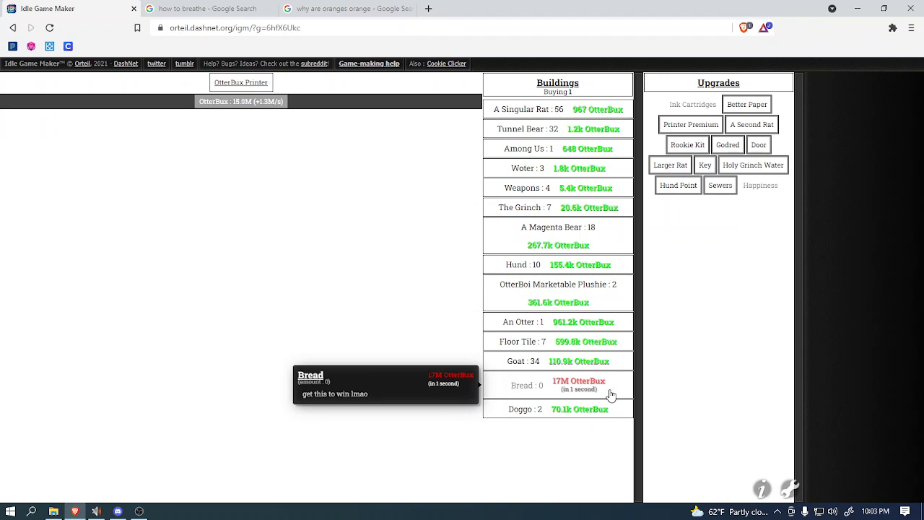
# Step: Buy the Bread, earning the 'u are win' achievement at 46.4B/s income
pyautogui.click(557, 385)
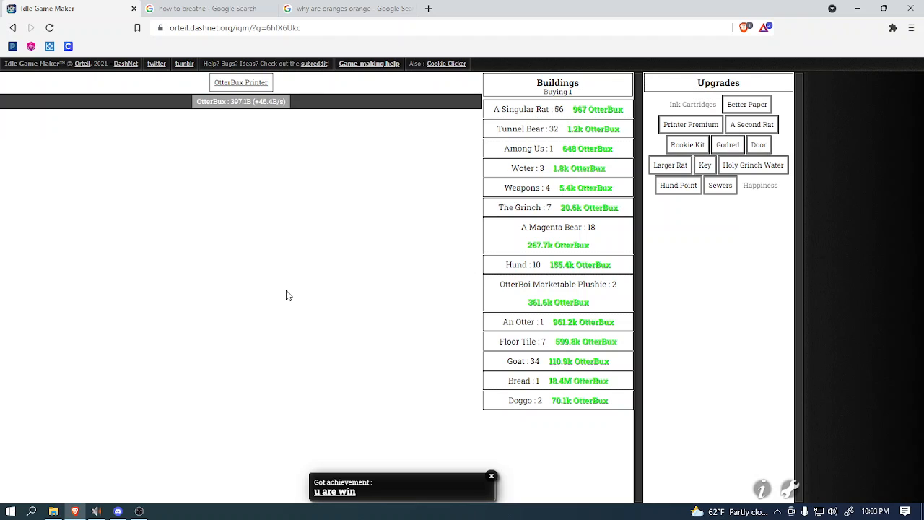
pyautogui.click(491, 476)
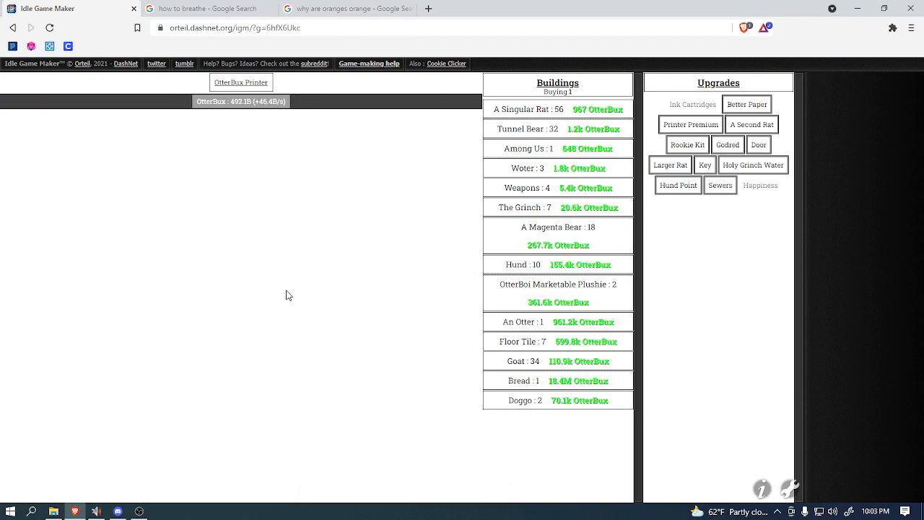